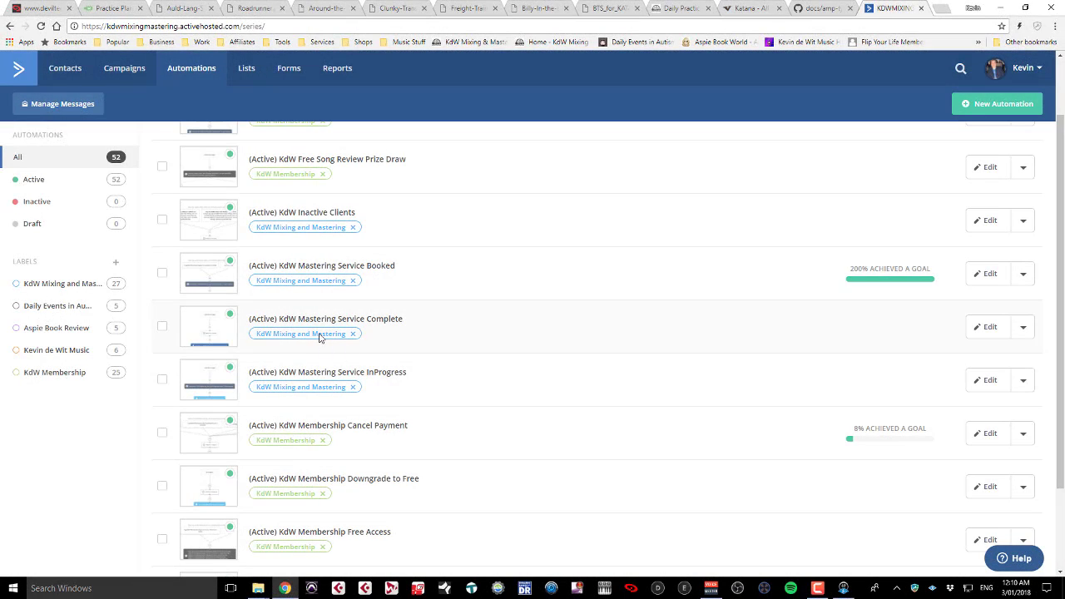
pyautogui.moveTo(422, 447)
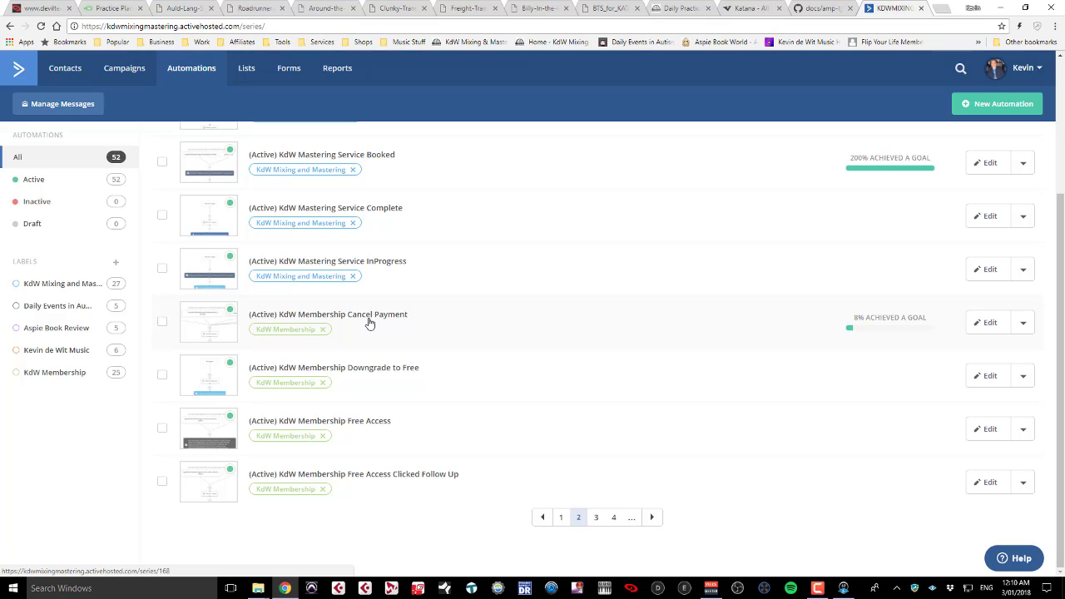
pyautogui.moveTo(365, 323)
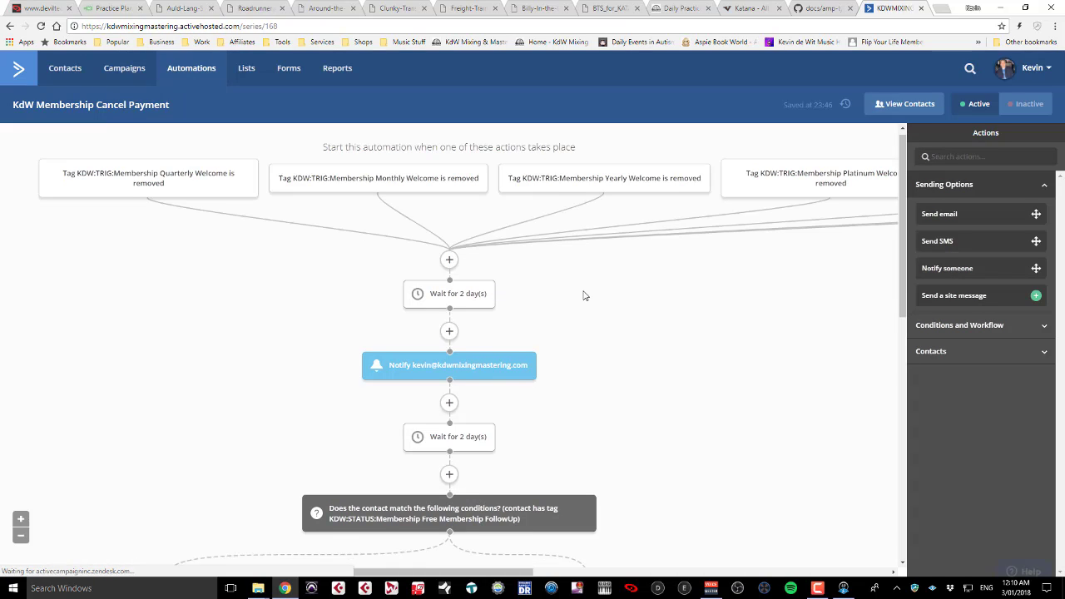
pyautogui.scroll(-3)
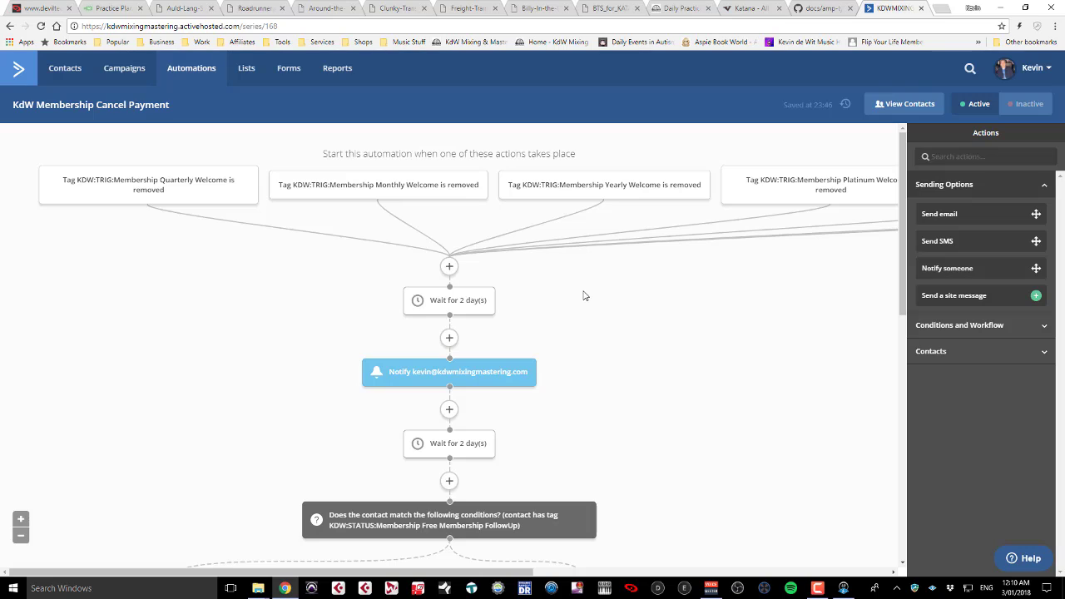
pyautogui.moveTo(262, 212)
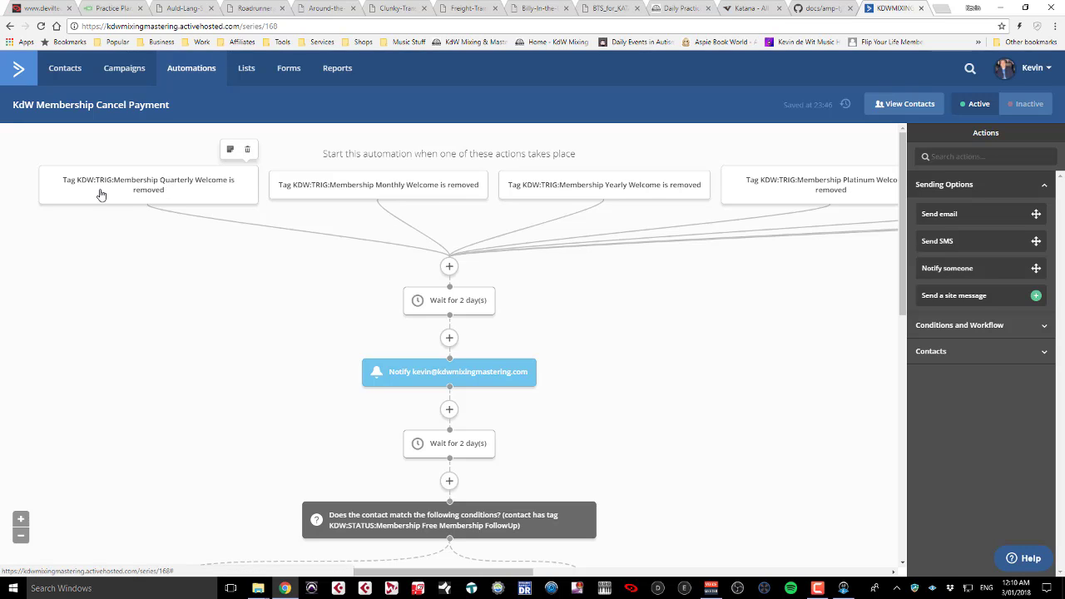
pyautogui.moveTo(235, 189)
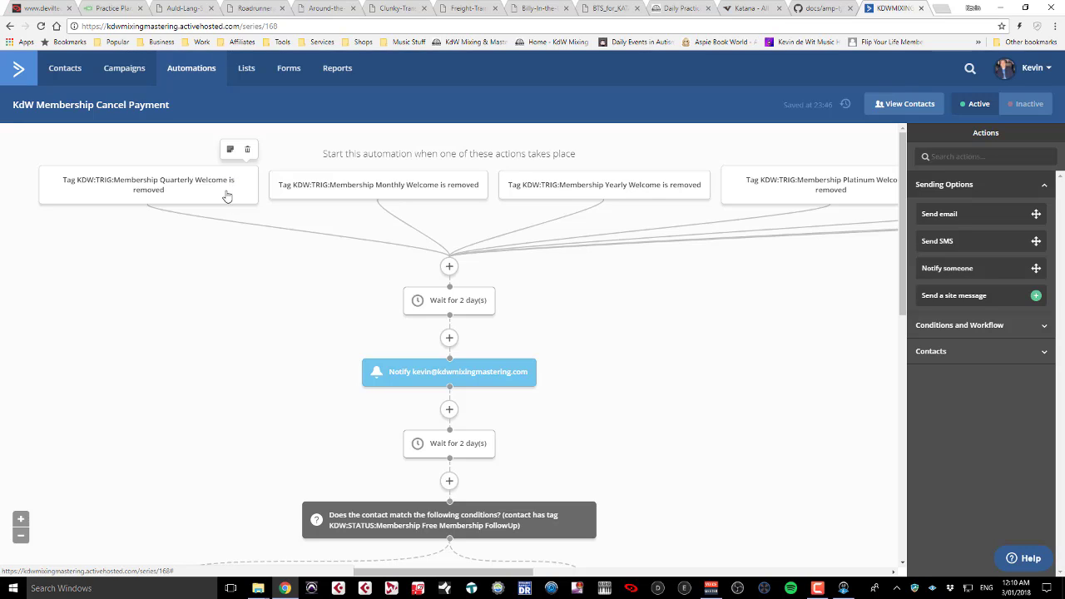
pyautogui.moveTo(286, 191)
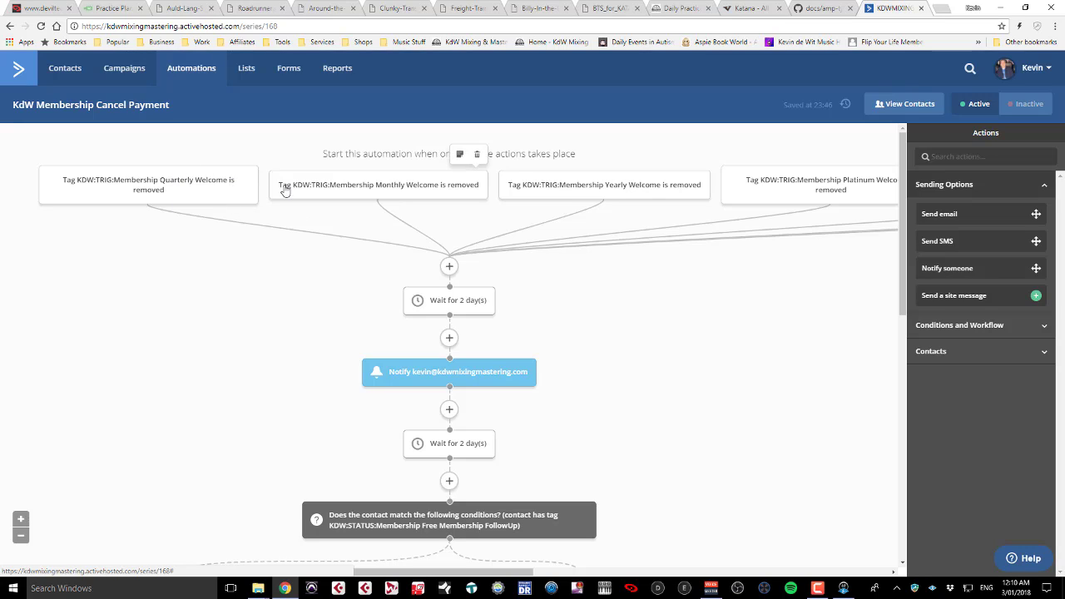
pyautogui.moveTo(477, 309)
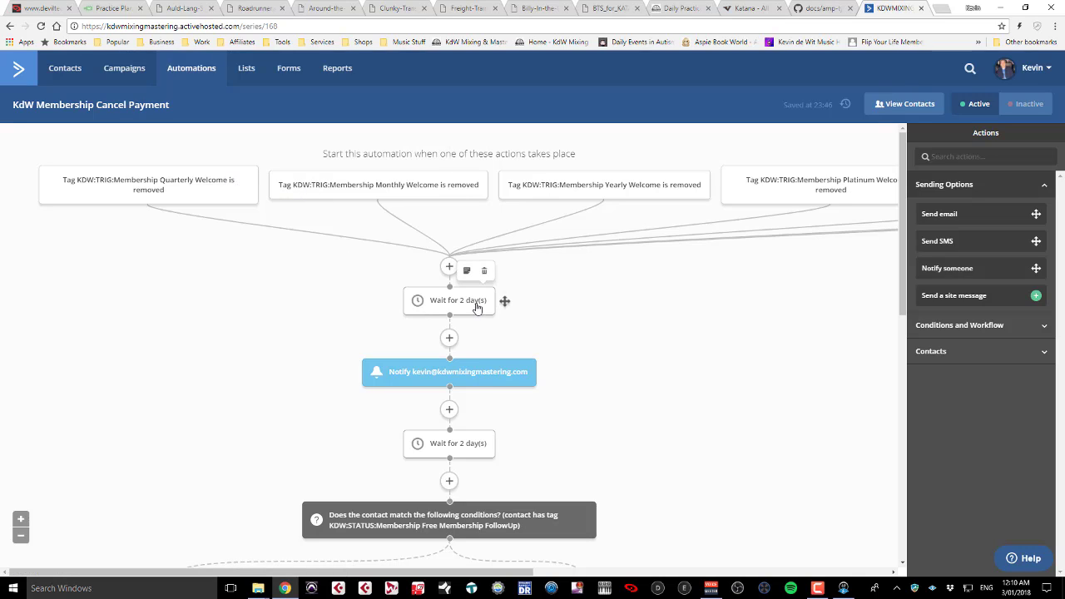
pyautogui.moveTo(464, 372)
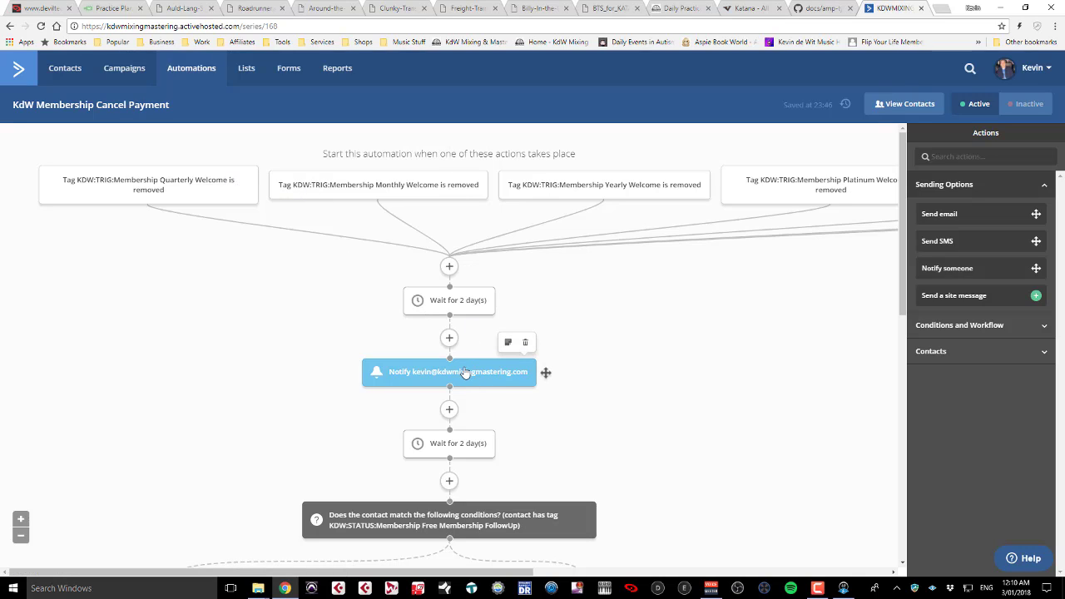
pyautogui.scroll(-3)
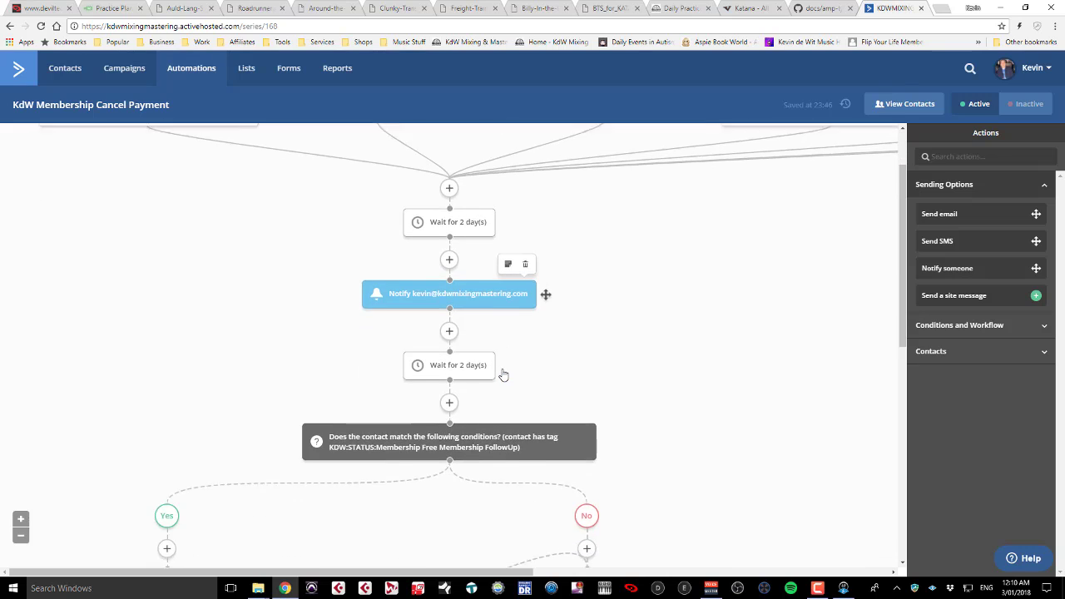
pyautogui.scroll(-3)
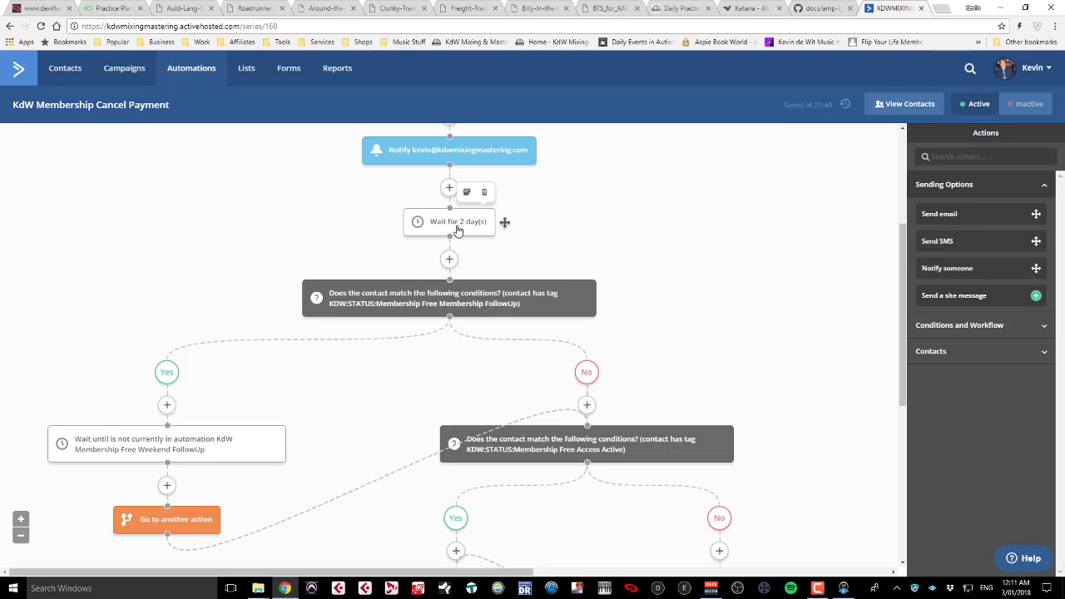
pyautogui.moveTo(450, 314)
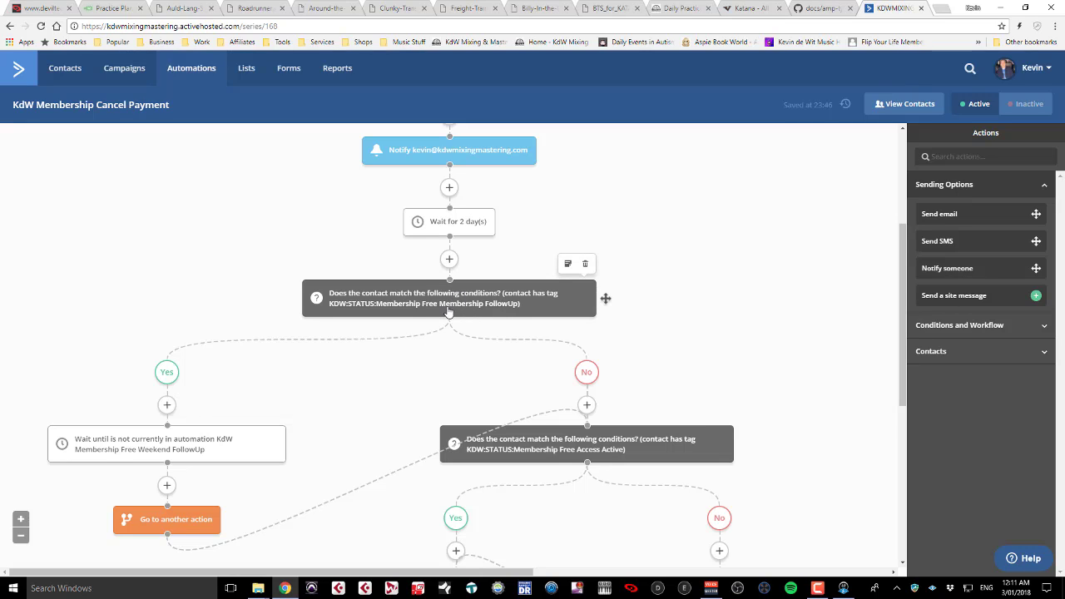
pyautogui.moveTo(467, 324)
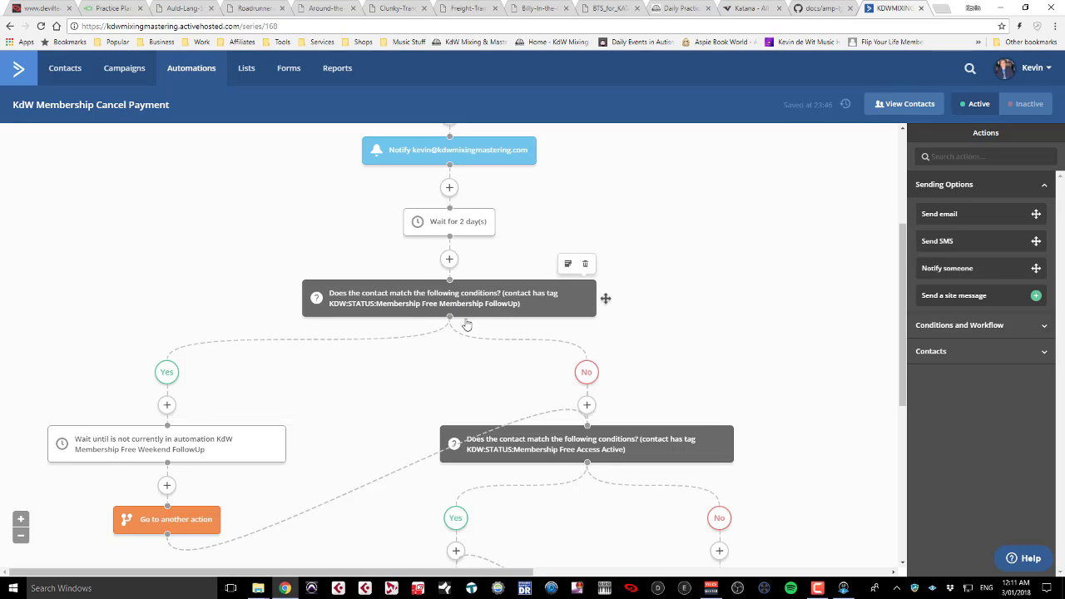
pyautogui.scroll(-3)
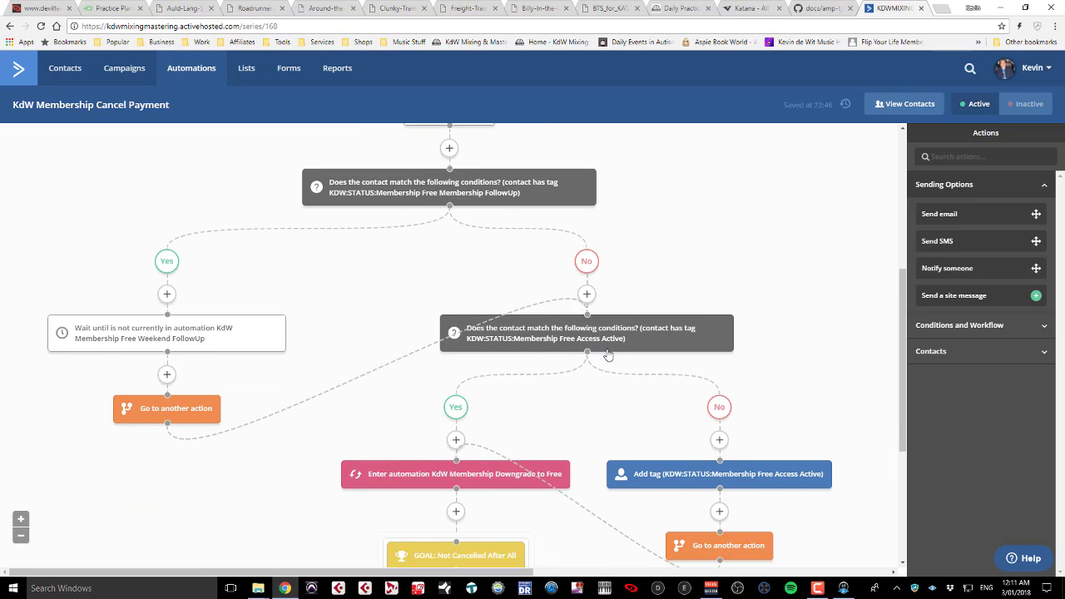
pyautogui.scroll(-3)
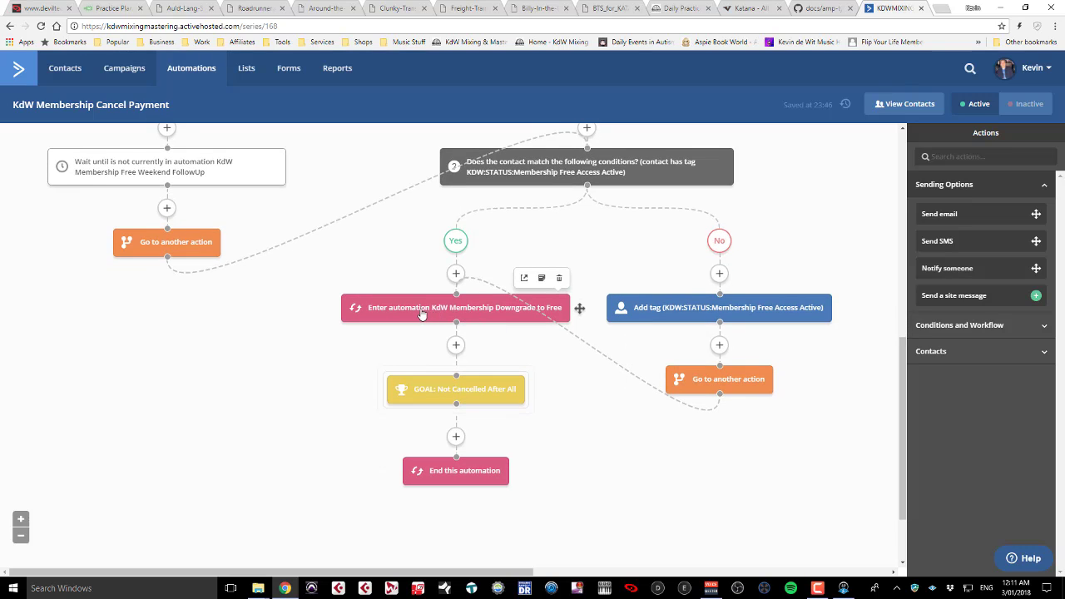
pyautogui.moveTo(503, 316)
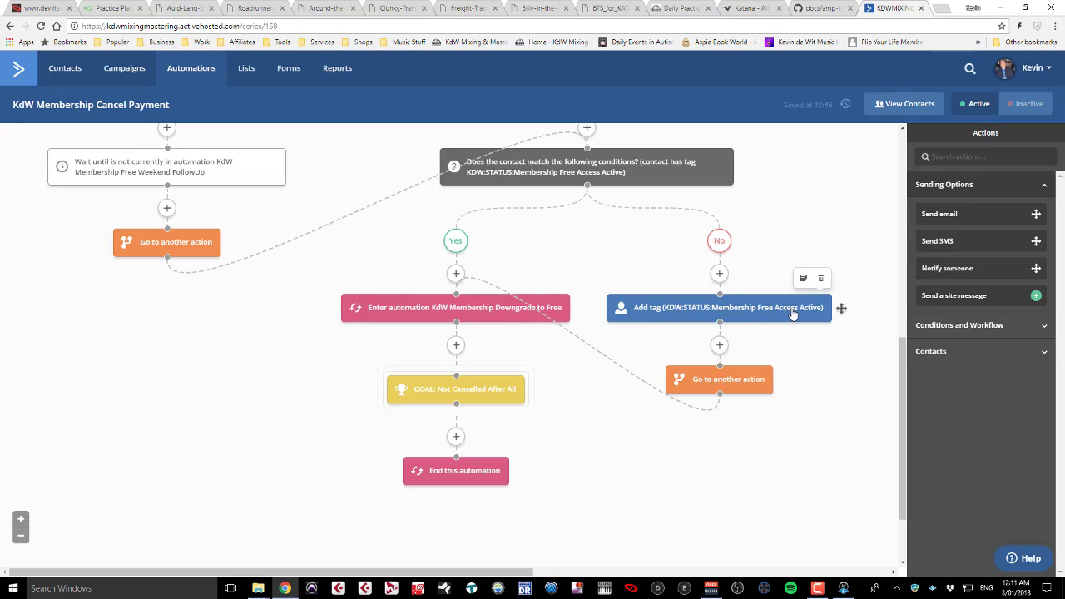
pyautogui.moveTo(728, 379)
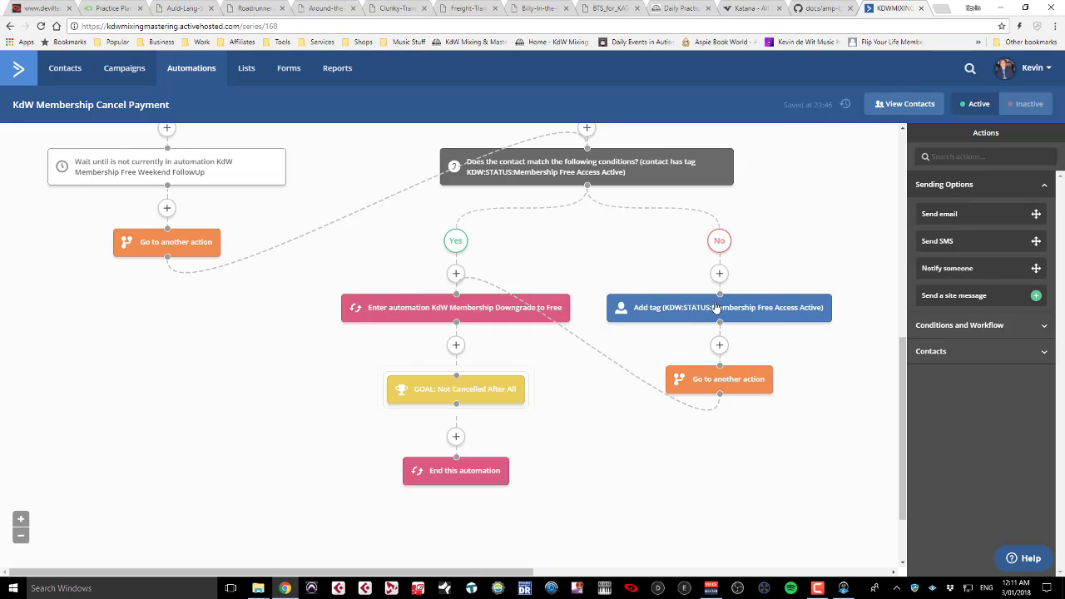
pyautogui.moveTo(672, 353)
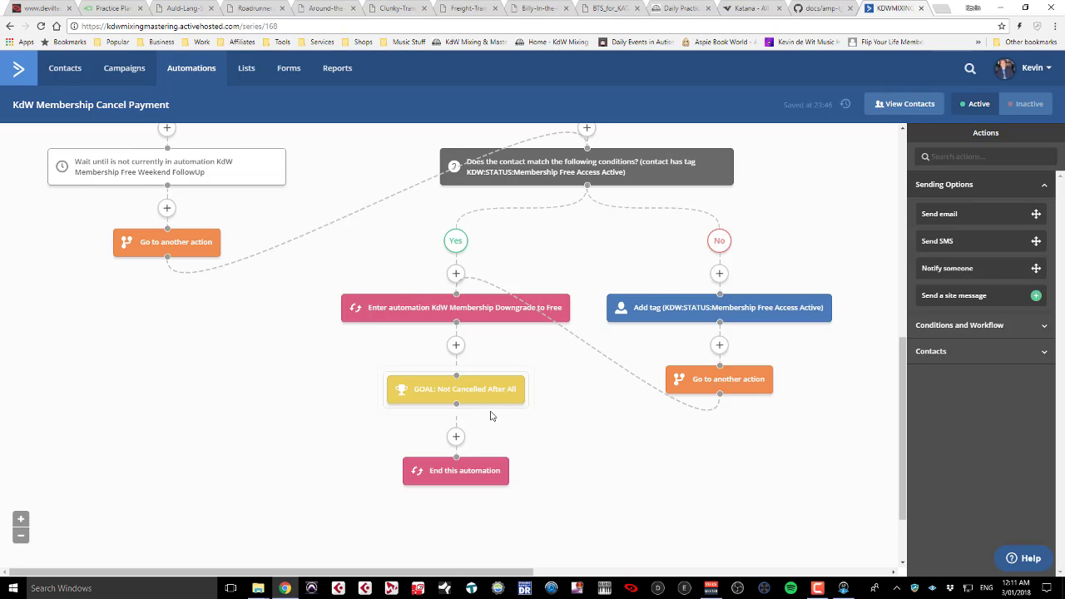
pyautogui.moveTo(455, 388)
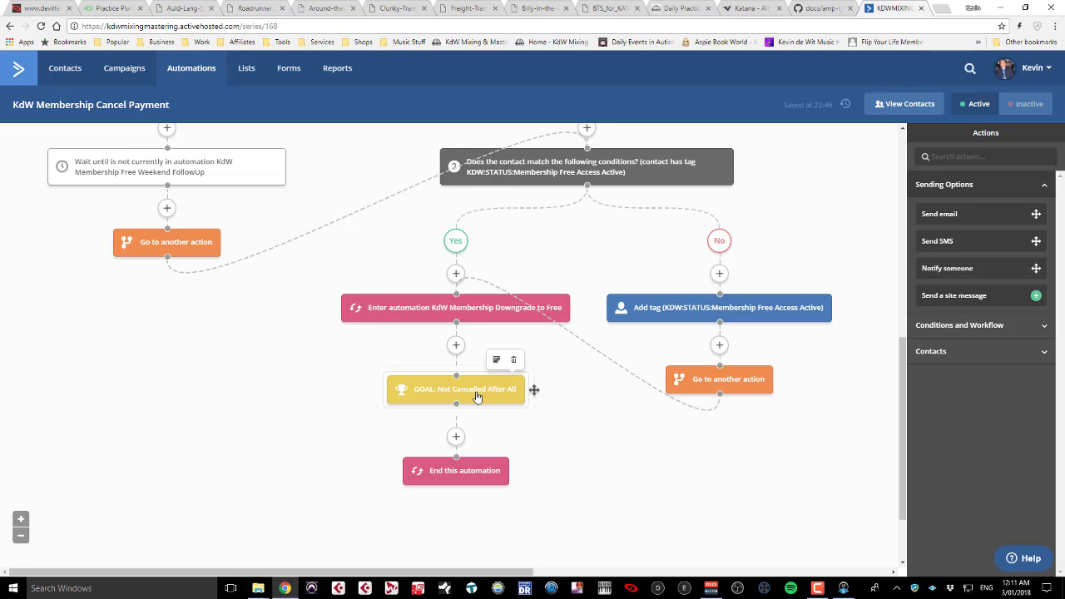
pyautogui.click(455, 390)
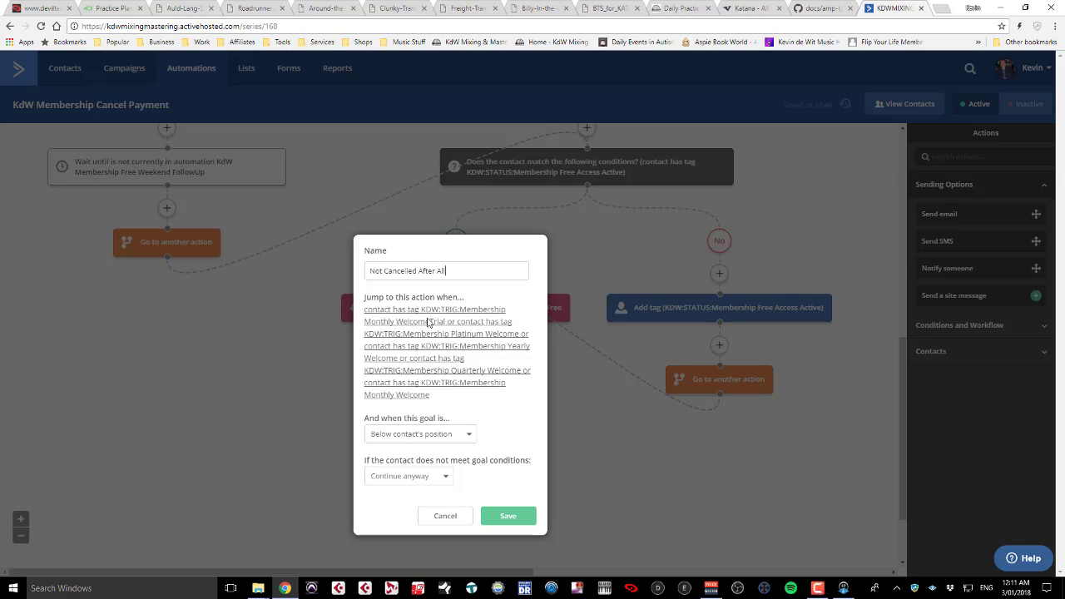
pyautogui.moveTo(478, 332)
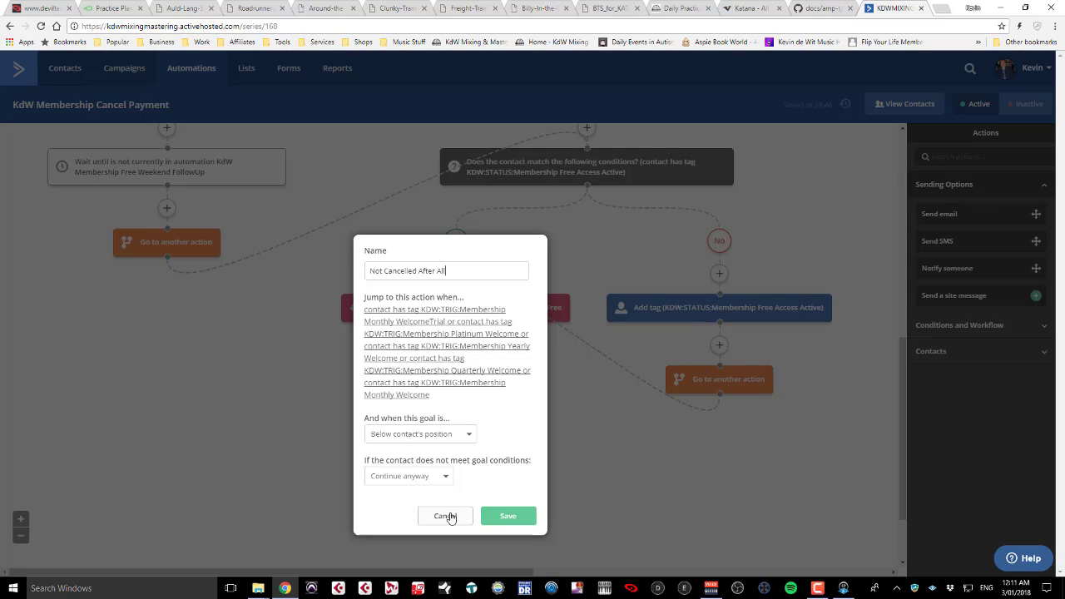
pyautogui.click(508, 515)
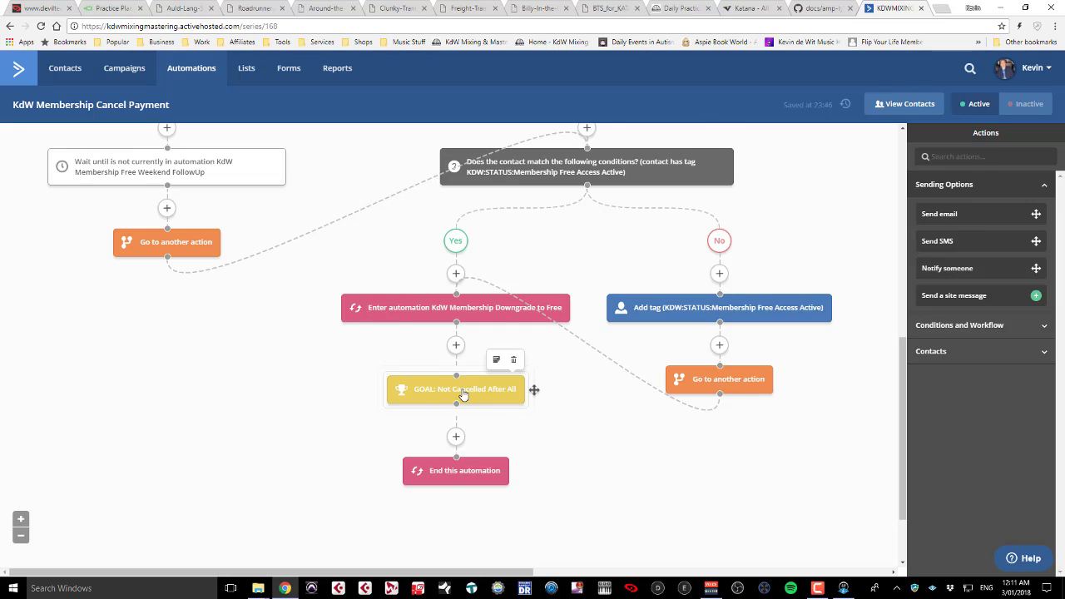
pyautogui.moveTo(465, 402)
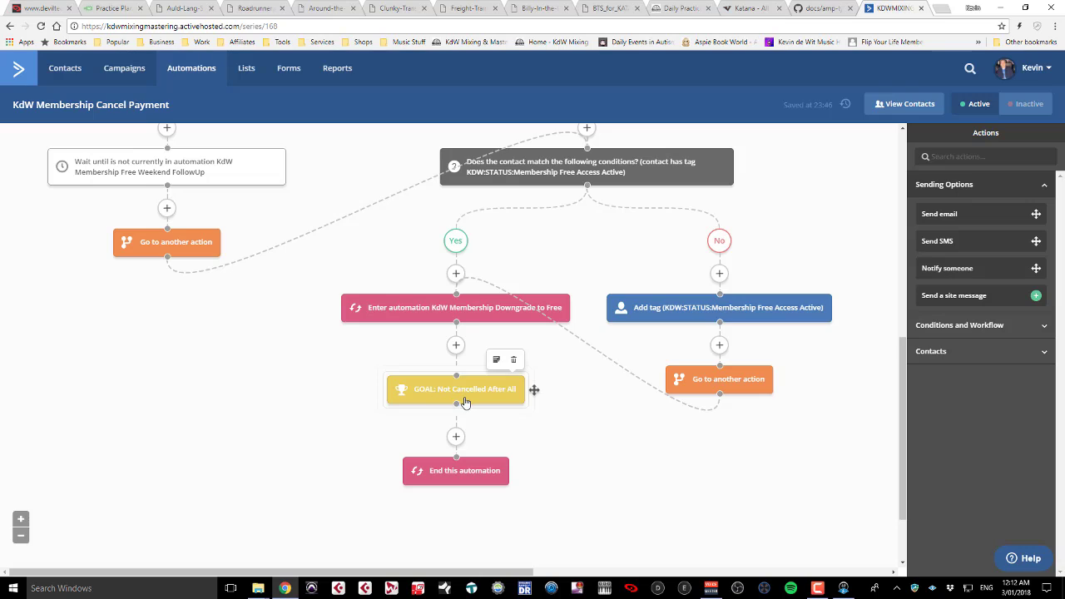
pyautogui.moveTo(470, 399)
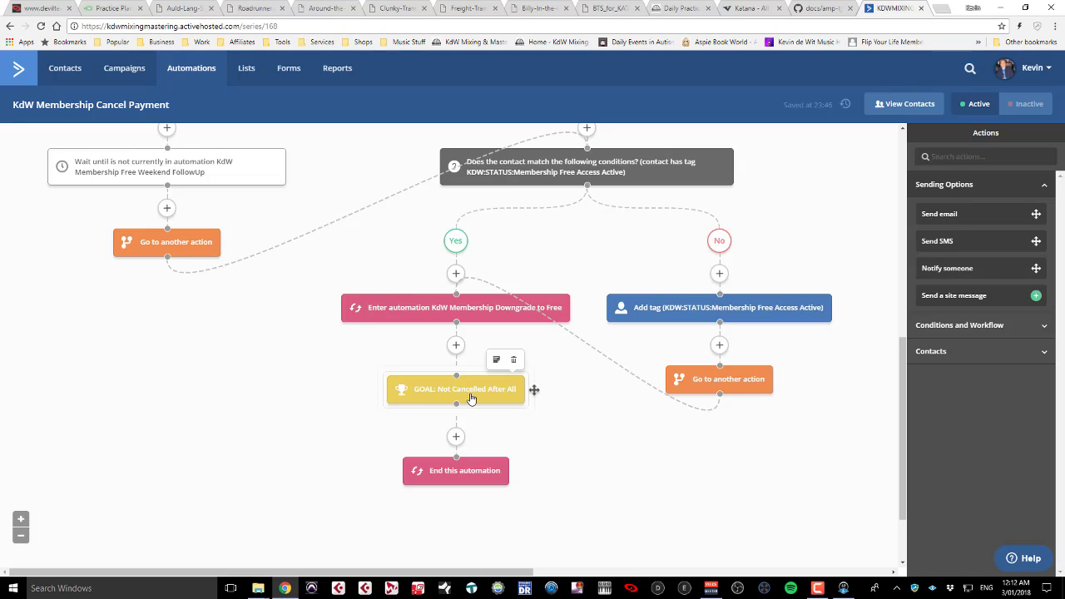
pyautogui.moveTo(478, 395)
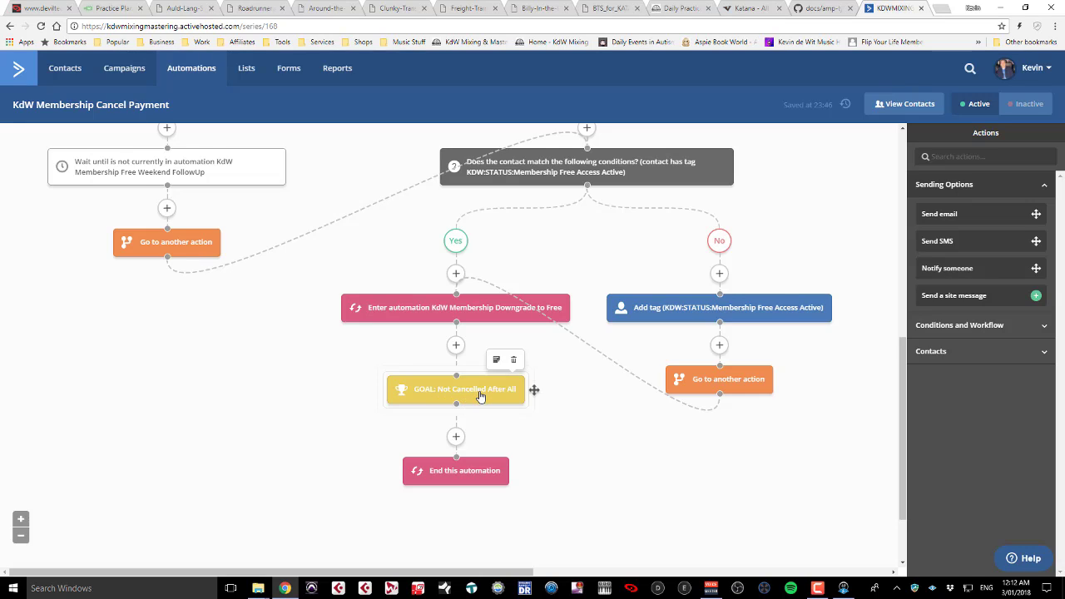
pyautogui.moveTo(499, 433)
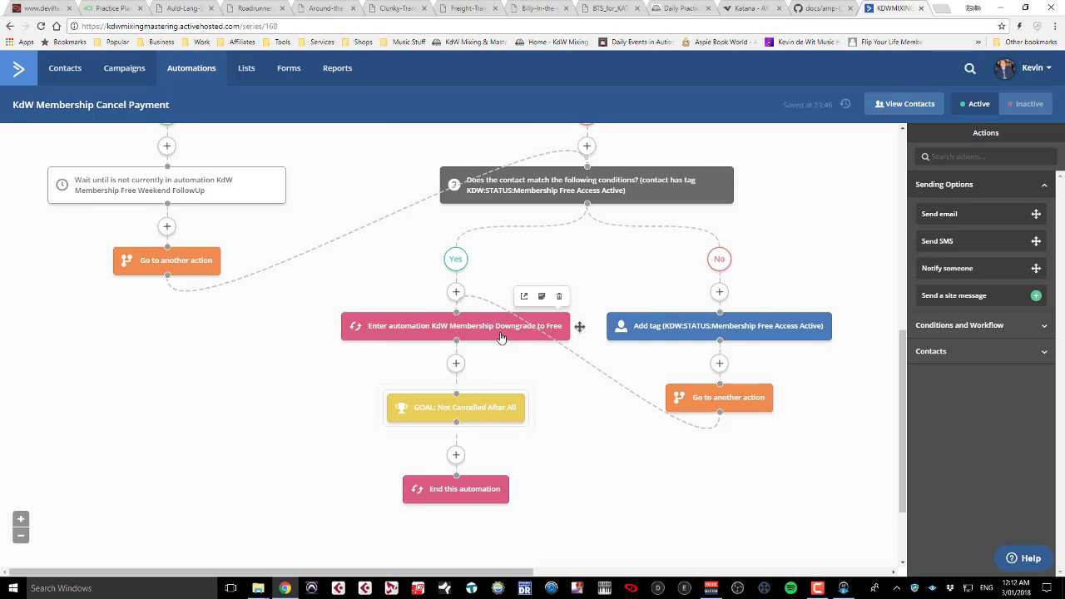
pyautogui.moveTo(507, 325)
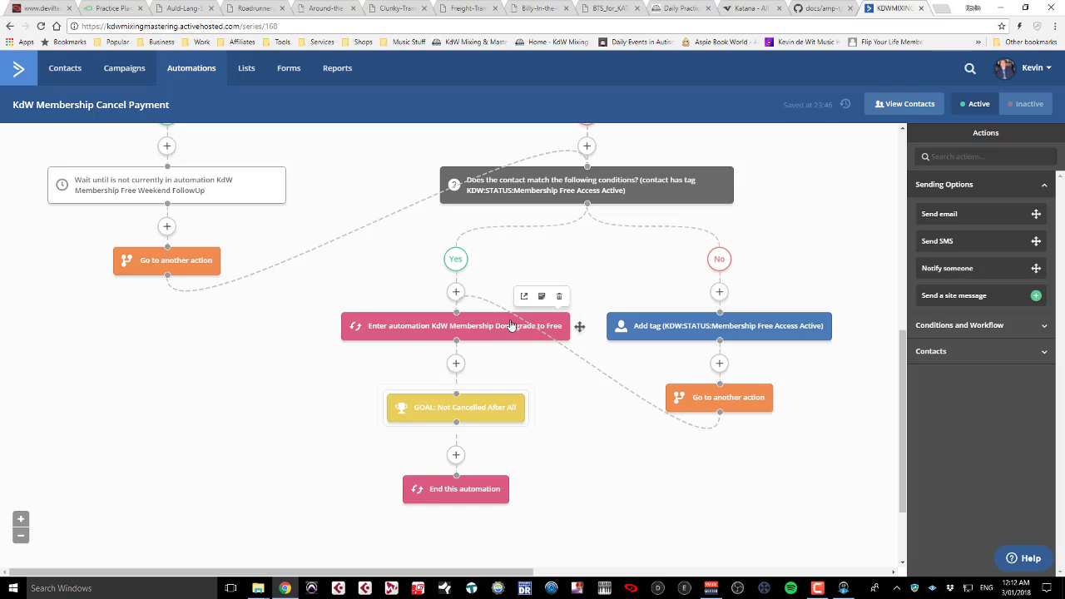
pyautogui.moveTo(524, 297)
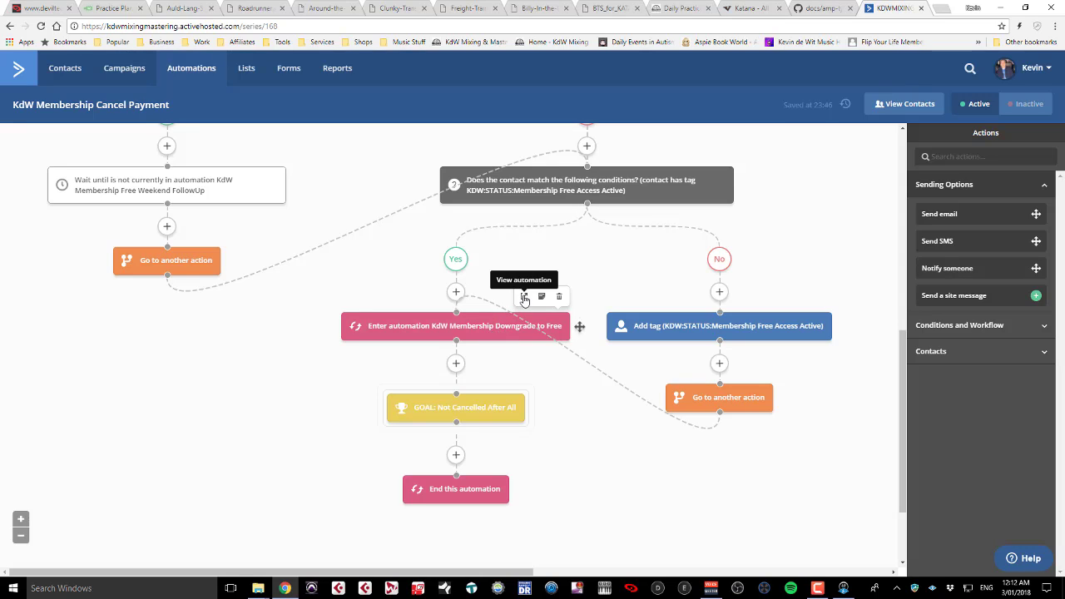
pyautogui.click(524, 296)
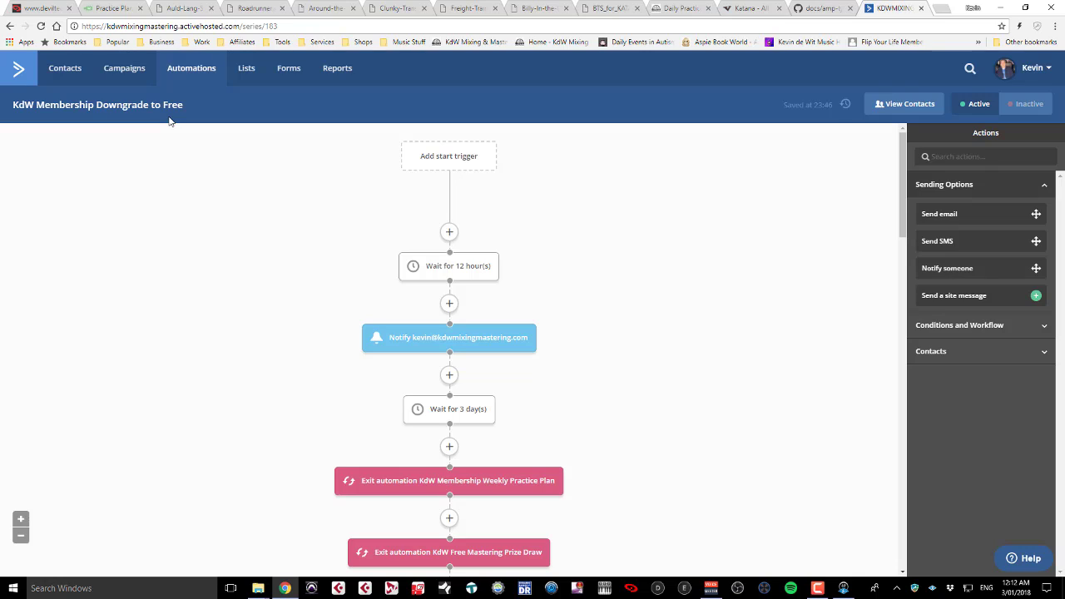
pyautogui.moveTo(291, 150)
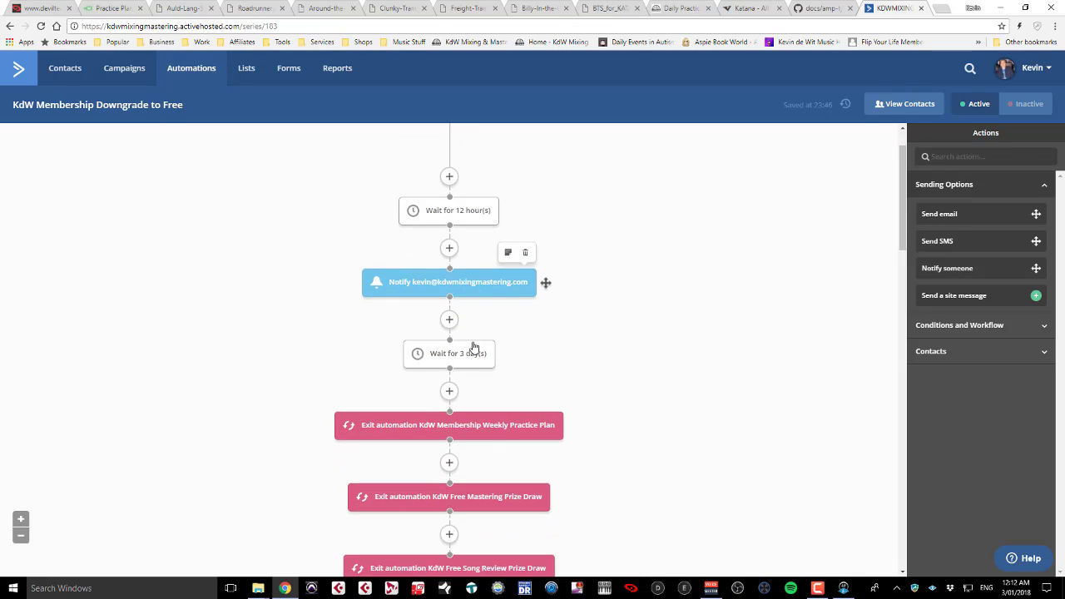
pyautogui.scroll(-3)
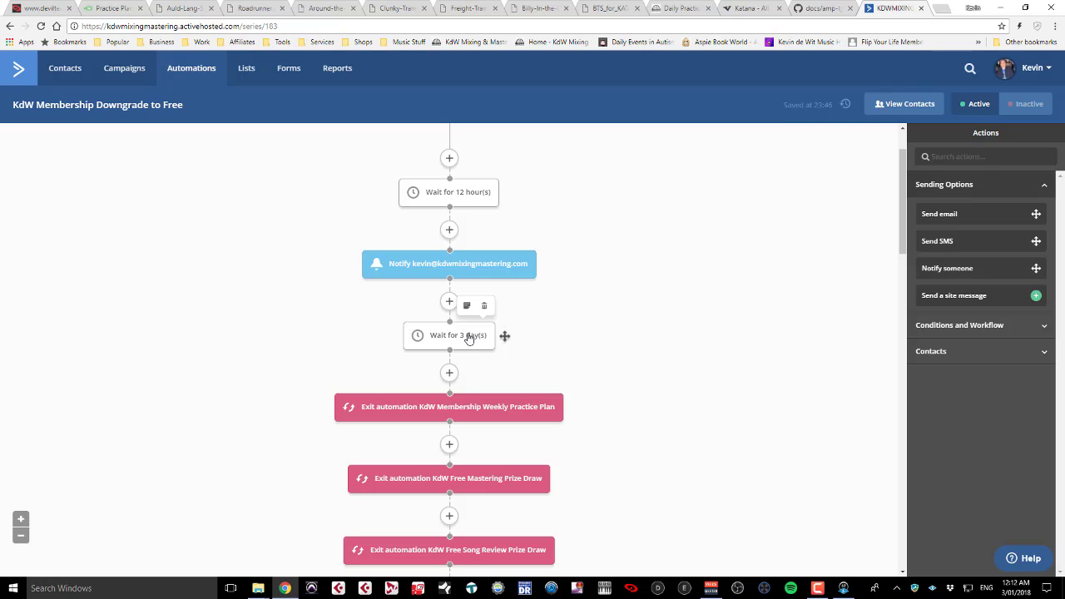
pyautogui.moveTo(495, 271)
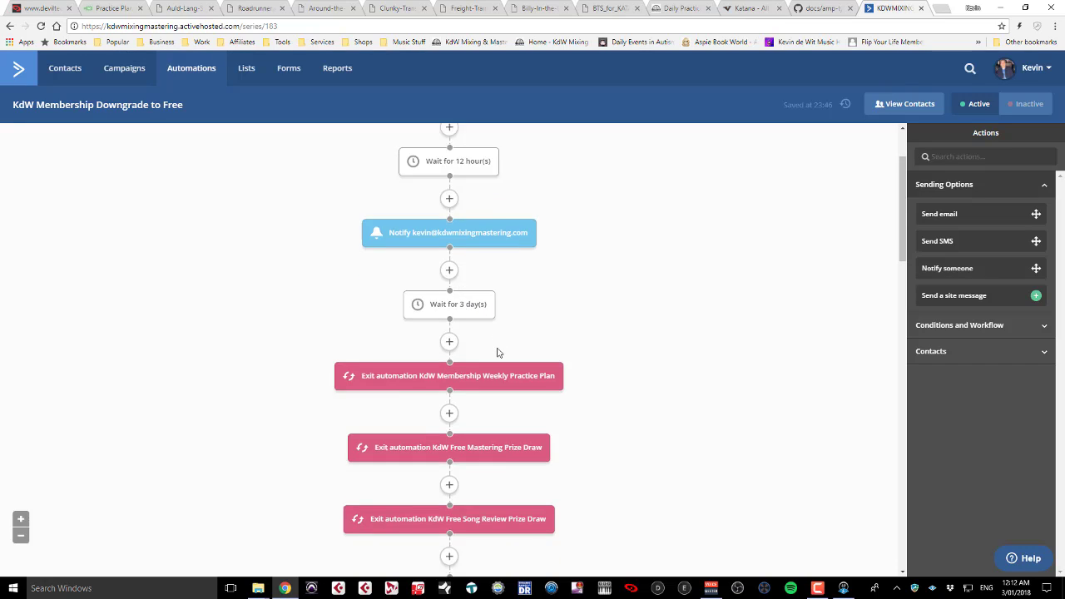
pyautogui.scroll(-3)
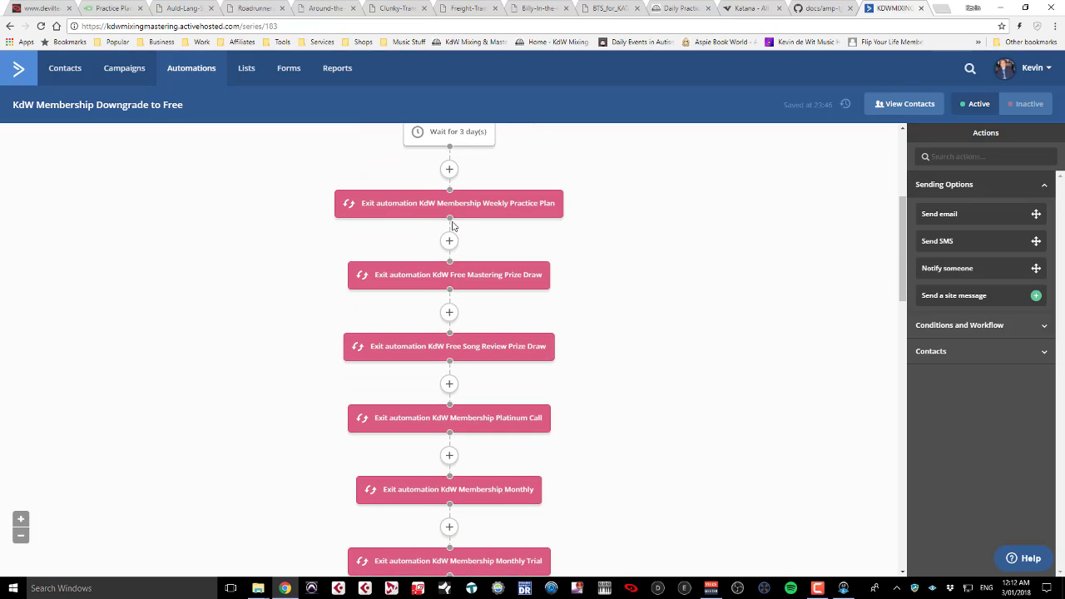
pyautogui.moveTo(389, 304)
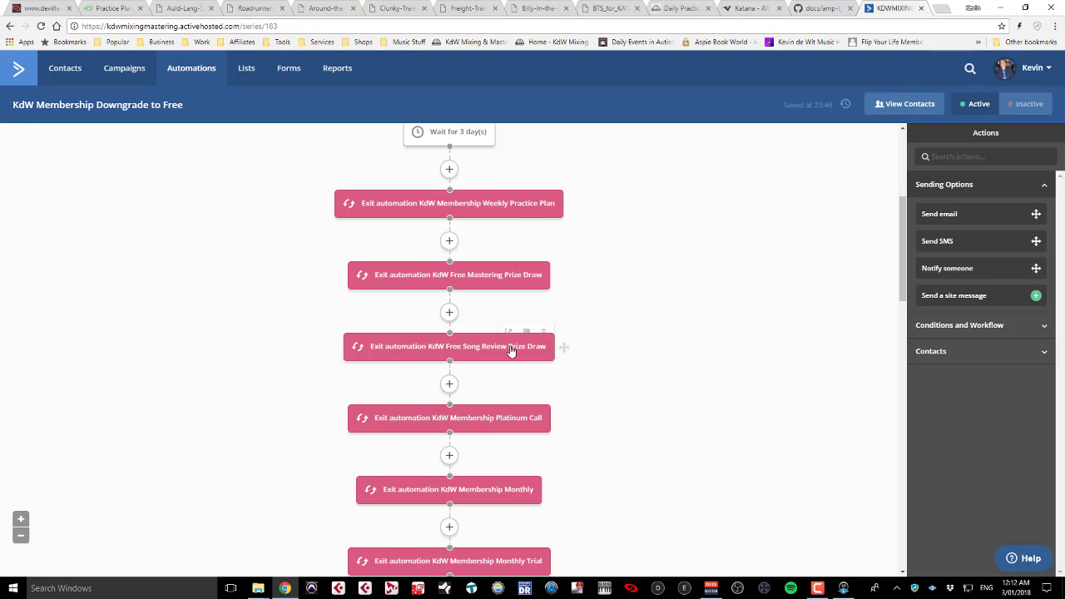
pyautogui.moveTo(499, 489)
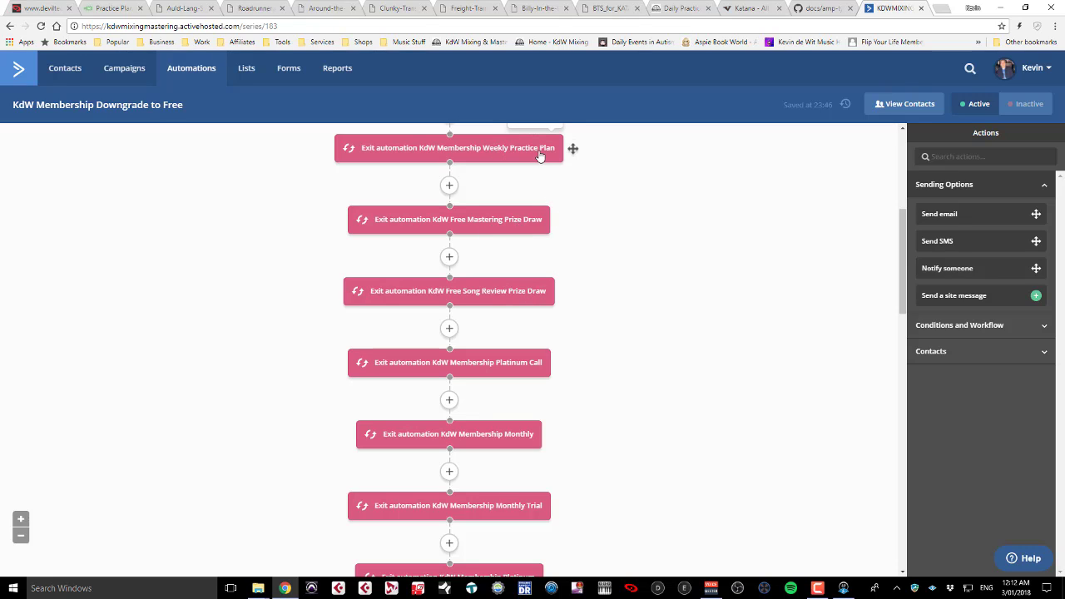
pyautogui.scroll(-3)
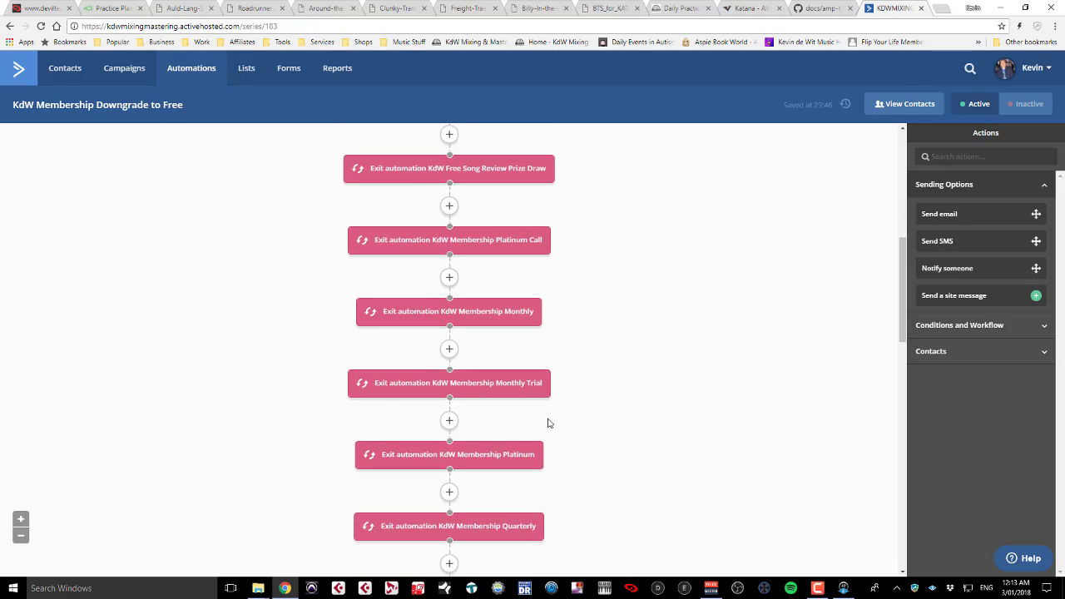
pyautogui.scroll(-3)
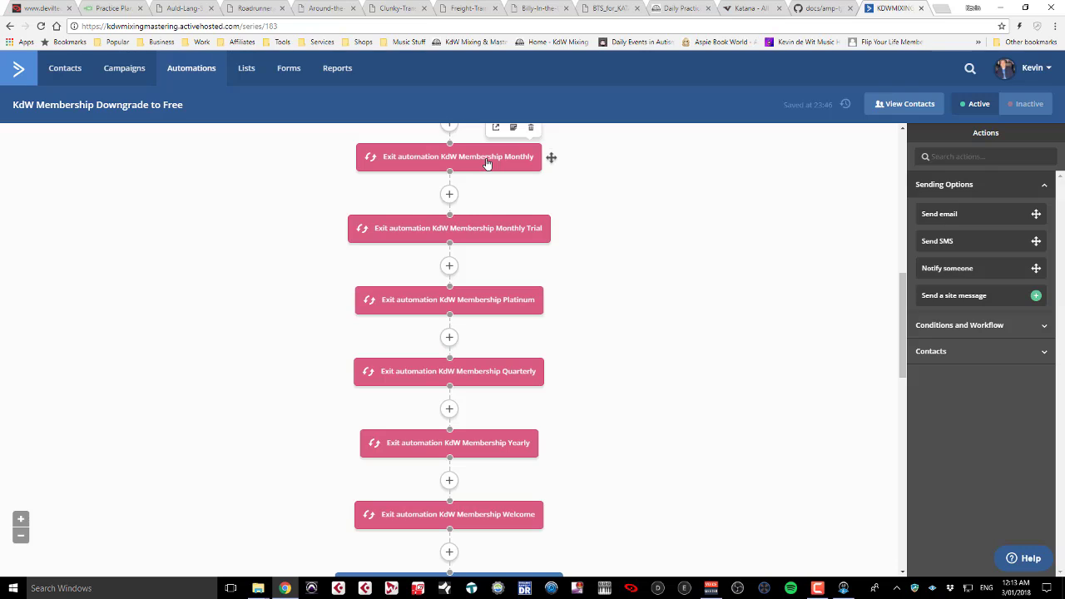
pyautogui.moveTo(391, 177)
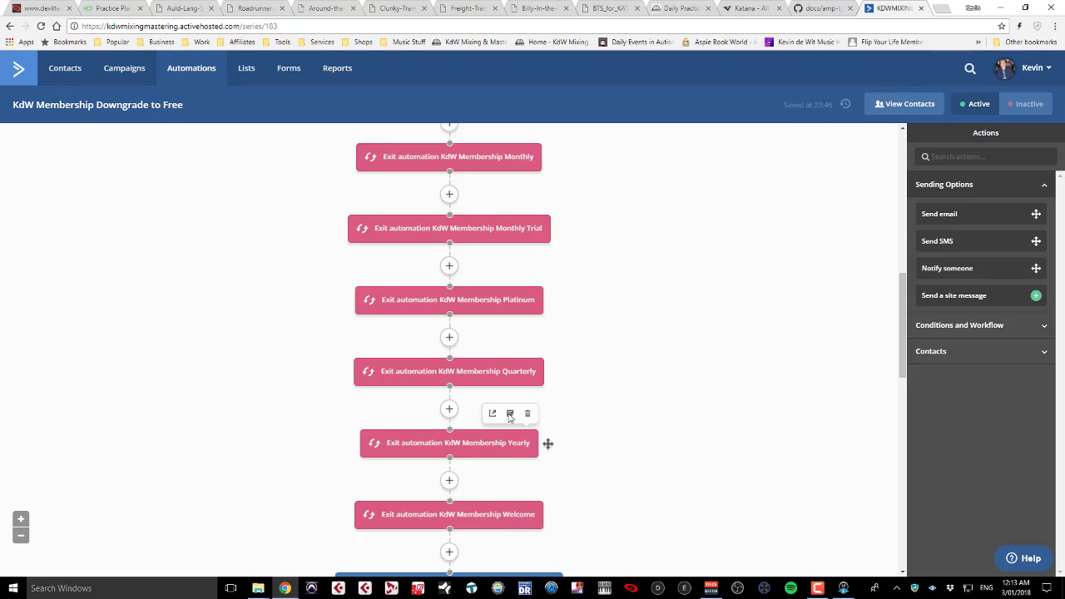
pyautogui.scroll(-3)
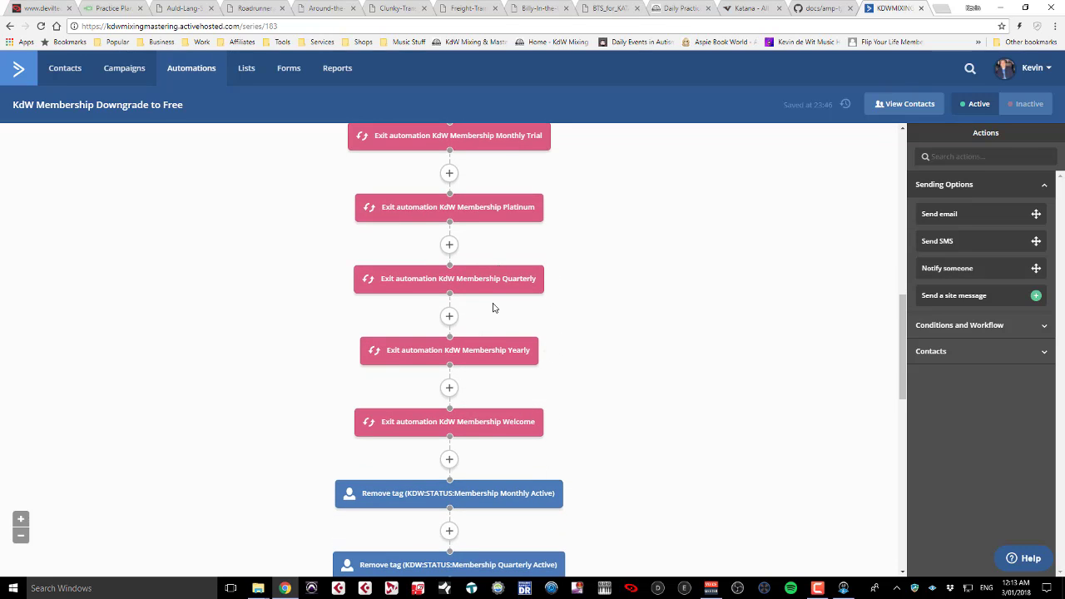
pyautogui.moveTo(532, 173)
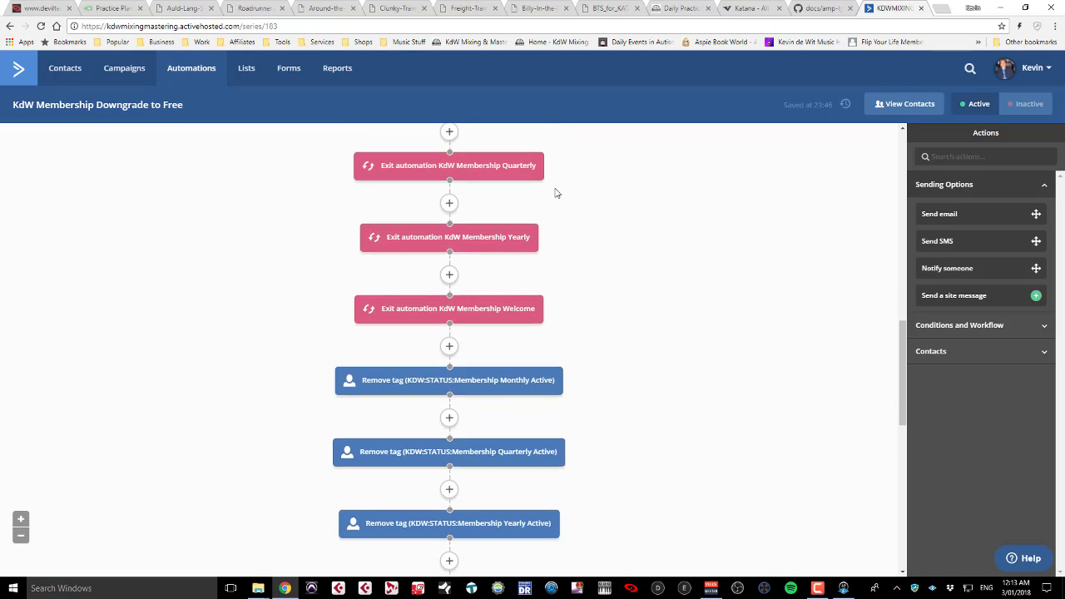
pyautogui.scroll(-3)
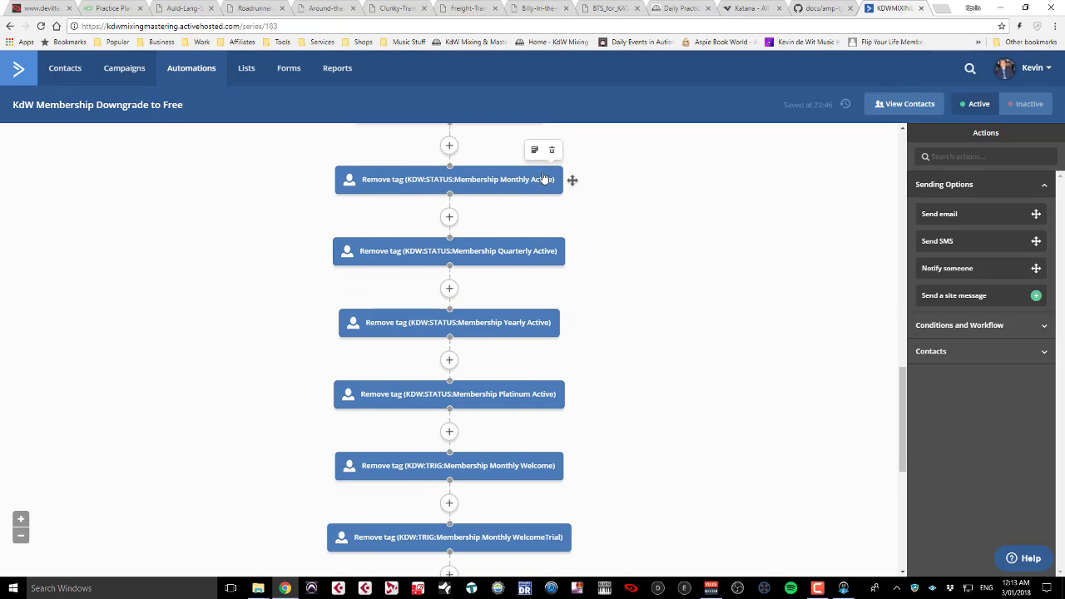
pyautogui.scroll(-3)
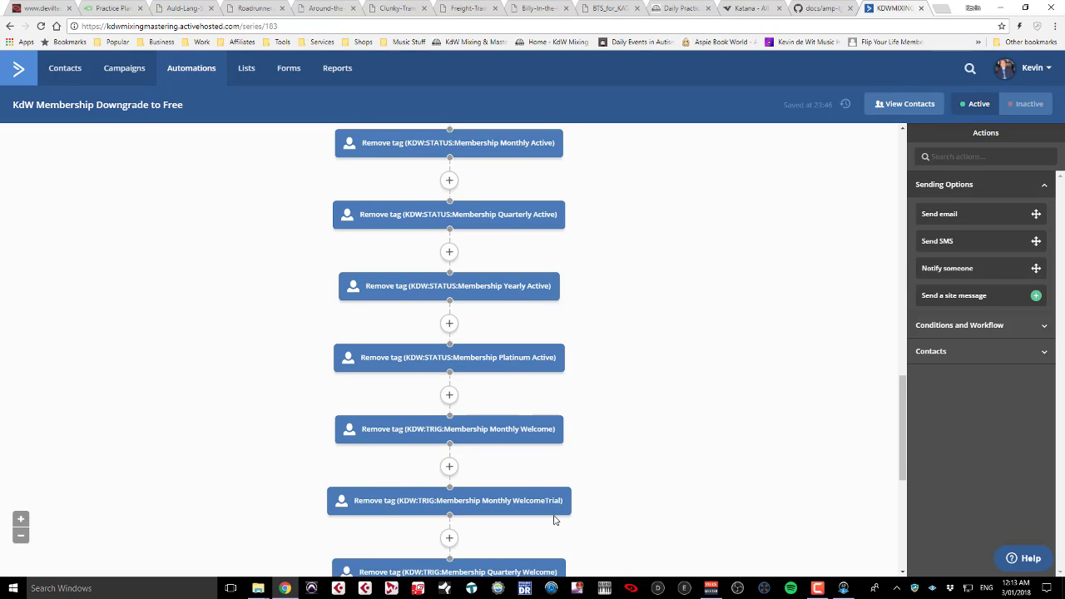
pyautogui.scroll(-3)
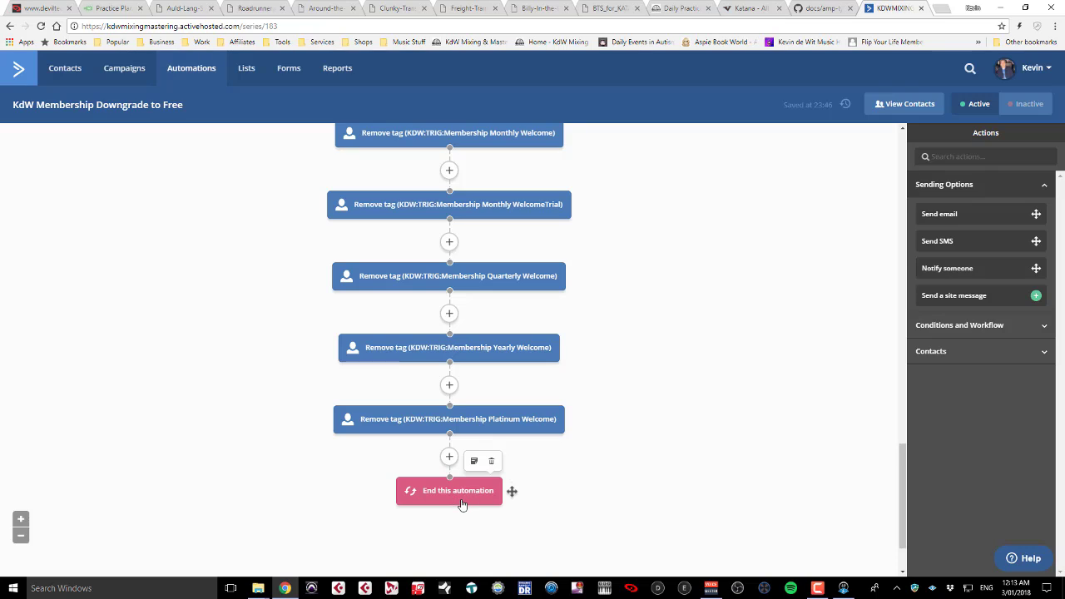
pyautogui.moveTo(515, 386)
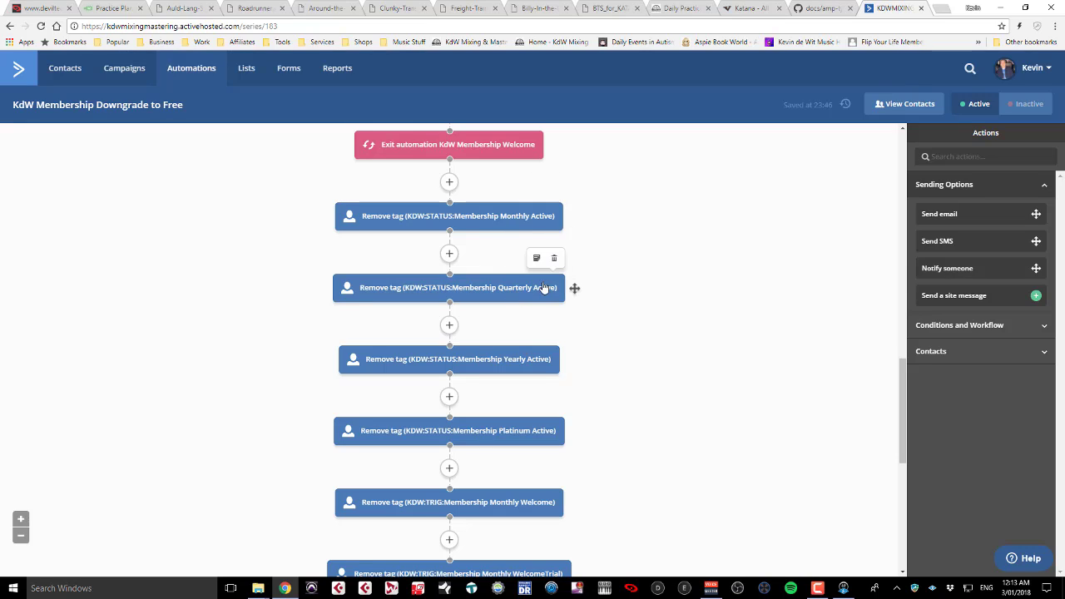
pyautogui.moveTo(516, 372)
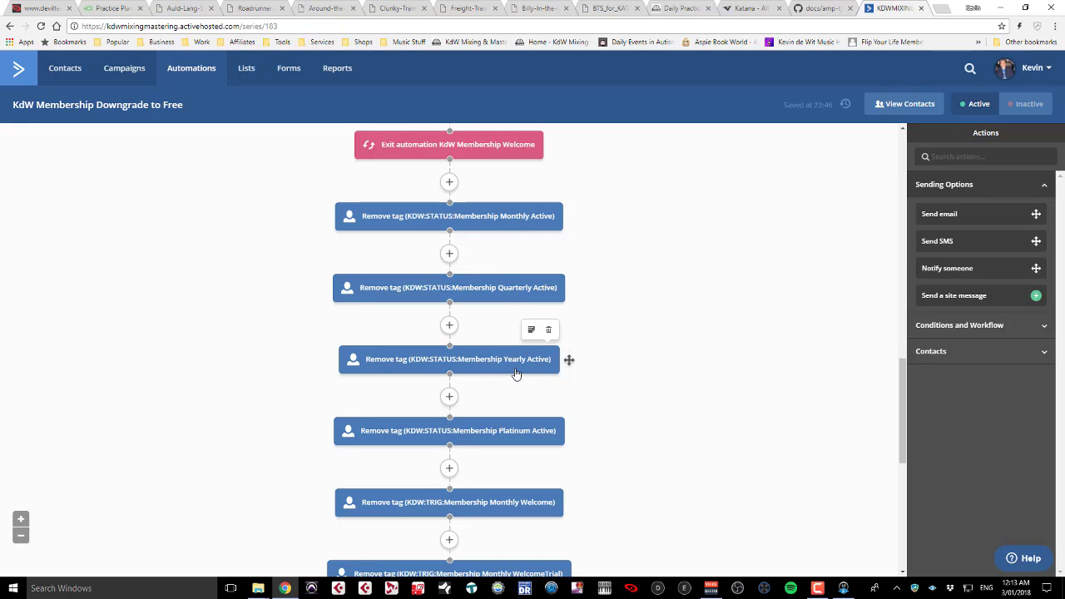
pyautogui.moveTo(362, 124)
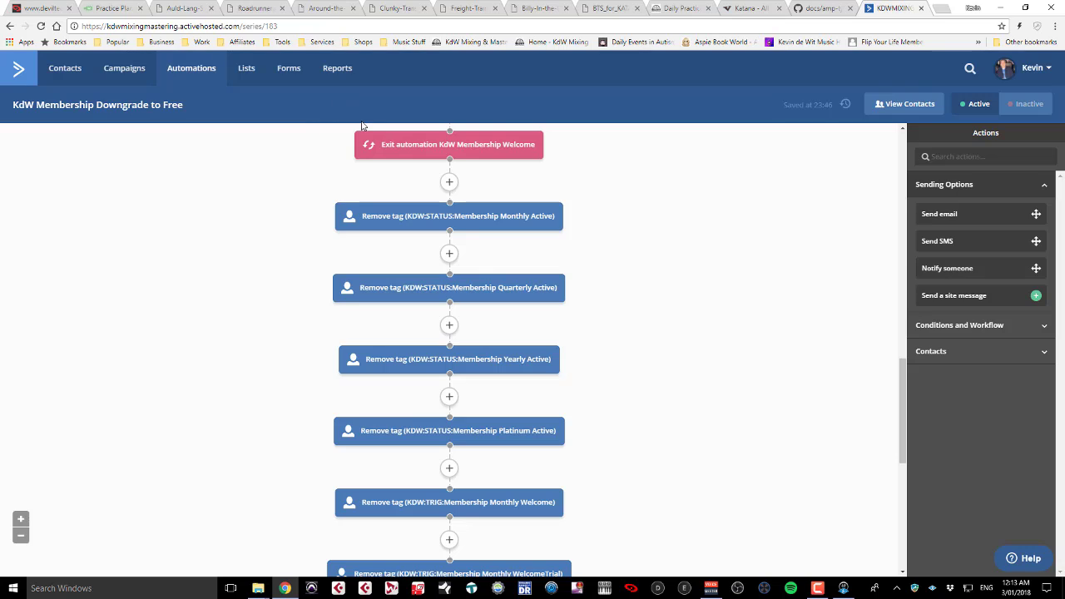
pyautogui.moveTo(865, 134)
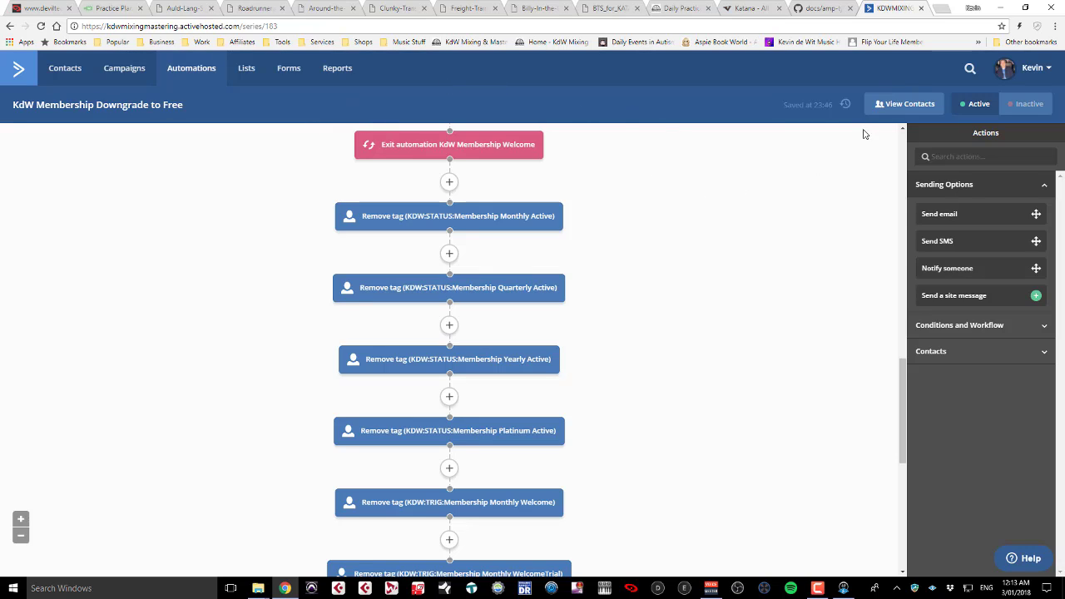
pyautogui.moveTo(795, 137)
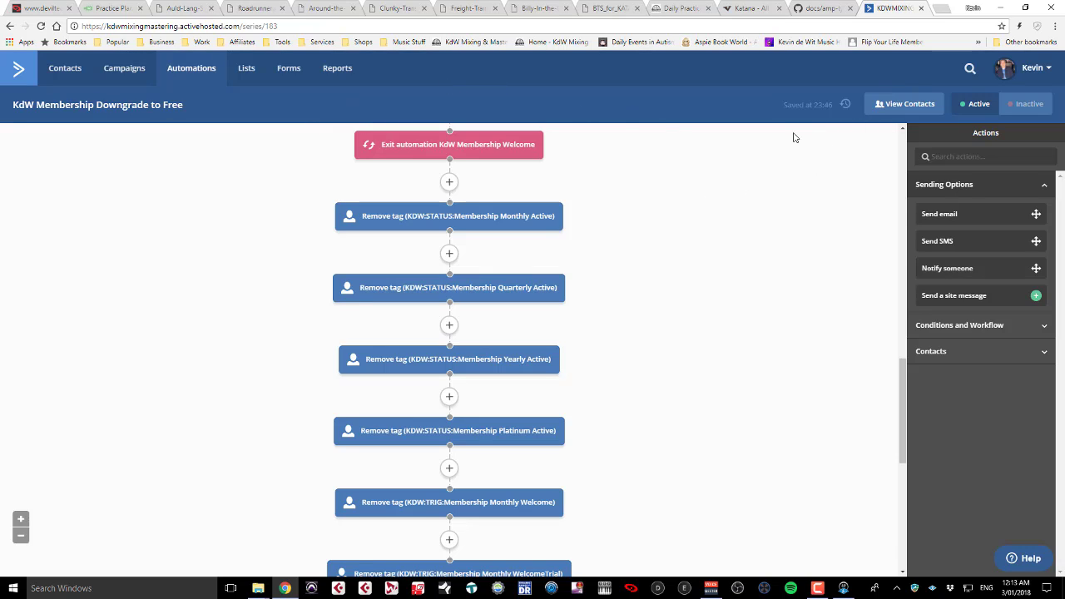
pyautogui.scroll(-3)
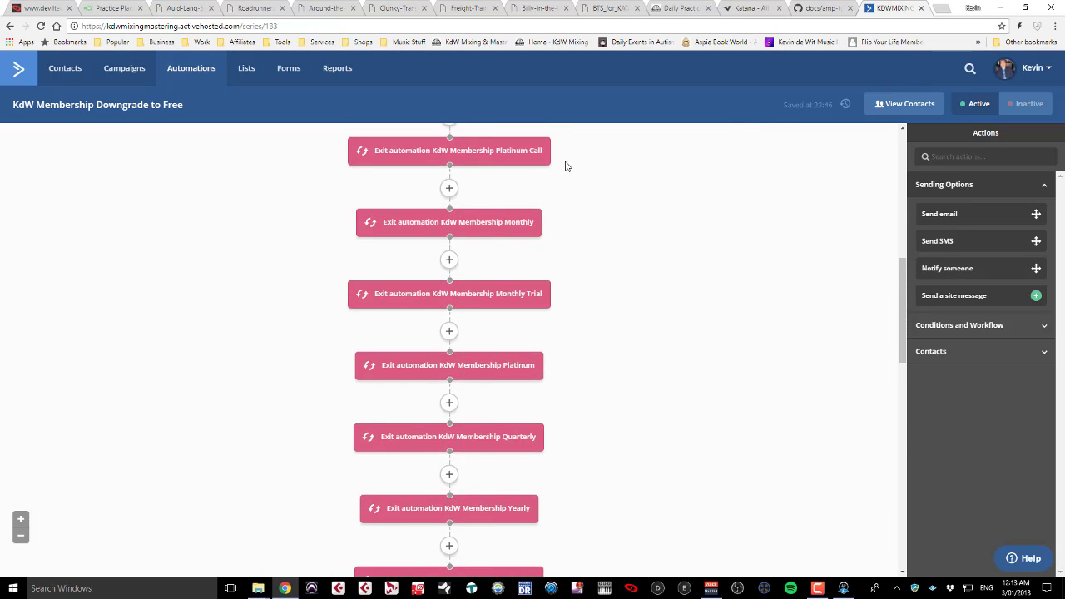
pyautogui.scroll(-3)
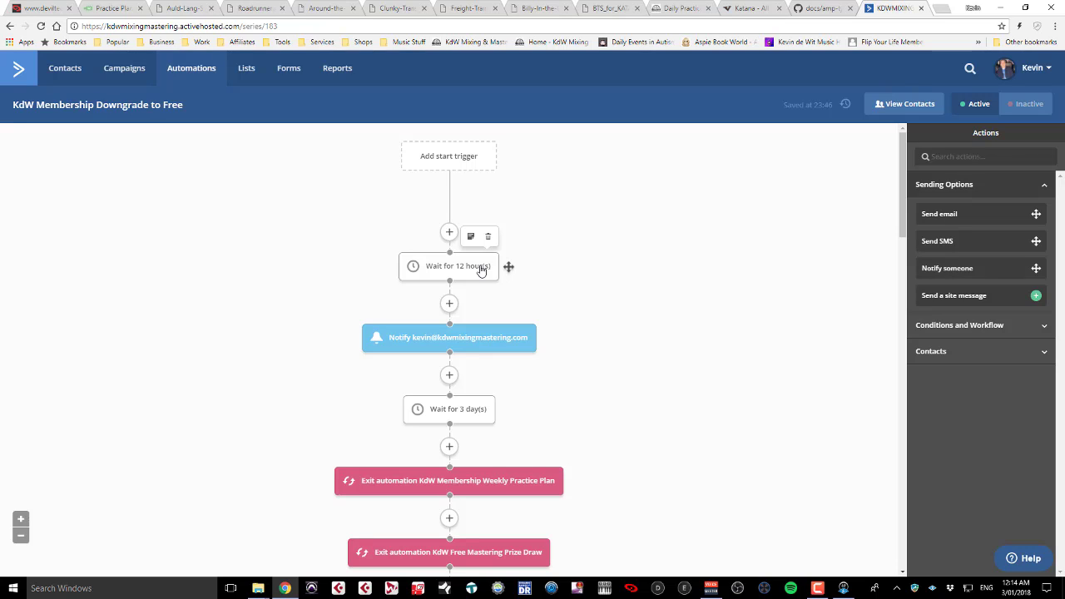
pyautogui.moveTo(483, 275)
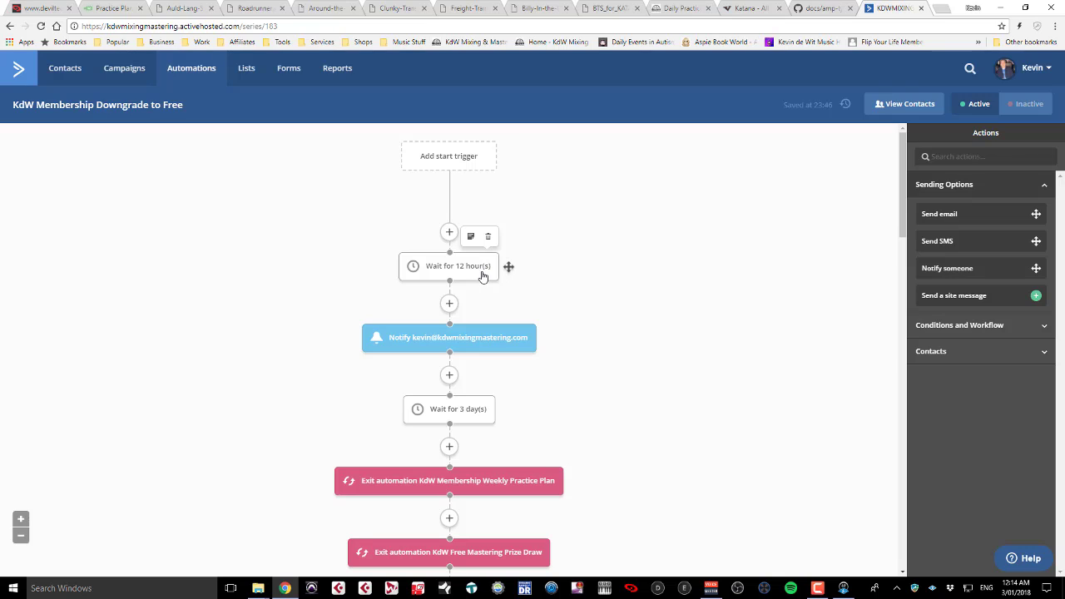
pyautogui.moveTo(480, 271)
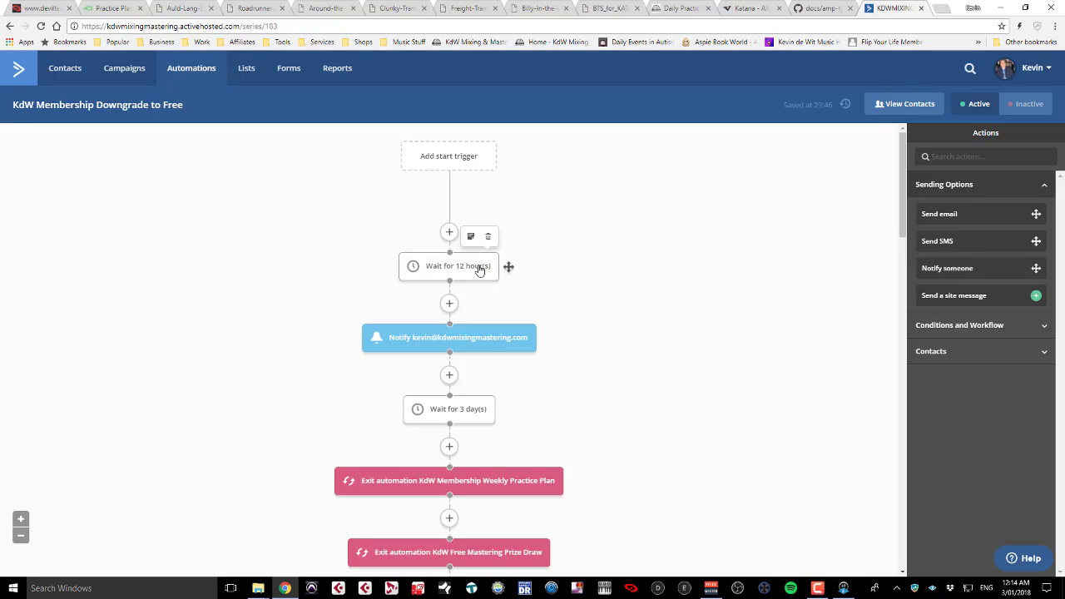
pyautogui.moveTo(474, 271)
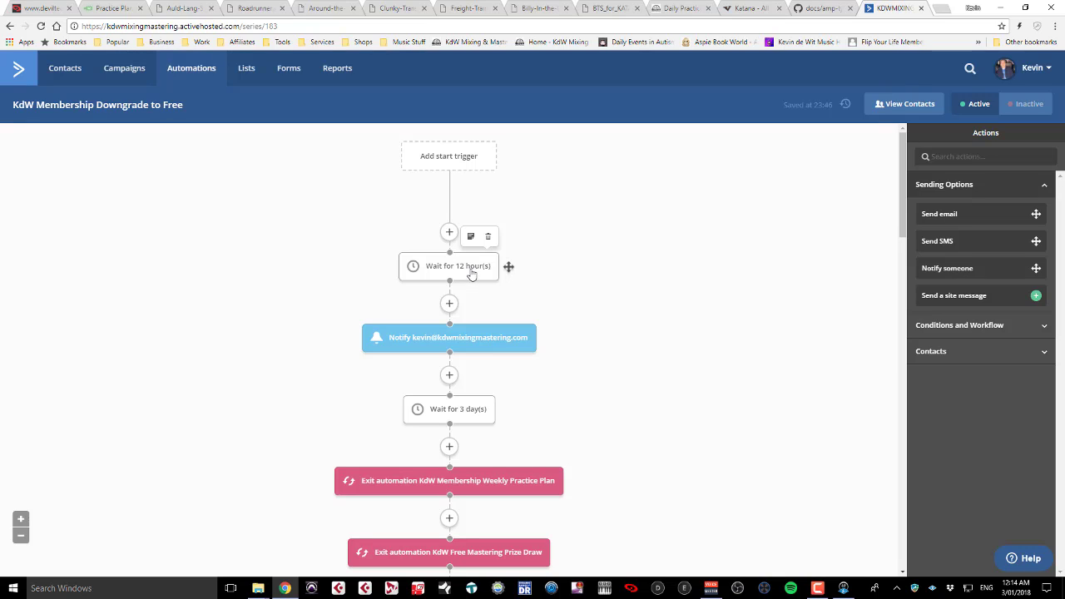
pyautogui.moveTo(438, 339)
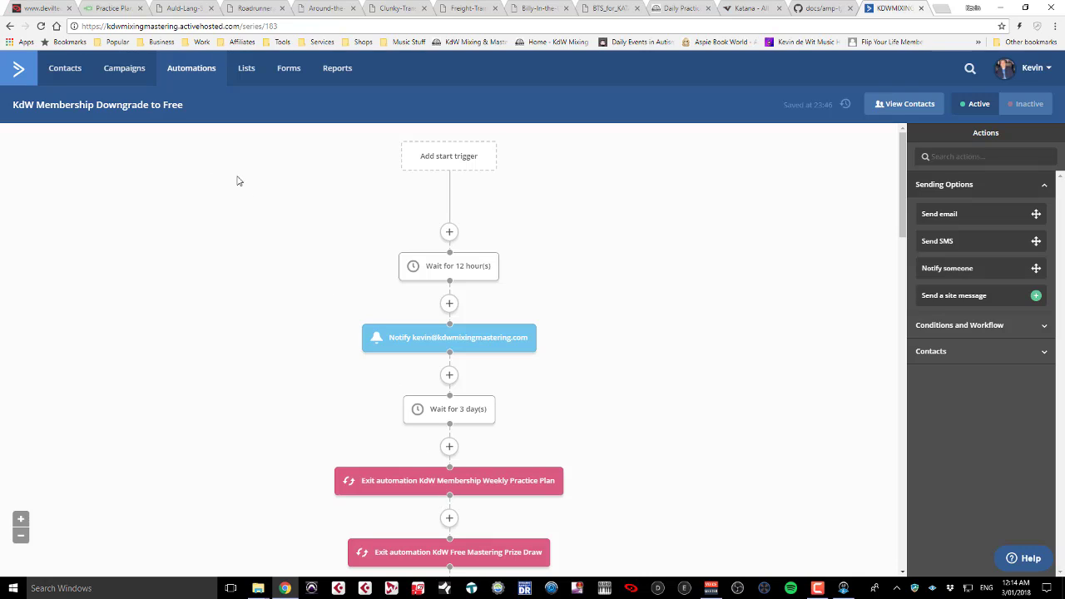
pyautogui.moveTo(52, 95)
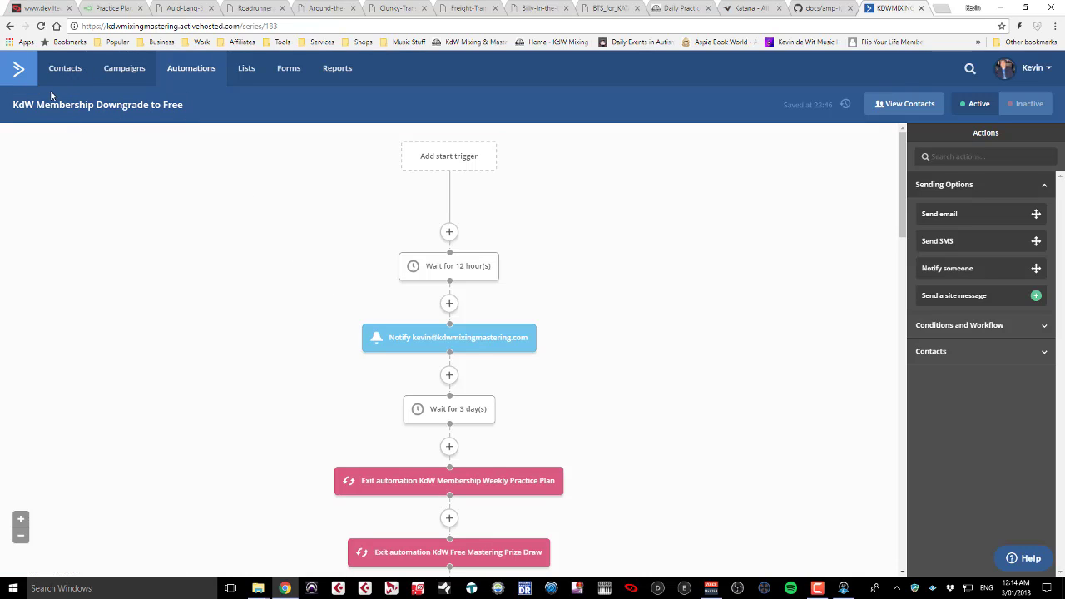
pyautogui.click(65, 68)
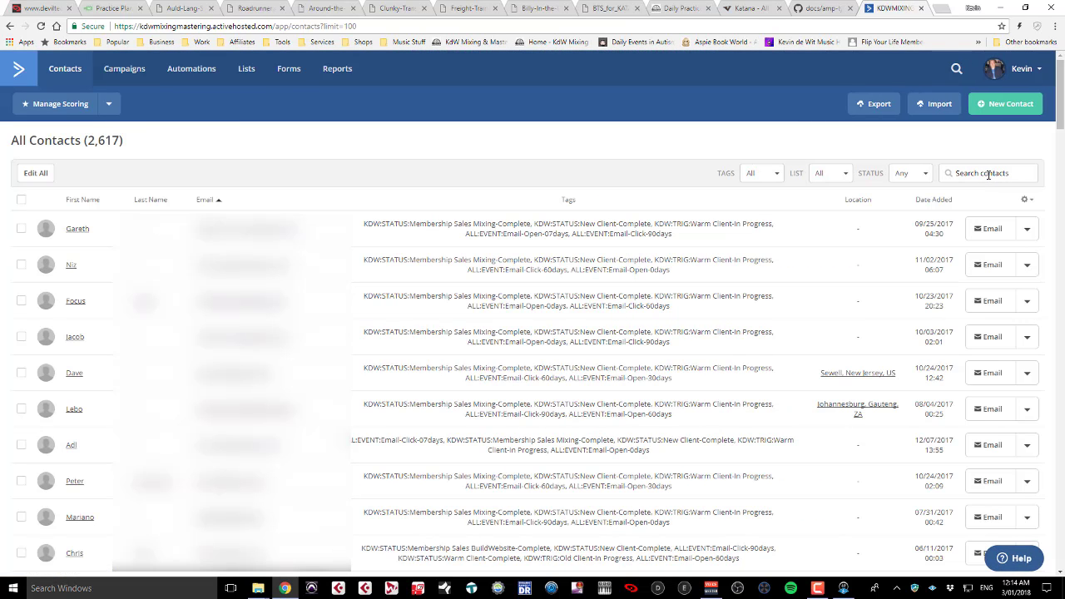
pyautogui.click(988, 173)
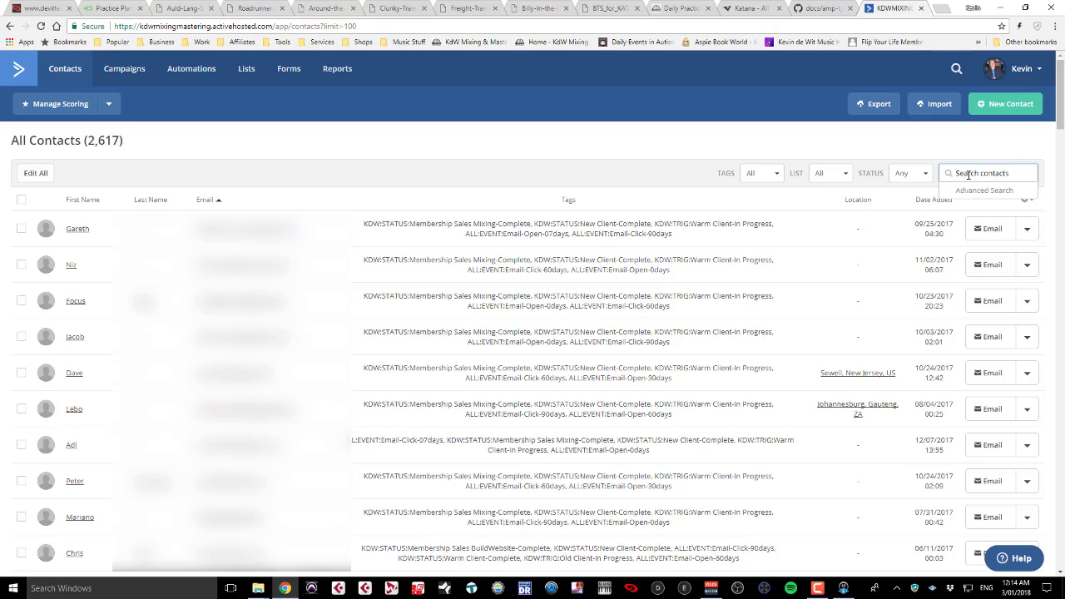
pyautogui.write('kdewit')
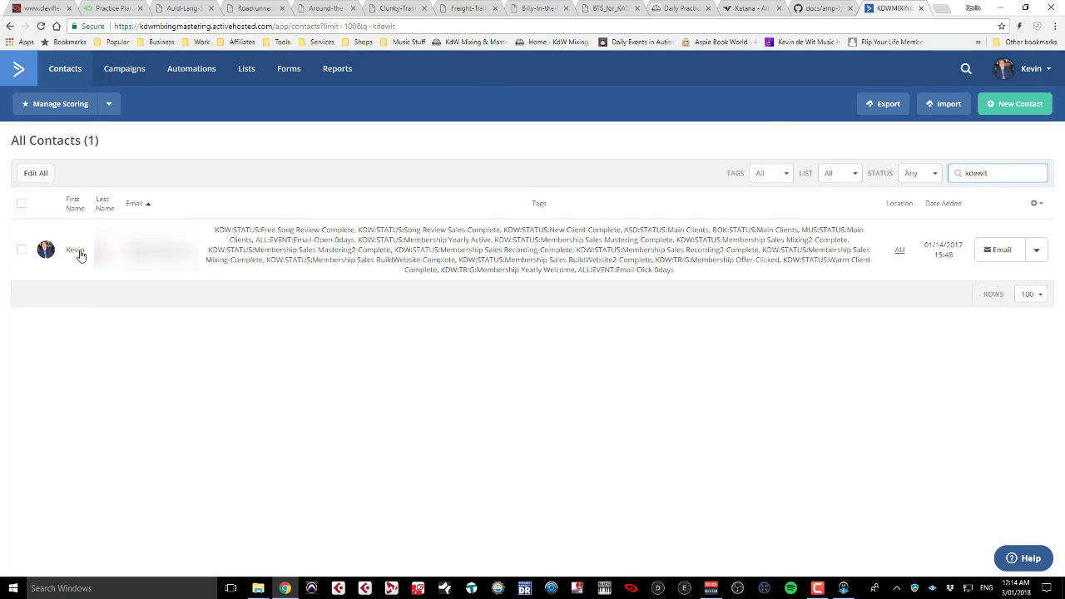
pyautogui.click(76, 249)
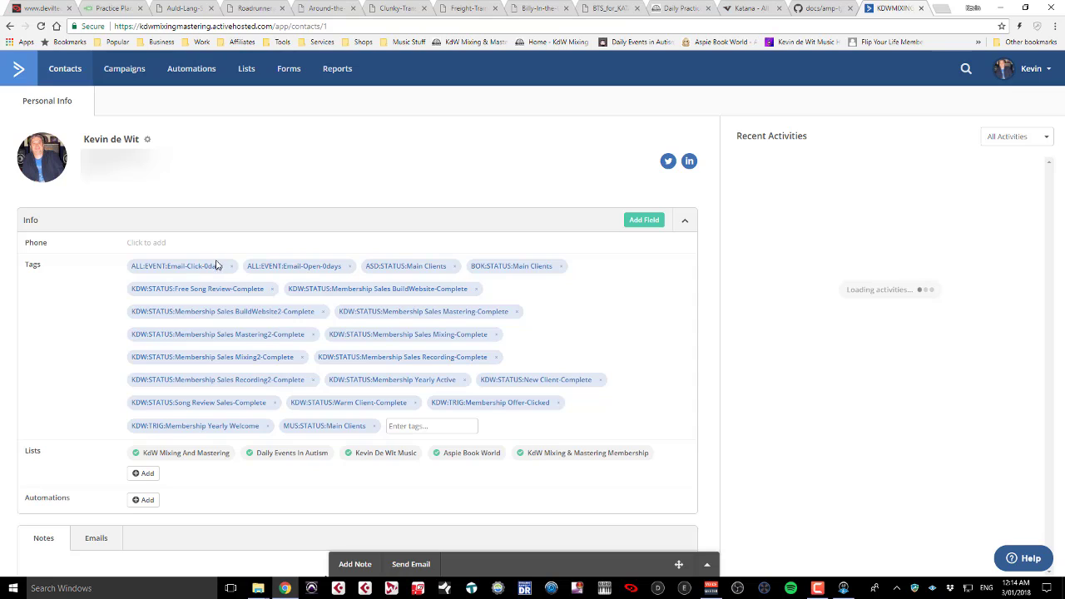
pyautogui.moveTo(418, 395)
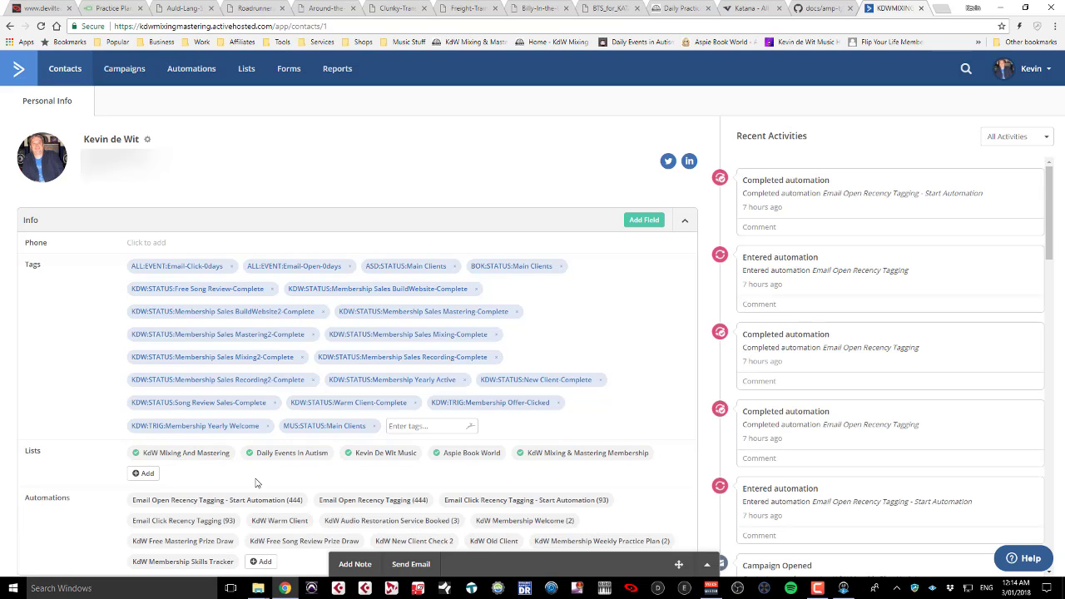
pyautogui.scroll(-3)
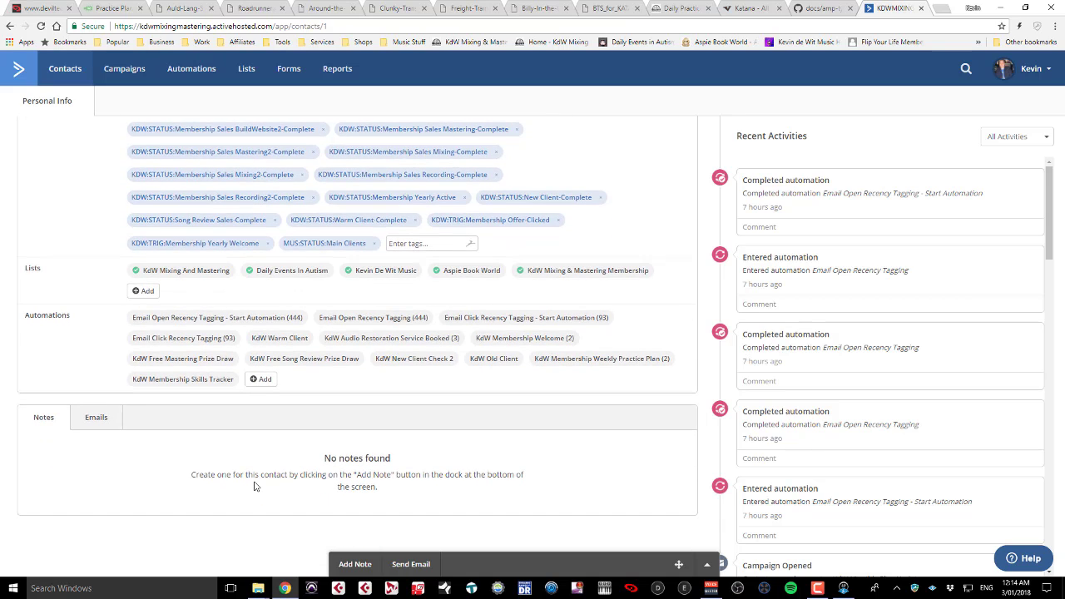
pyautogui.moveTo(291, 470)
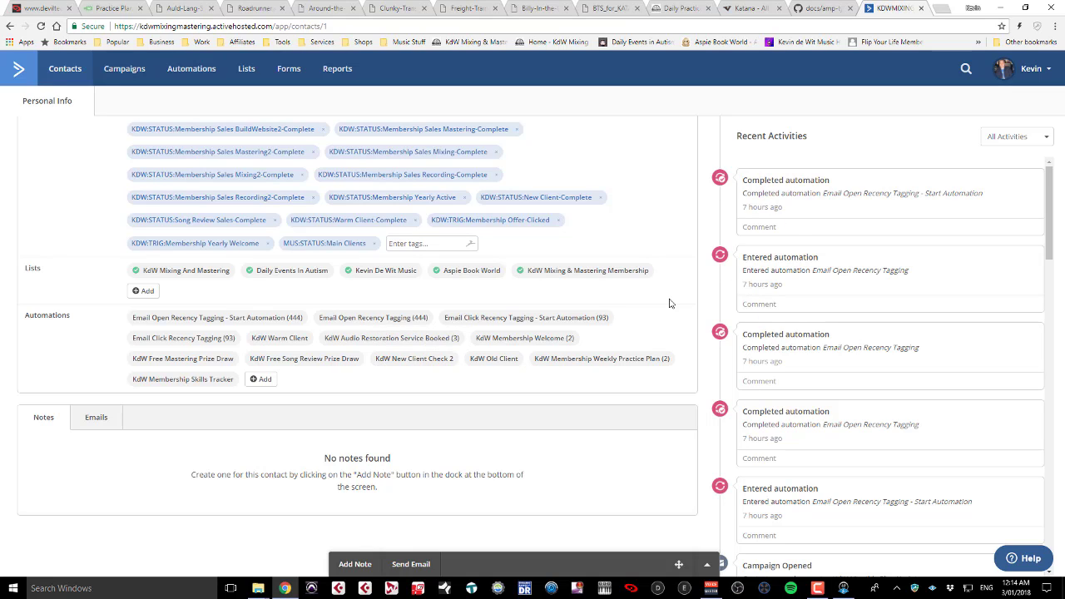
pyautogui.moveTo(312, 376)
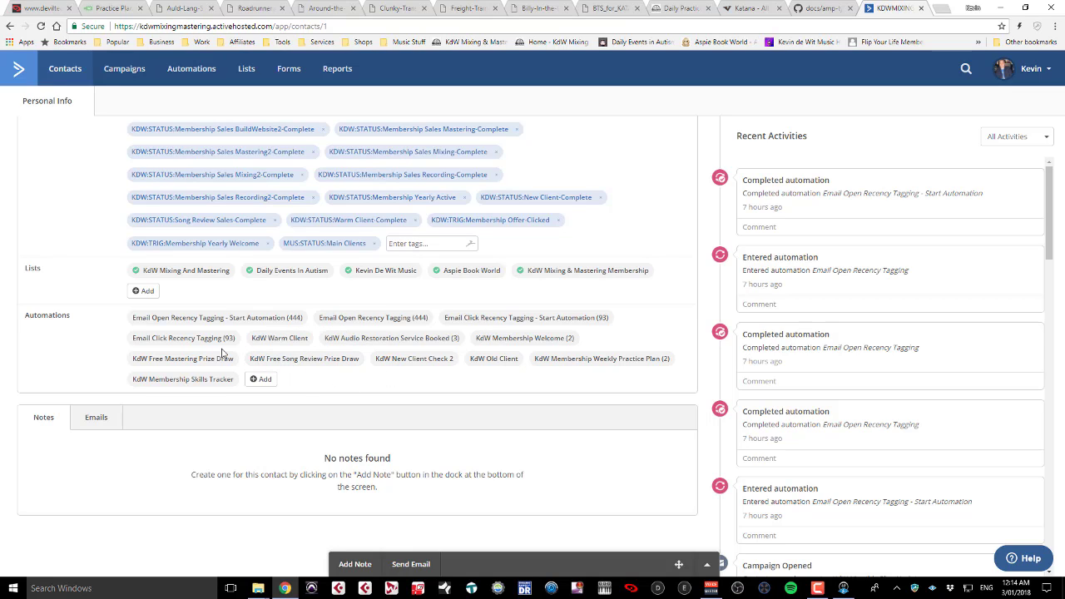
pyautogui.moveTo(503, 343)
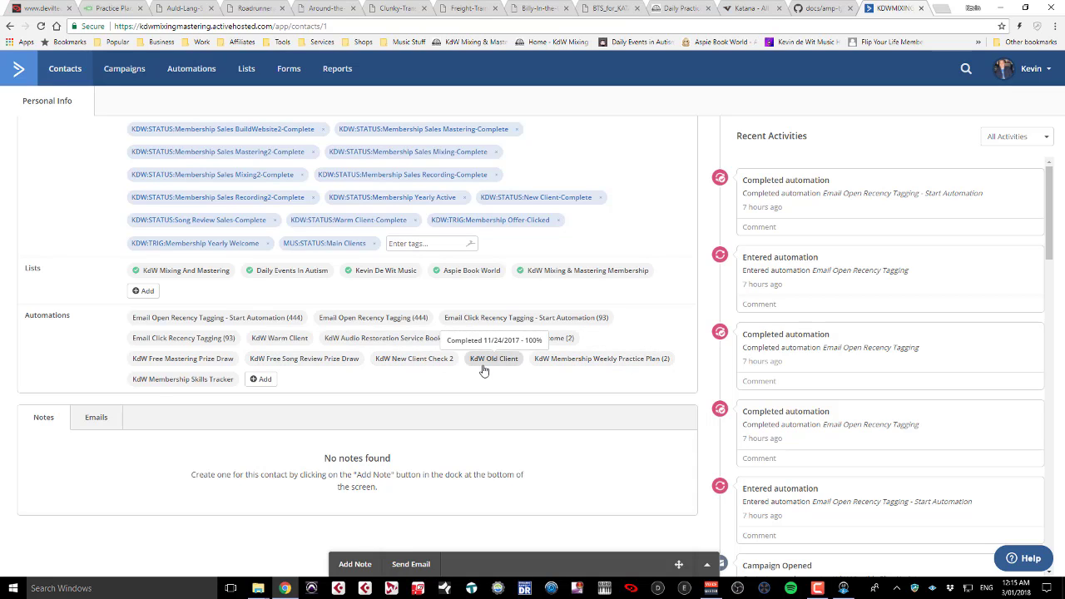
pyautogui.moveTo(279, 338)
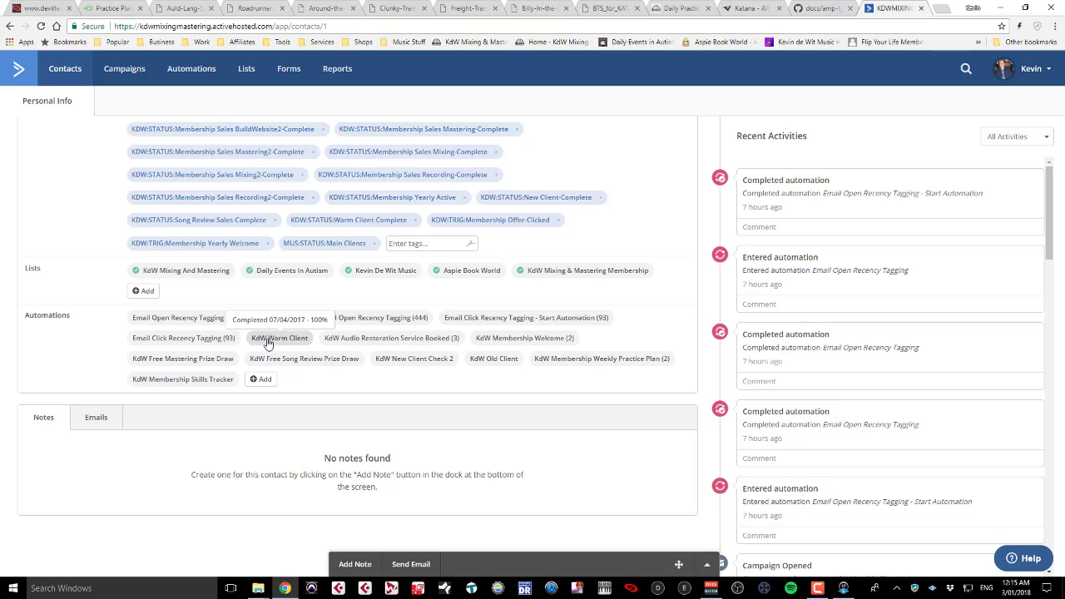
pyautogui.moveTo(274, 341)
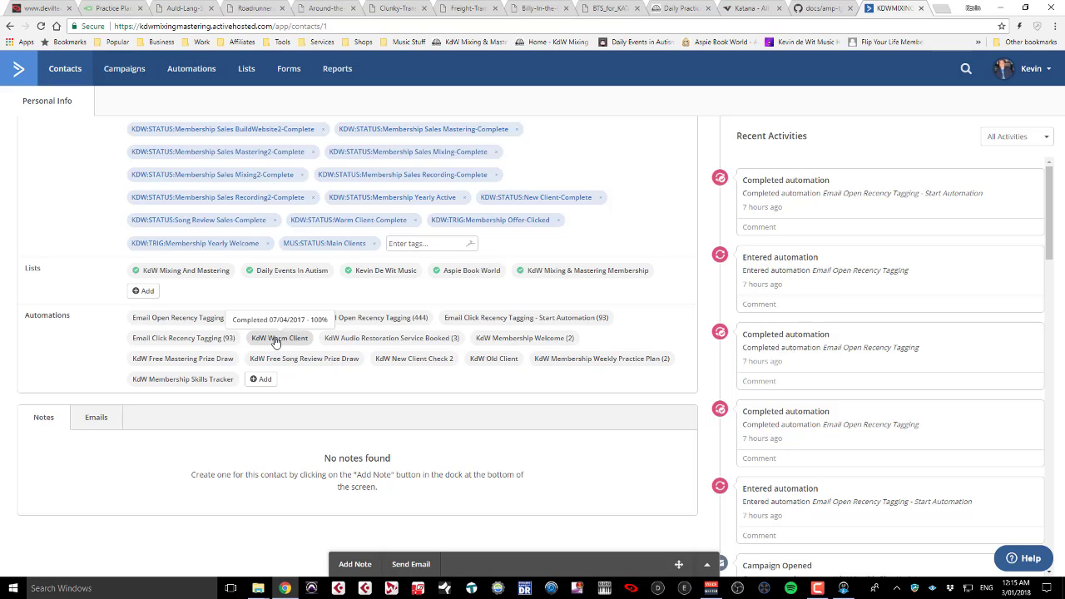
# Open Kevin's KdW Warm Client automation popup and view his completed 07/04/2017 run
pyautogui.click(280, 337)
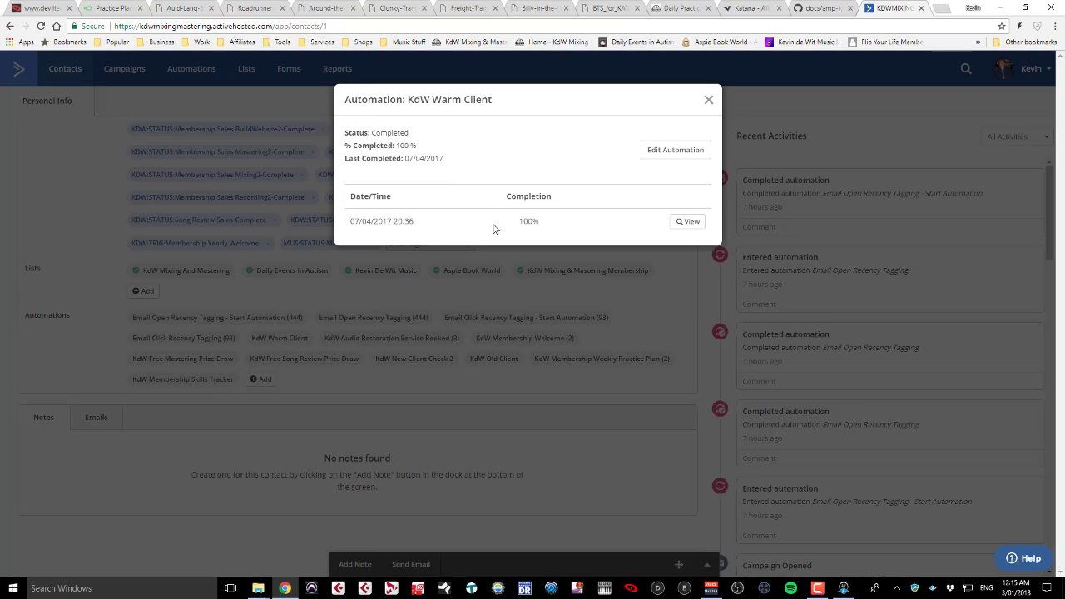
pyautogui.moveTo(687, 234)
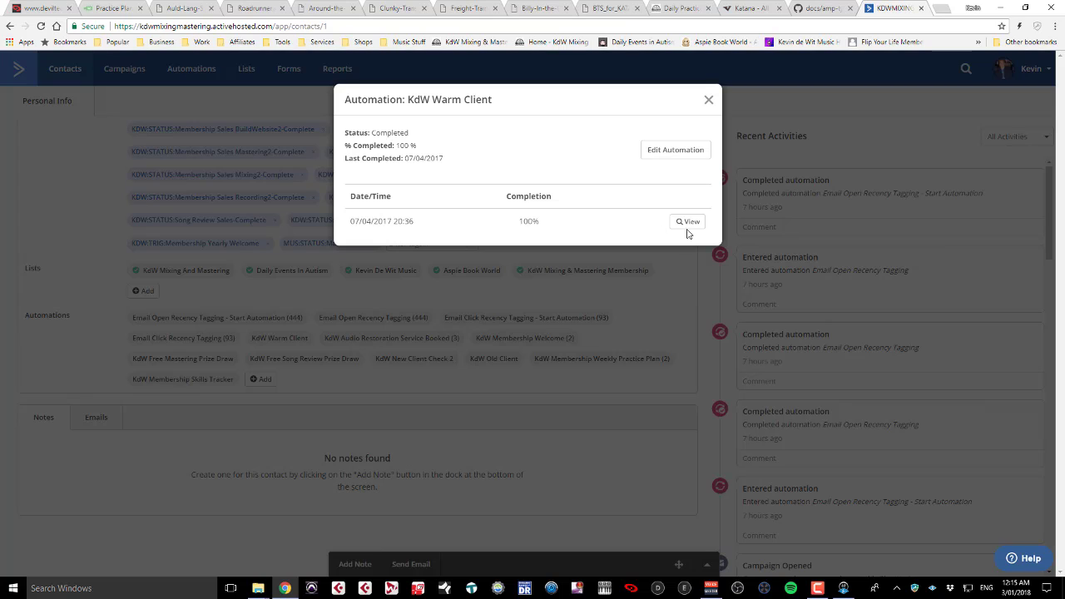
pyautogui.click(686, 221)
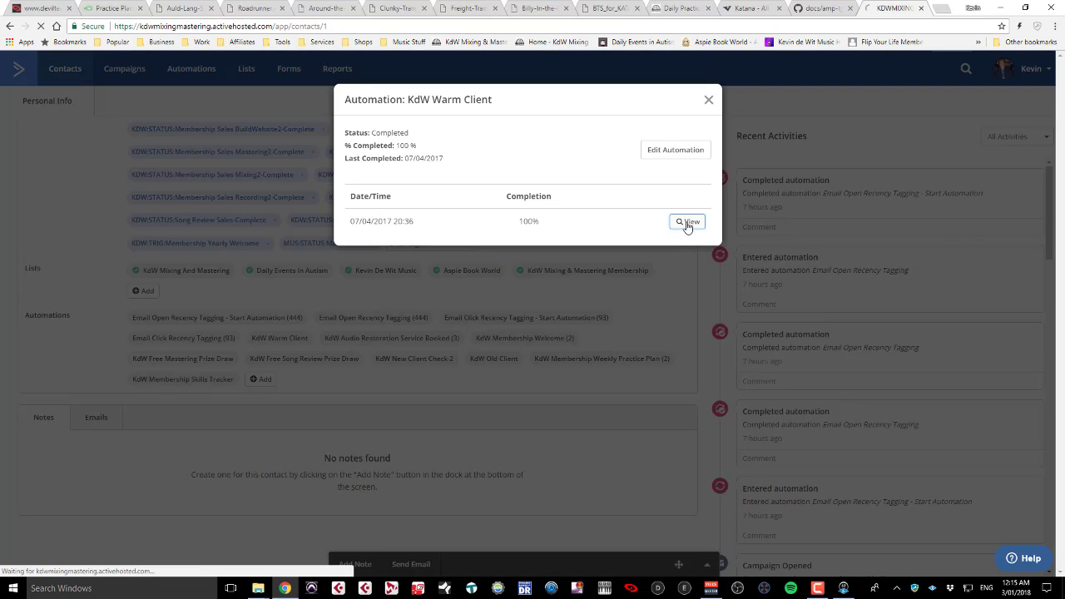
# Follow Kevin's KdW Warm Client path through emails, waits and completion tag, then return to his record
pyautogui.click(686, 221)
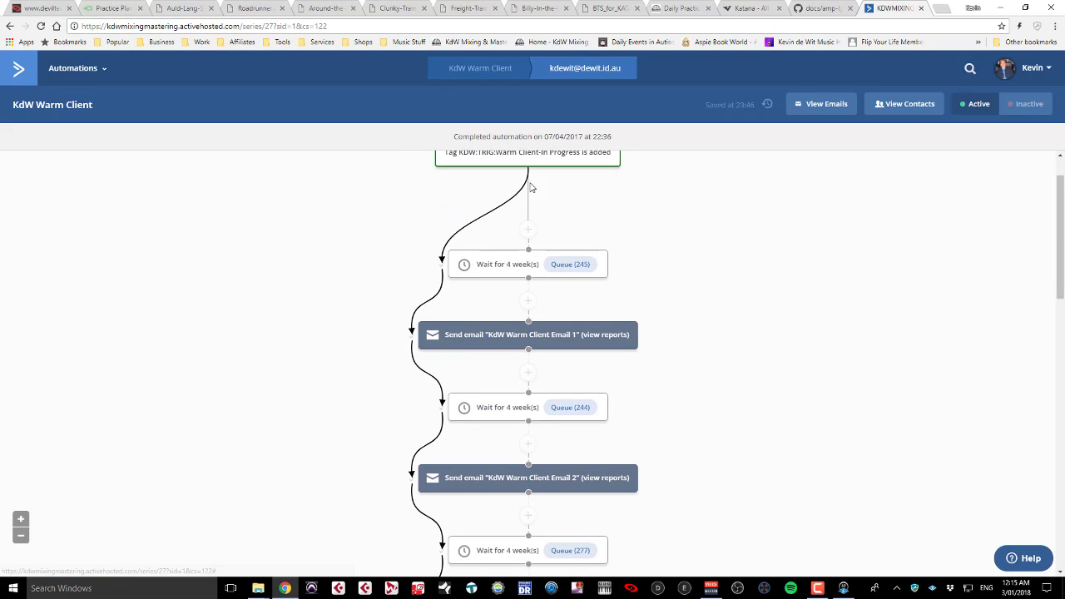
pyautogui.moveTo(414, 362)
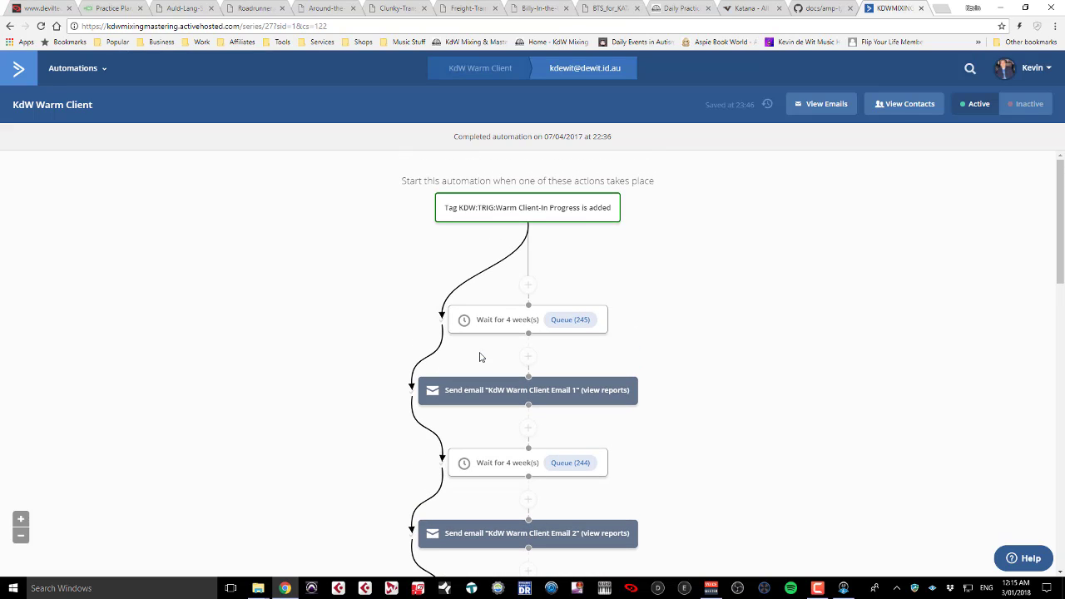
pyautogui.moveTo(470, 367)
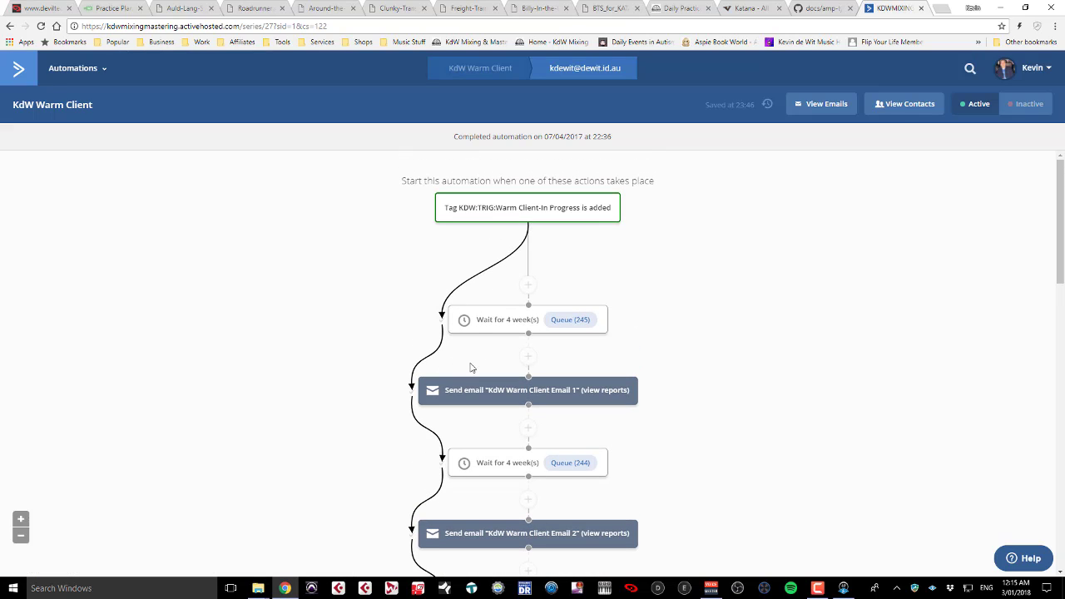
pyautogui.moveTo(467, 420)
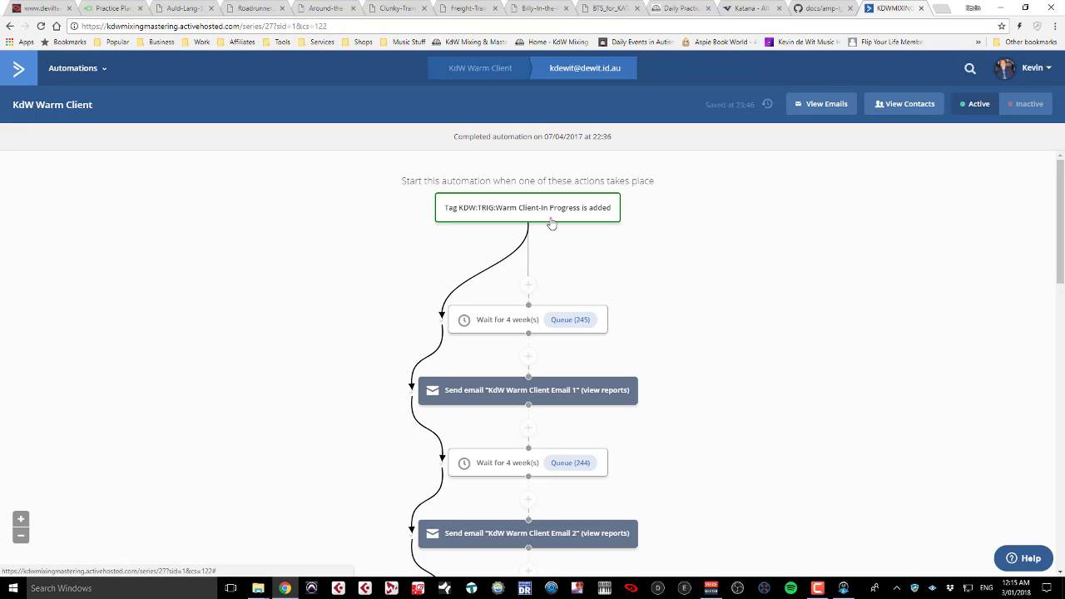
pyautogui.moveTo(510, 261)
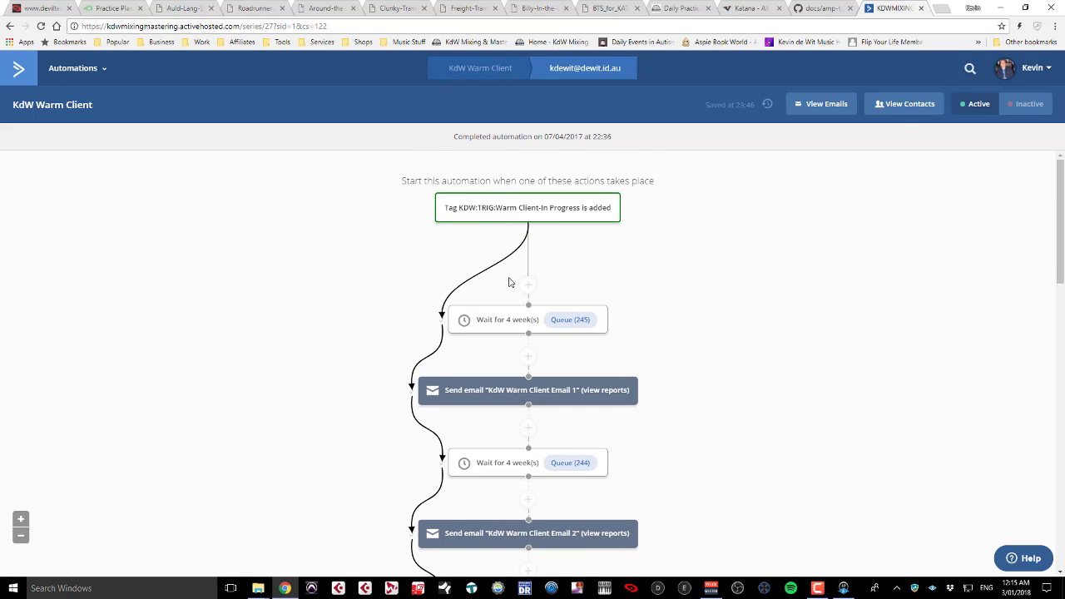
pyautogui.moveTo(442, 371)
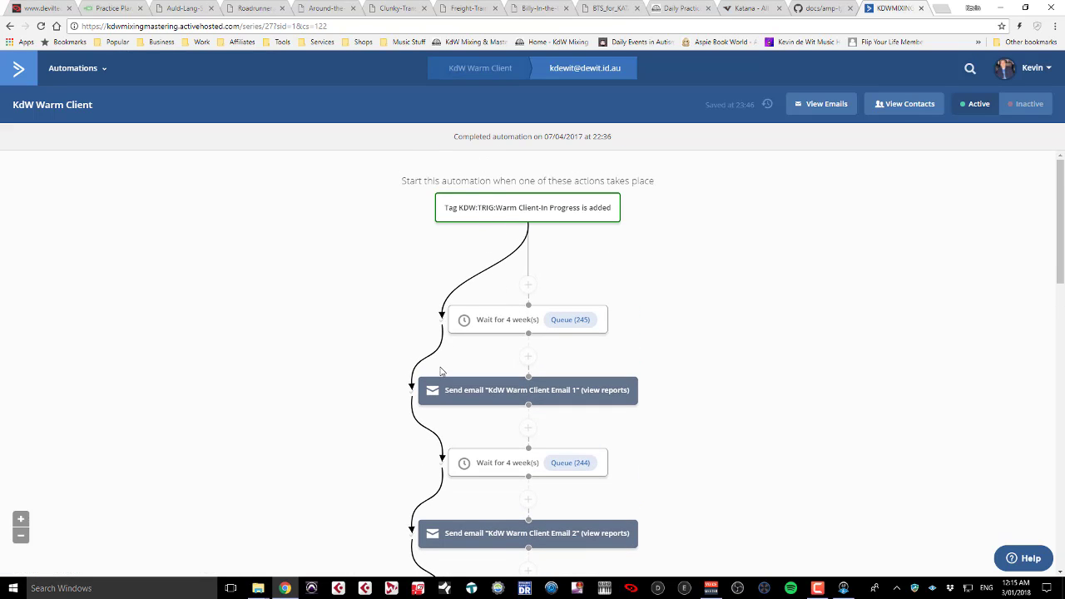
pyautogui.scroll(-3)
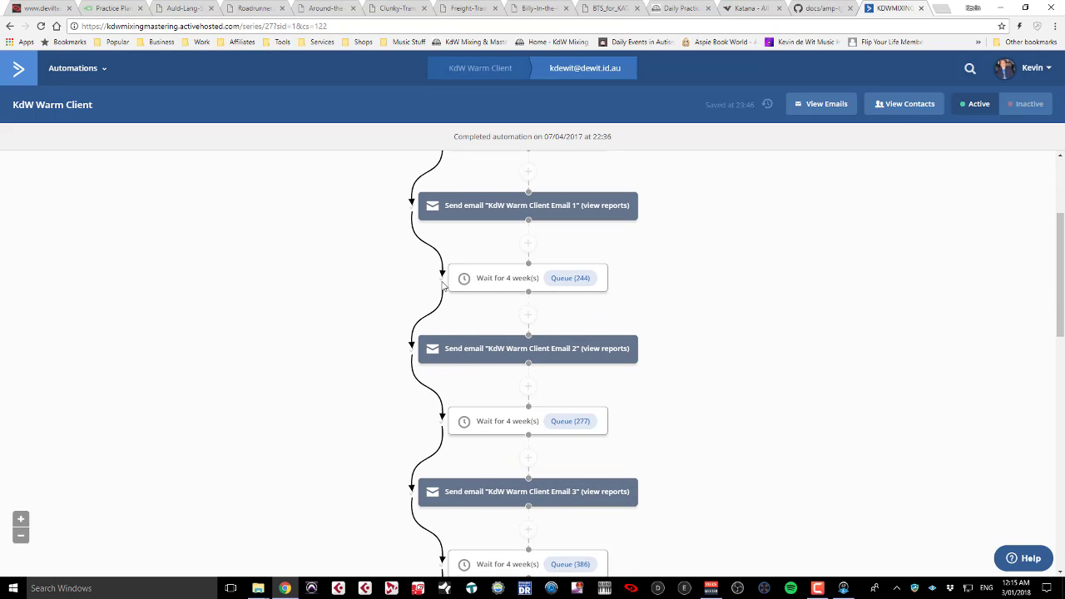
pyautogui.scroll(-3)
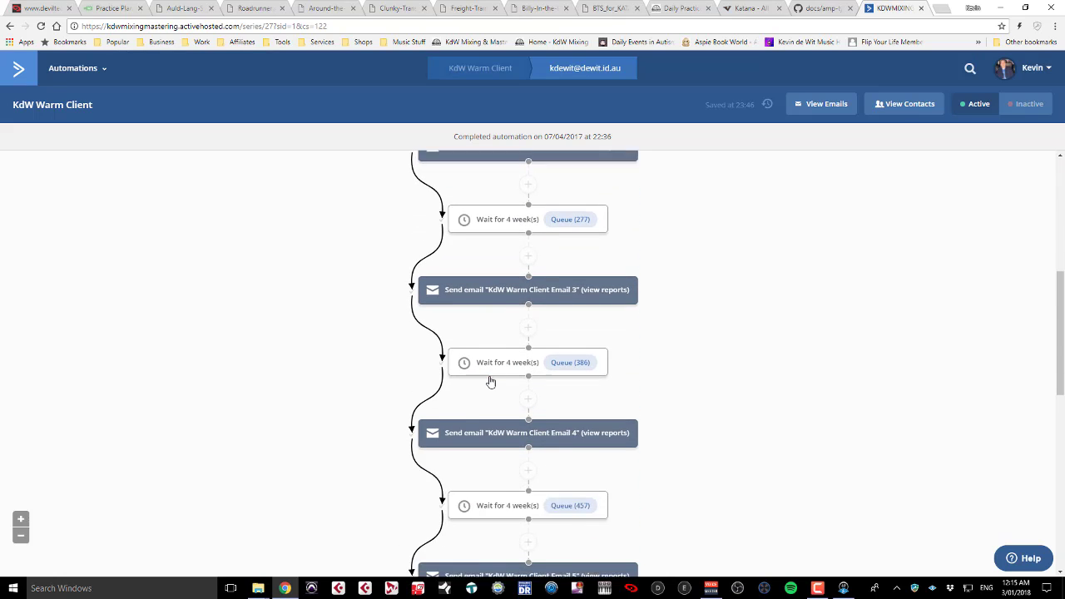
pyautogui.scroll(-3)
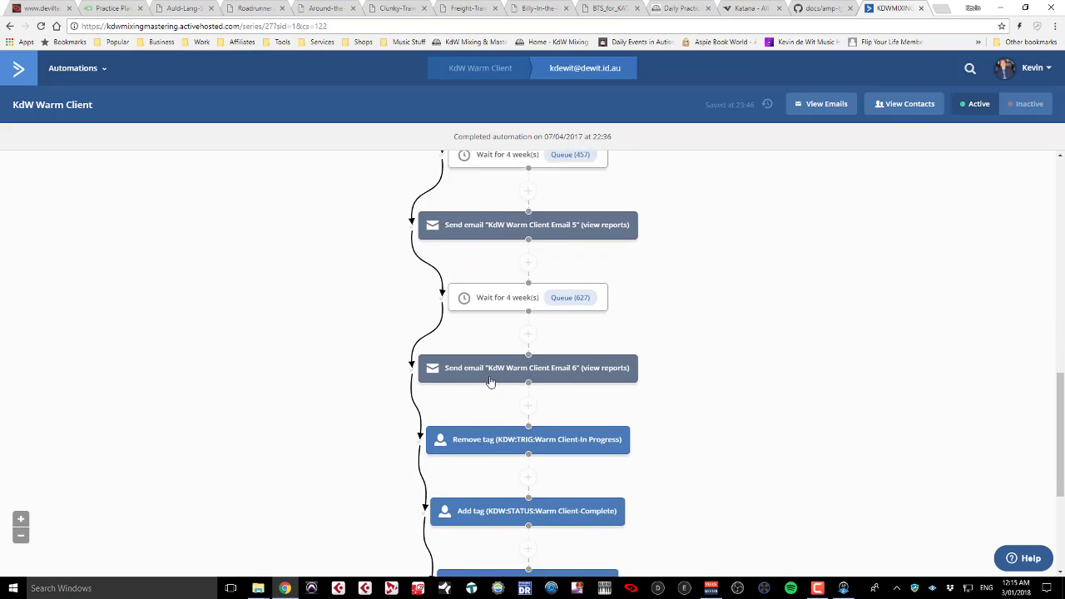
pyautogui.scroll(-3)
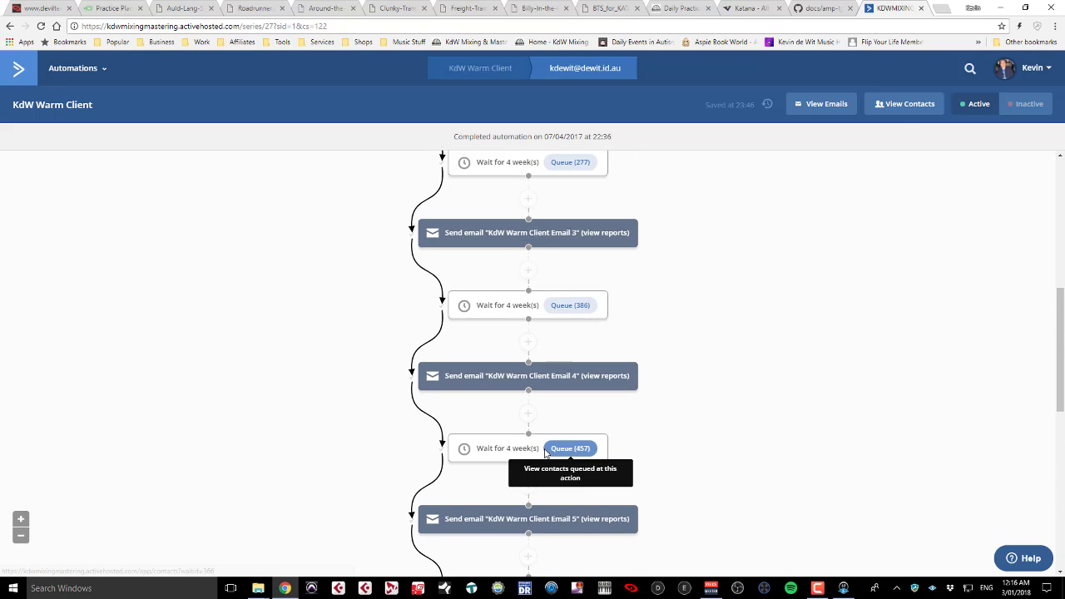
pyautogui.scroll(-3)
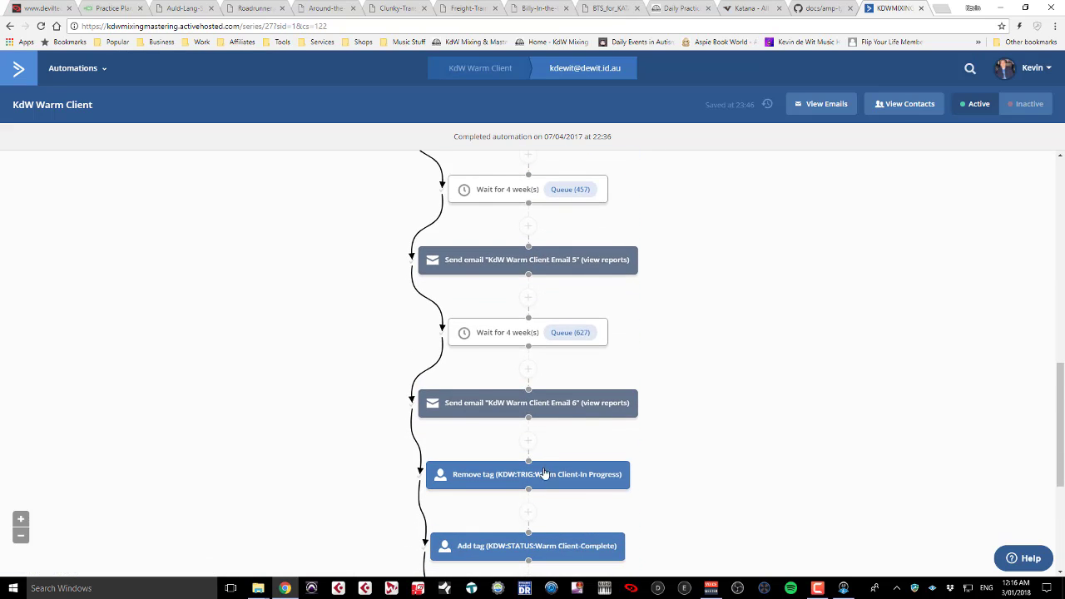
pyautogui.scroll(-3)
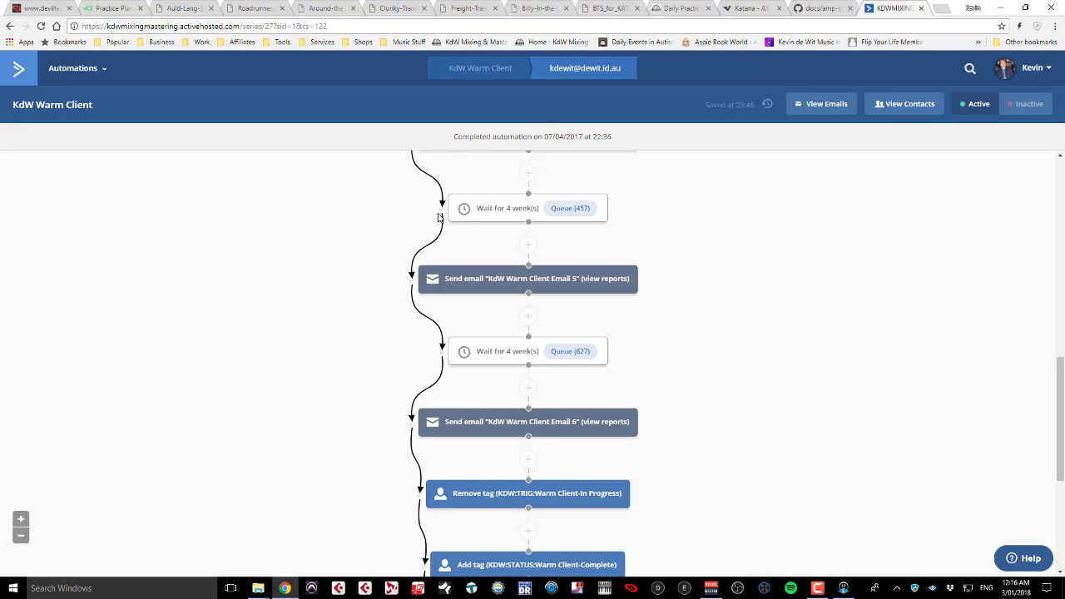
pyautogui.moveTo(427, 260)
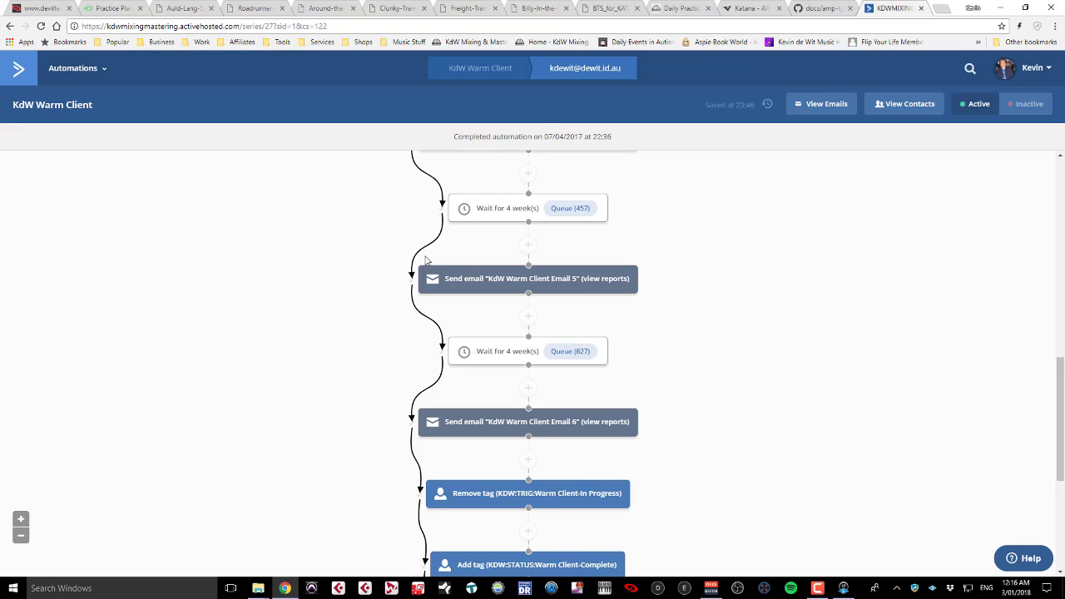
pyautogui.moveTo(511, 208)
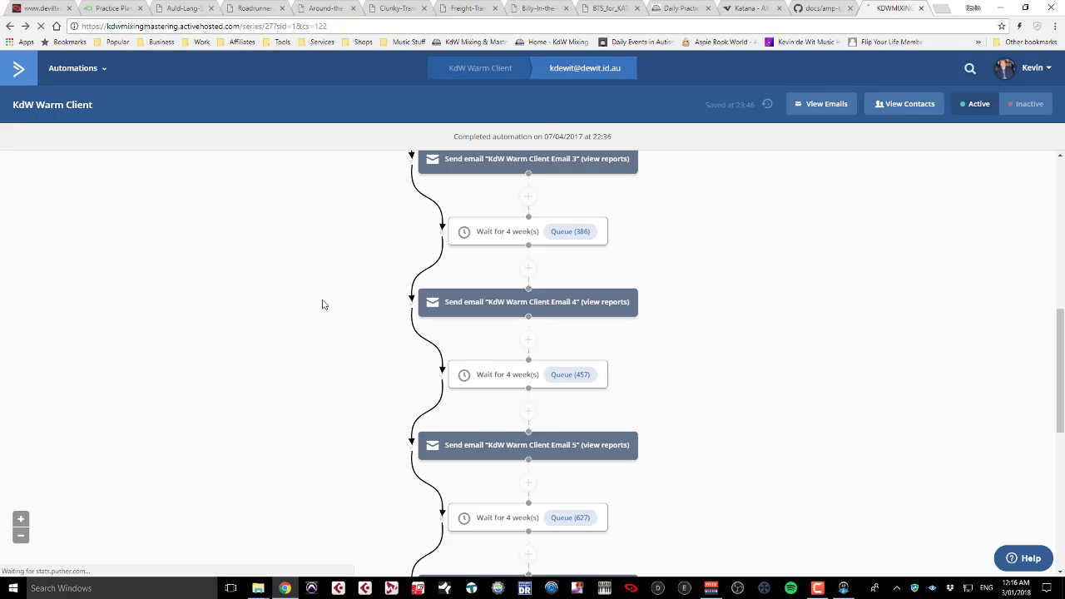
pyautogui.click(903, 103)
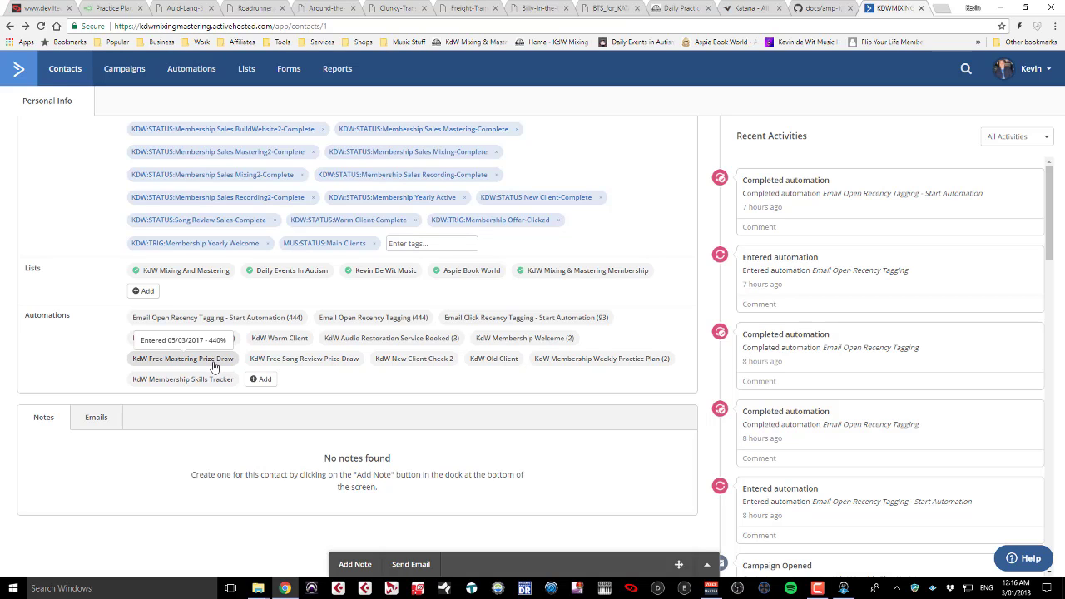
# Open the KdW Free Mastering Prize Draw popup and view Kevin's active path
pyautogui.click(182, 359)
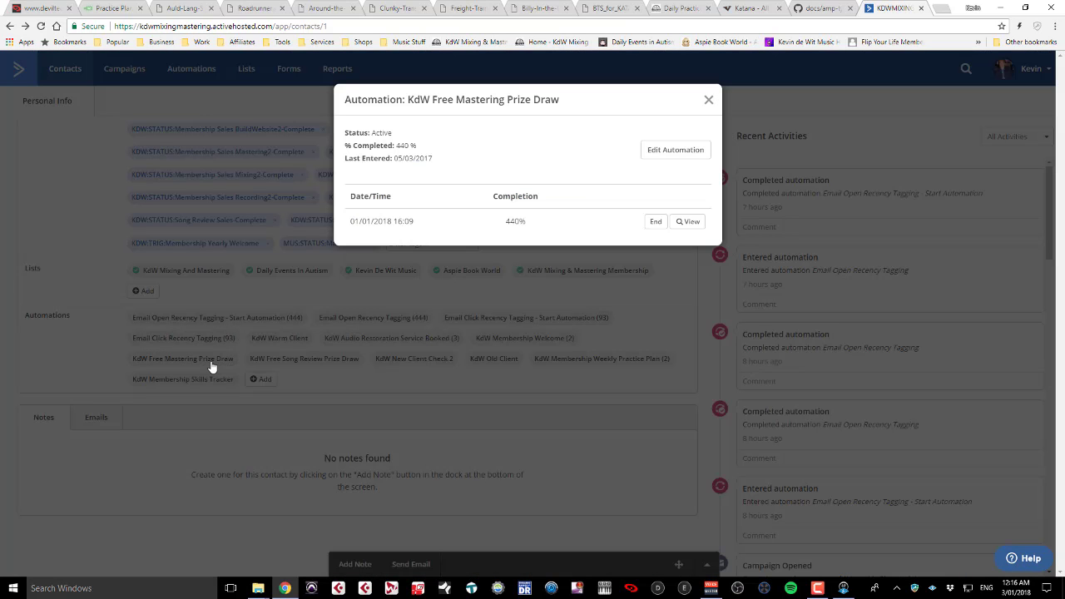
pyautogui.moveTo(440, 217)
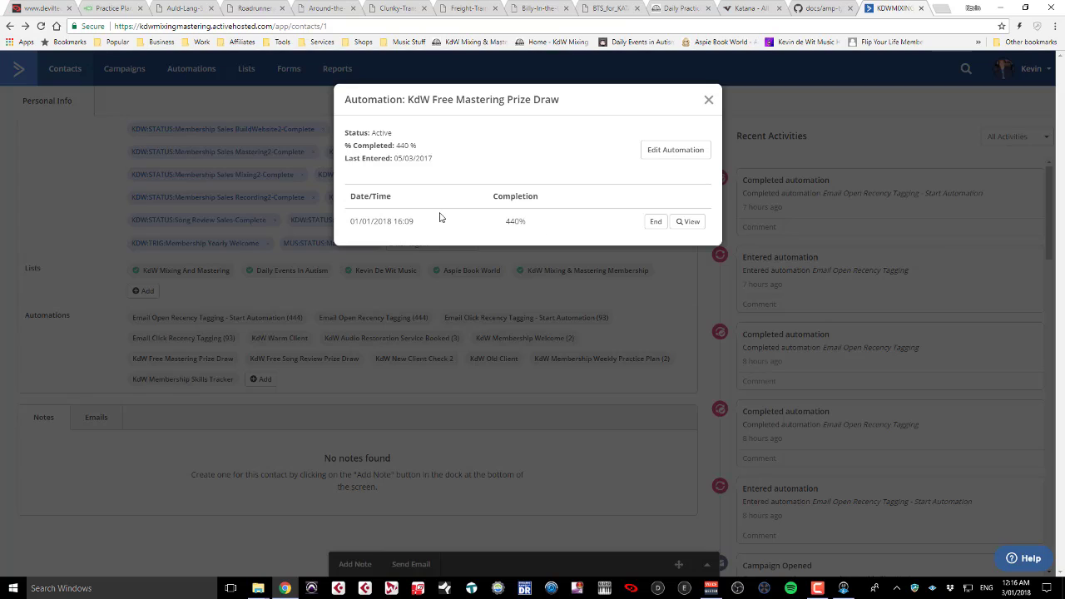
pyautogui.moveTo(410, 190)
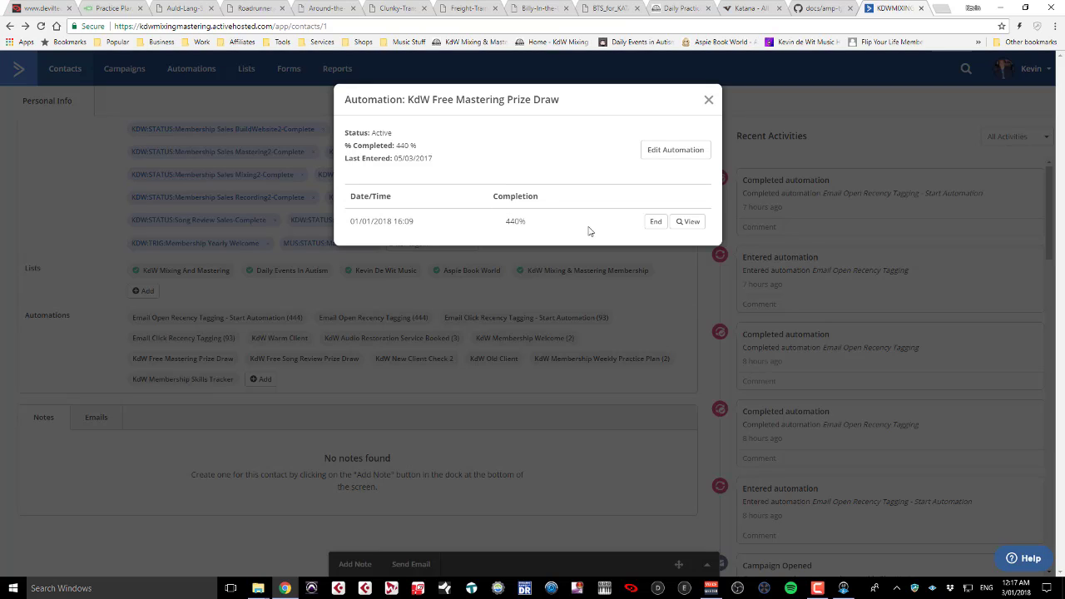
pyautogui.moveTo(607, 218)
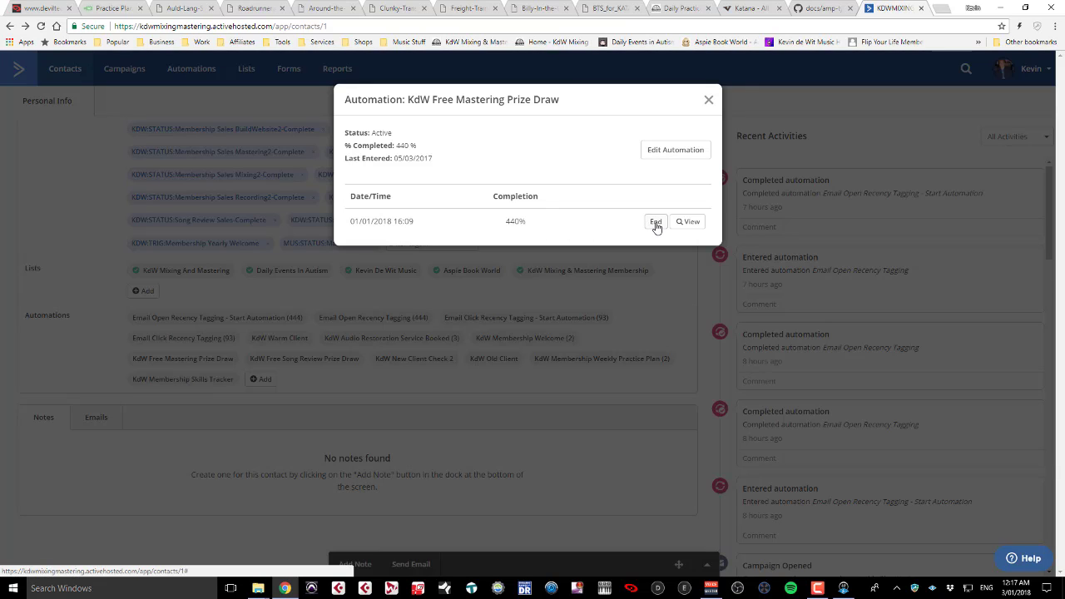
pyautogui.click(687, 221)
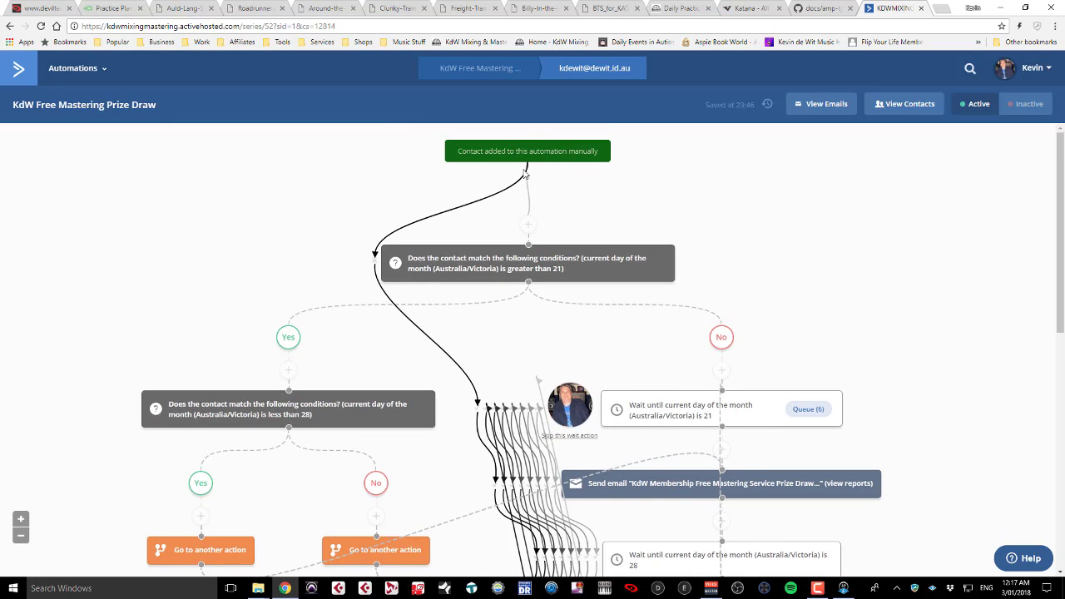
pyautogui.moveTo(408, 274)
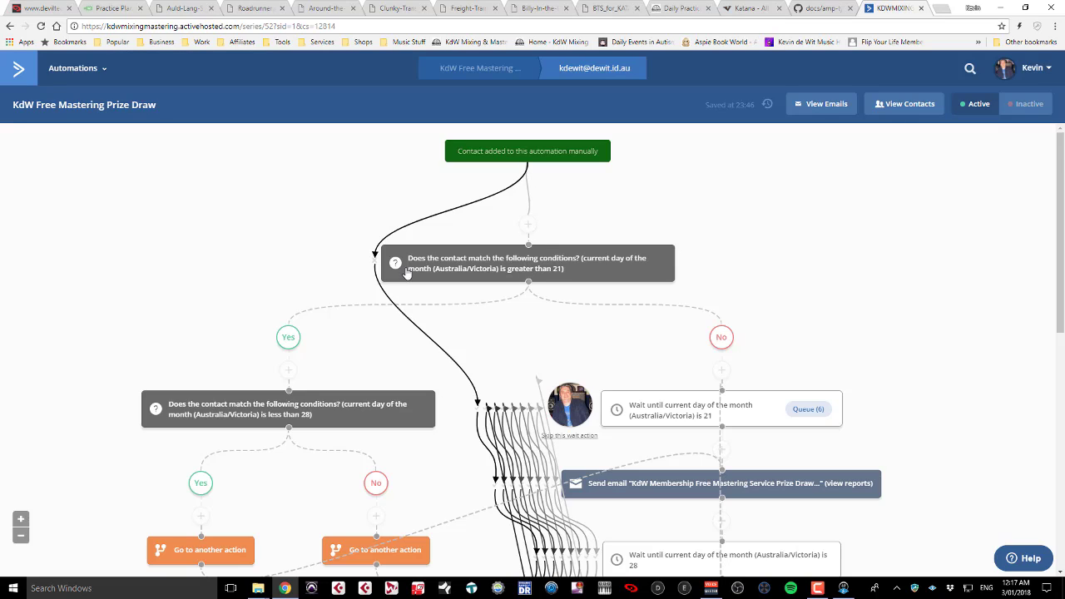
pyautogui.moveTo(285, 335)
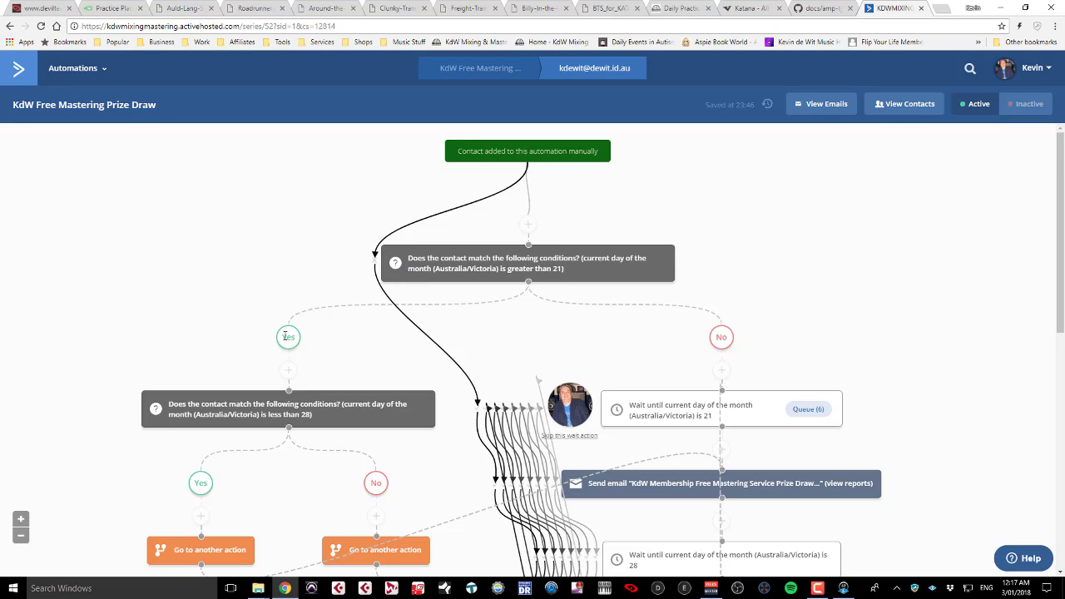
pyautogui.moveTo(292, 369)
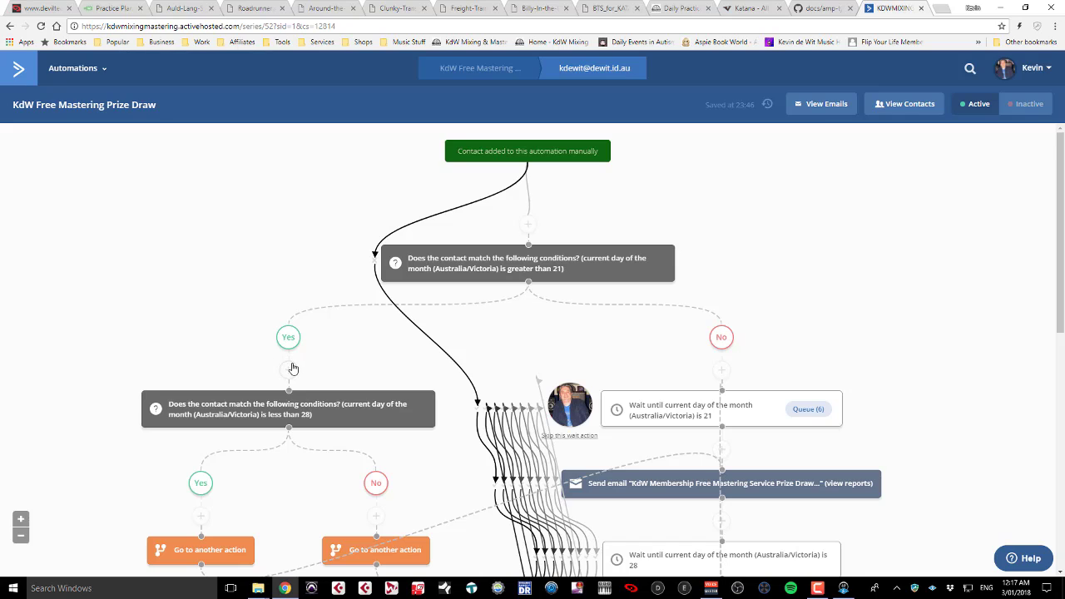
pyautogui.moveTo(512, 379)
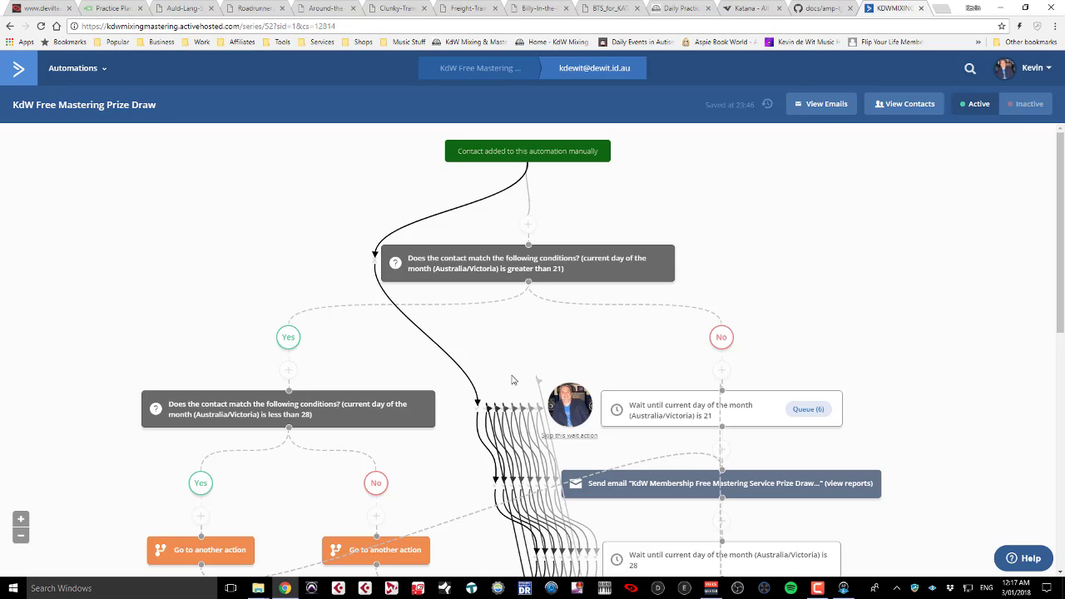
pyautogui.scroll(-3)
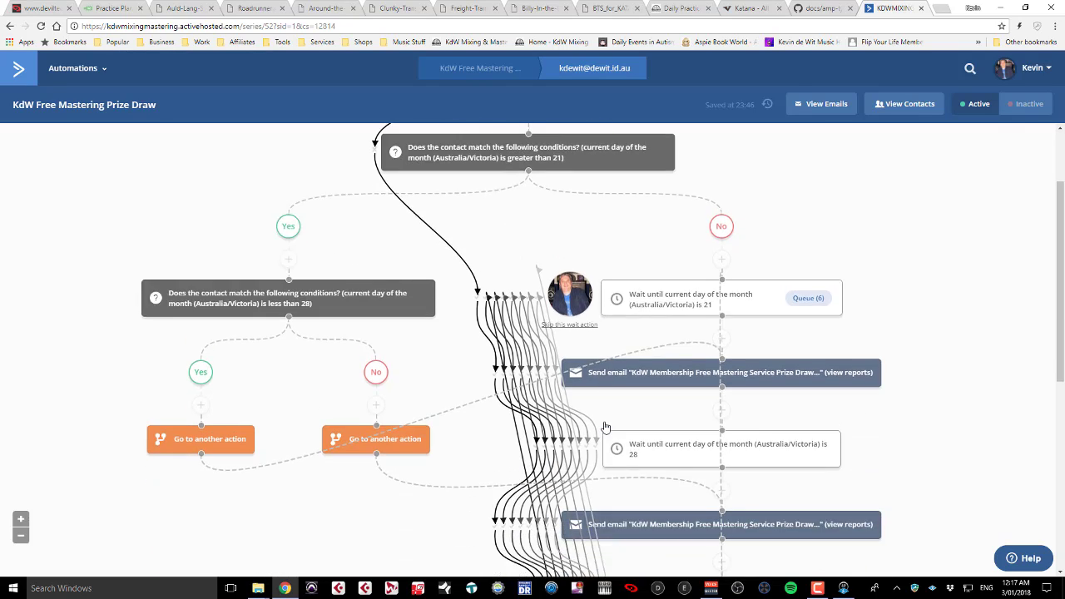
pyautogui.scroll(-3)
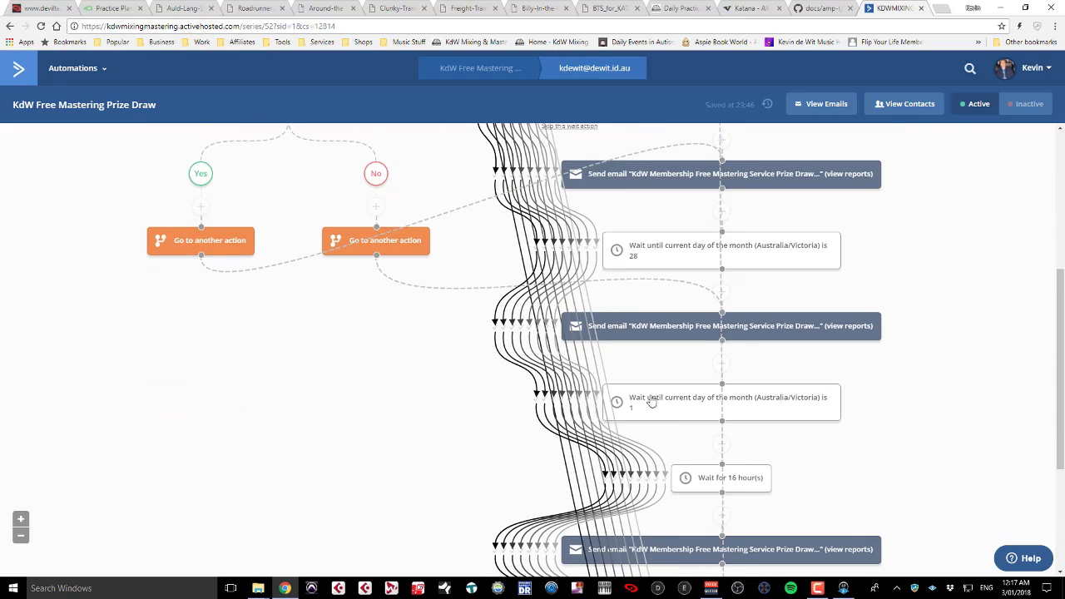
pyautogui.scroll(-3)
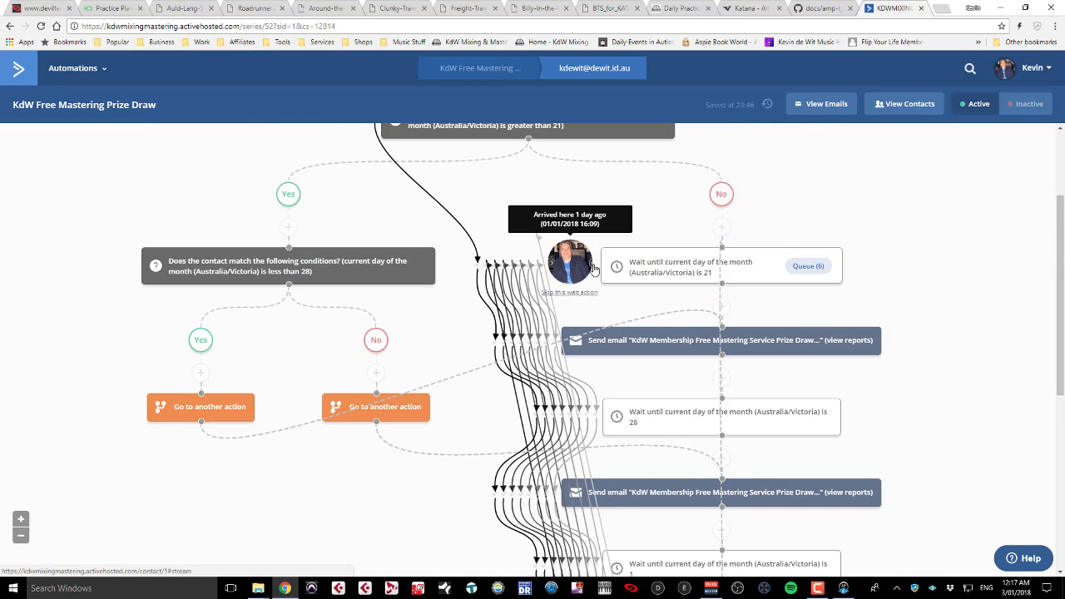
pyautogui.moveTo(660, 283)
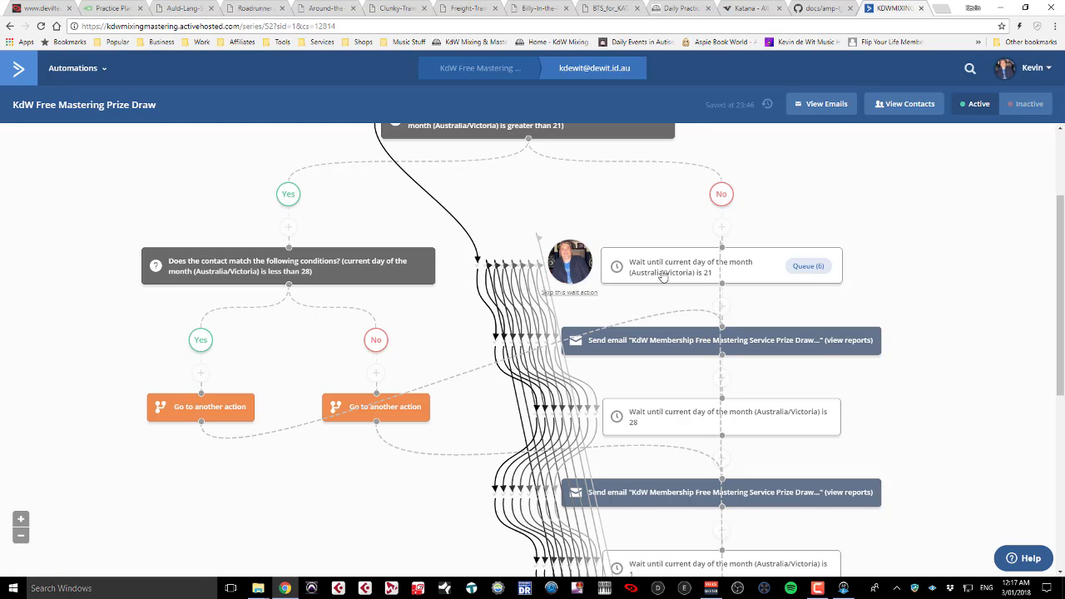
pyautogui.moveTo(721, 283)
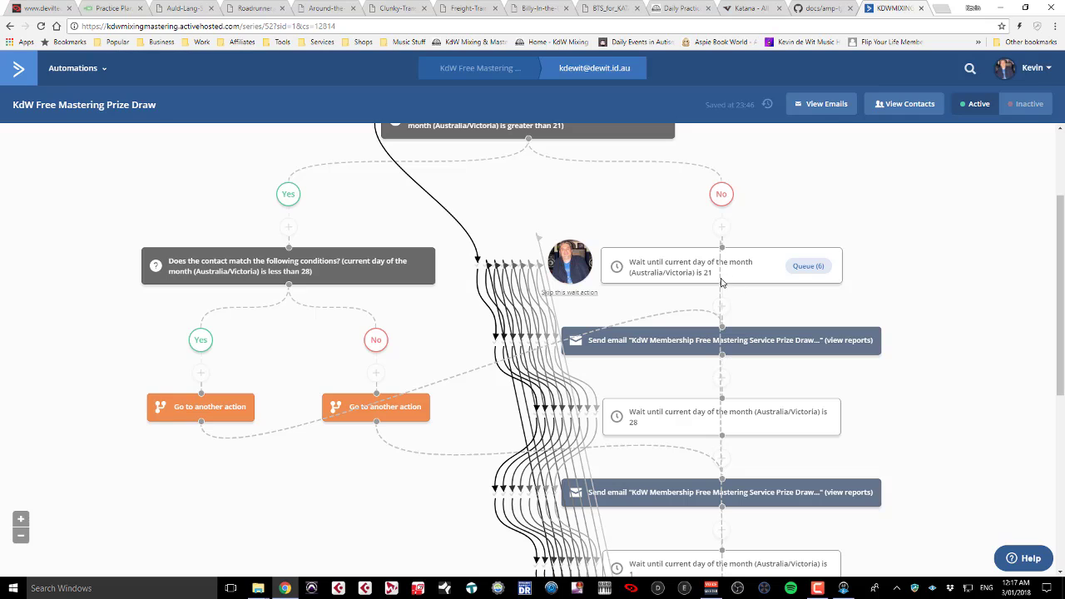
pyautogui.moveTo(715, 283)
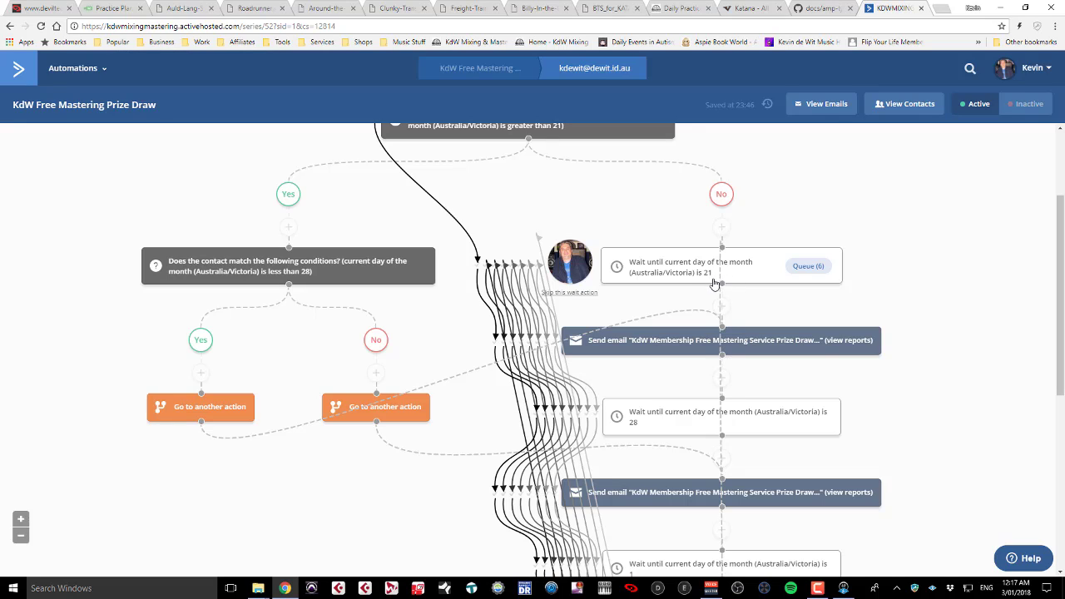
pyautogui.moveTo(573, 300)
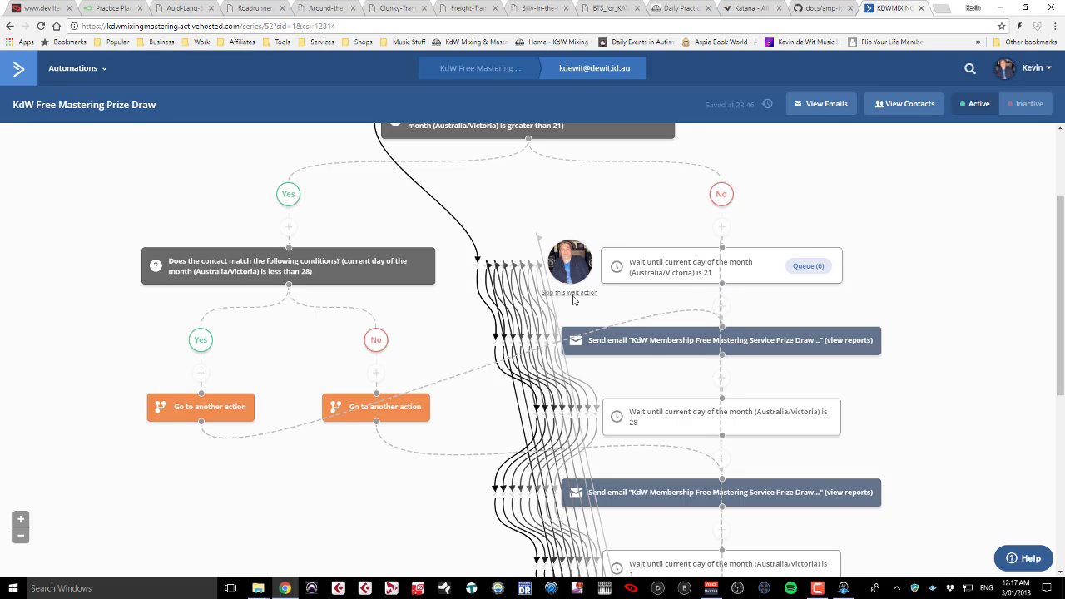
pyautogui.moveTo(570, 262)
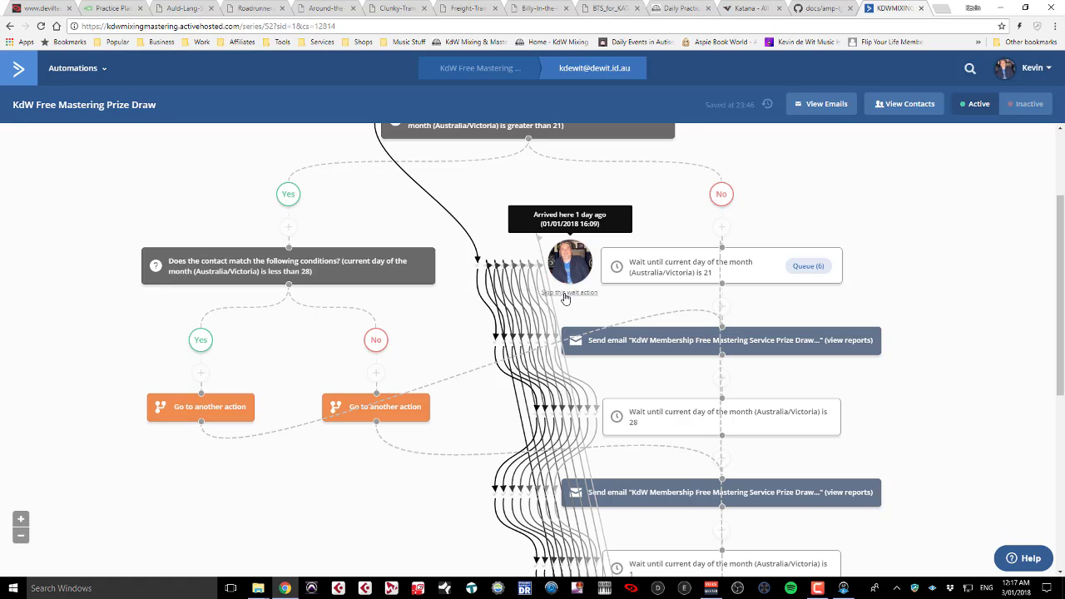
pyautogui.moveTo(597, 353)
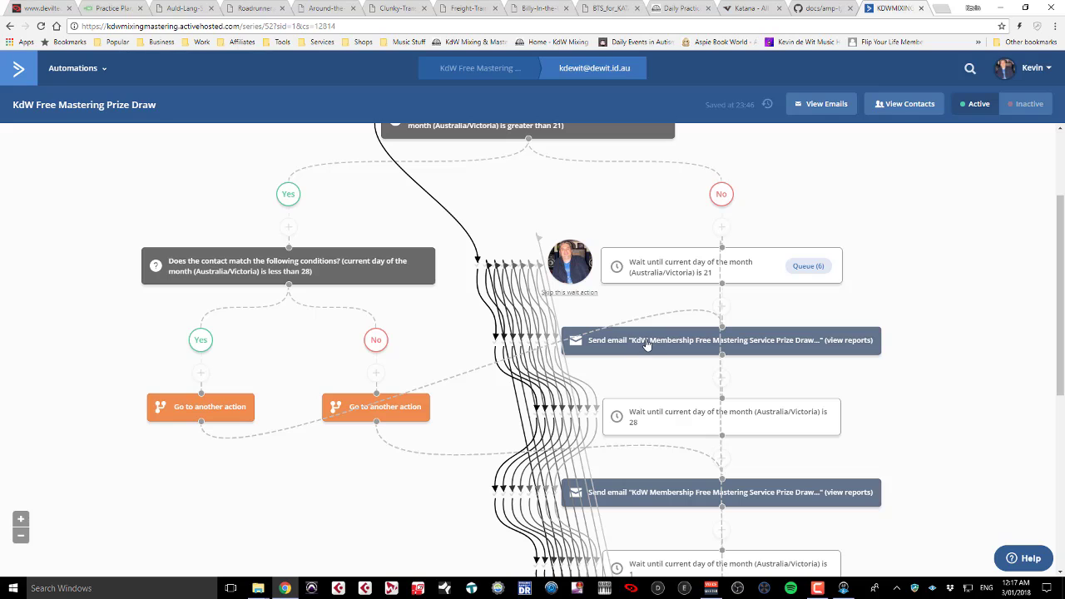
pyautogui.moveTo(607, 433)
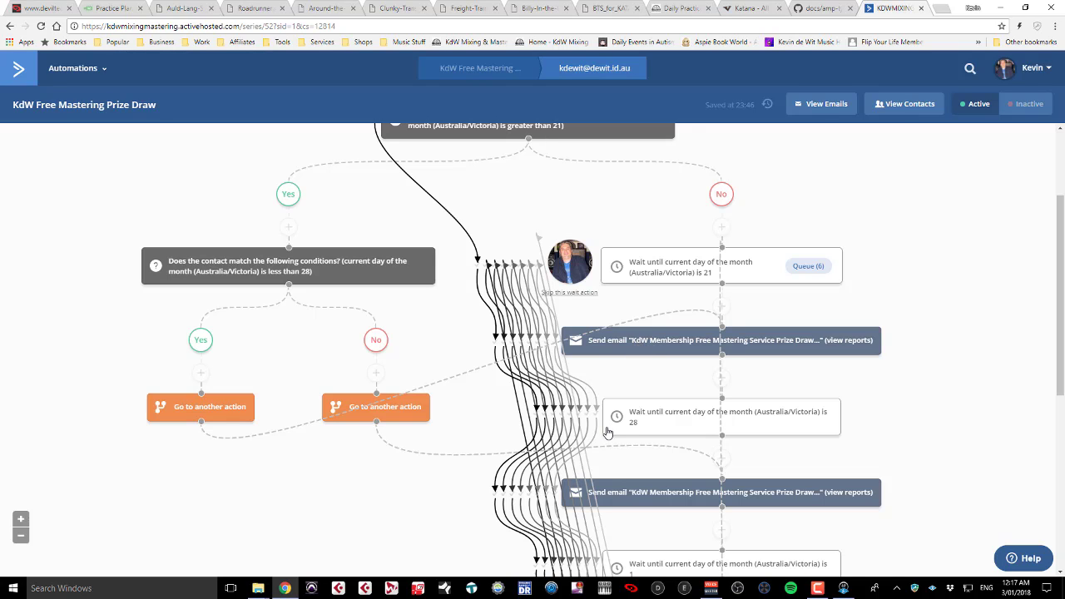
pyautogui.scroll(-3)
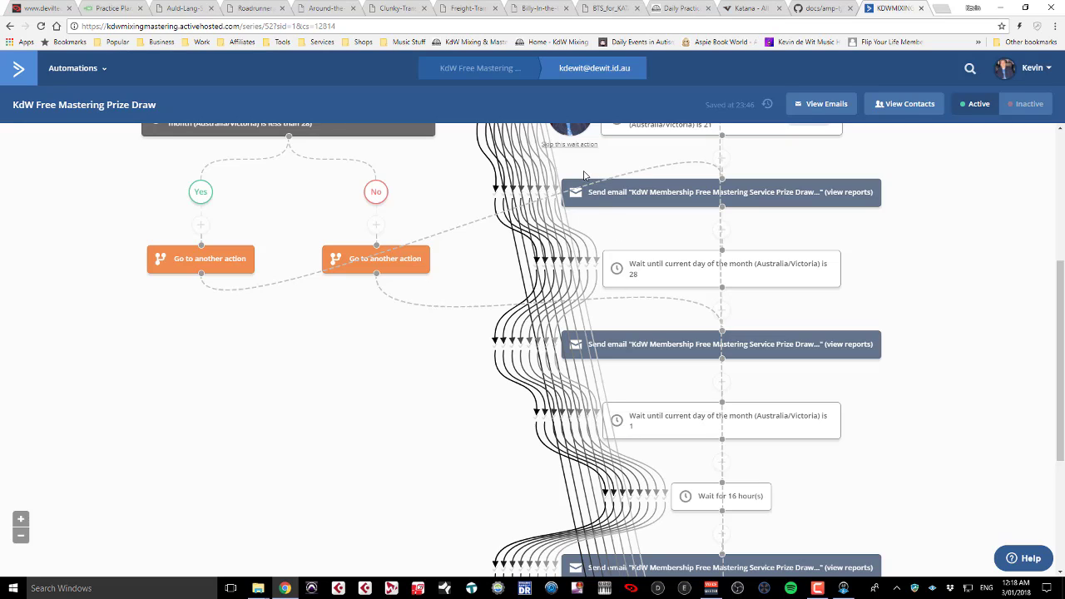
pyautogui.moveTo(607, 376)
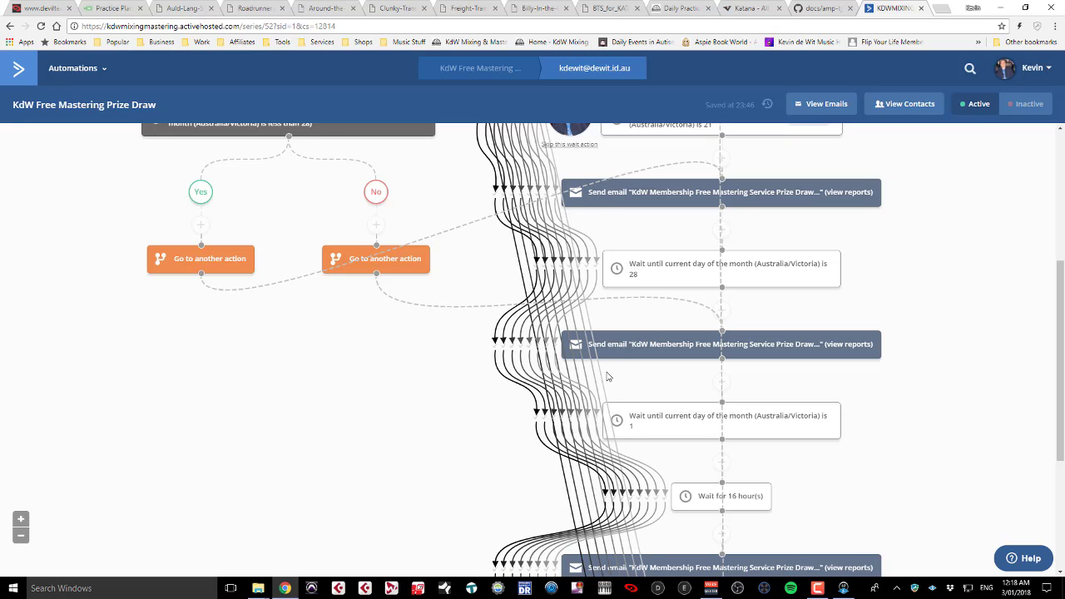
pyautogui.scroll(-3)
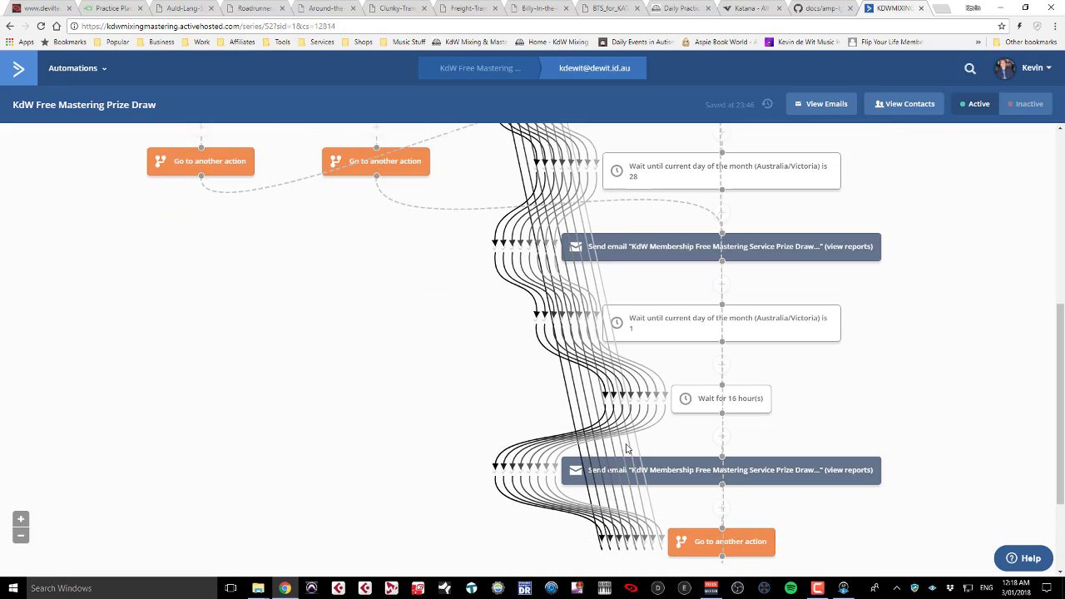
pyautogui.scroll(-3)
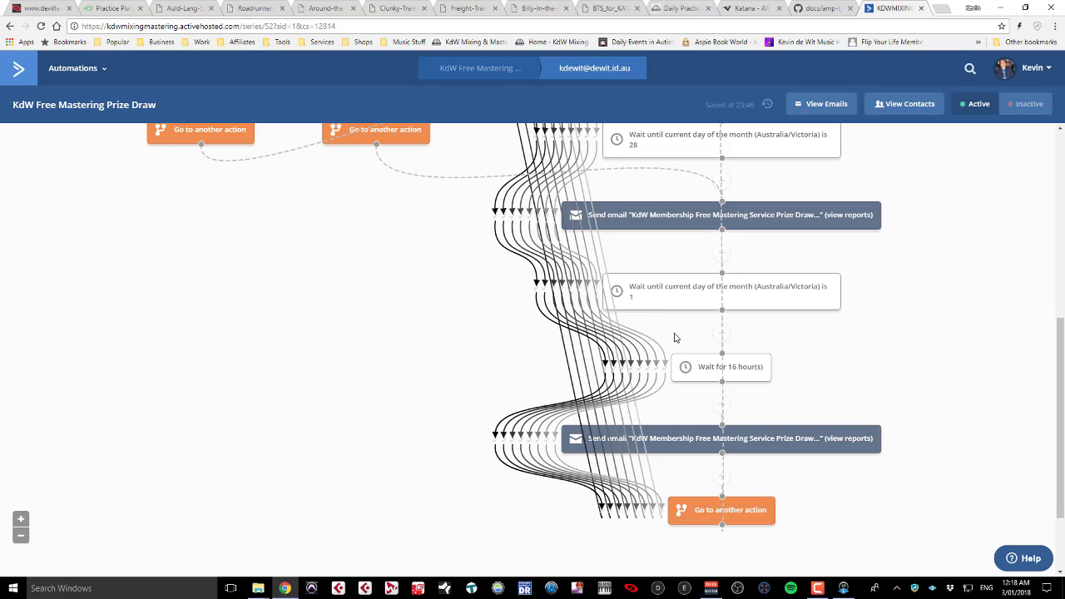
pyautogui.moveTo(614, 273)
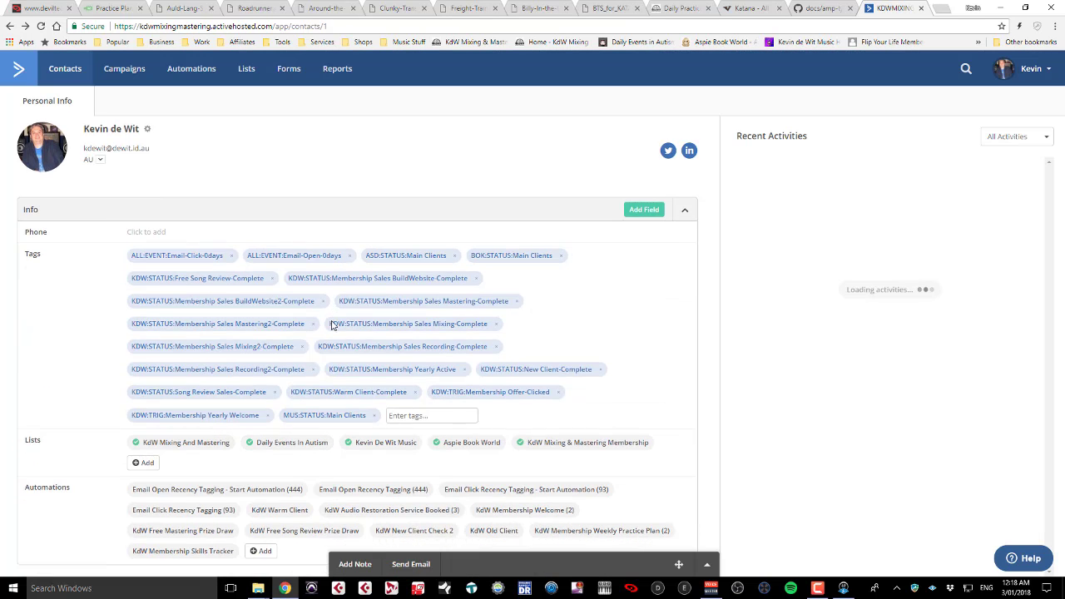
# Open Kevin's KdW Audio Restoration Service Booked history and view the first 03/31/2017 completion
pyautogui.scroll(-3)
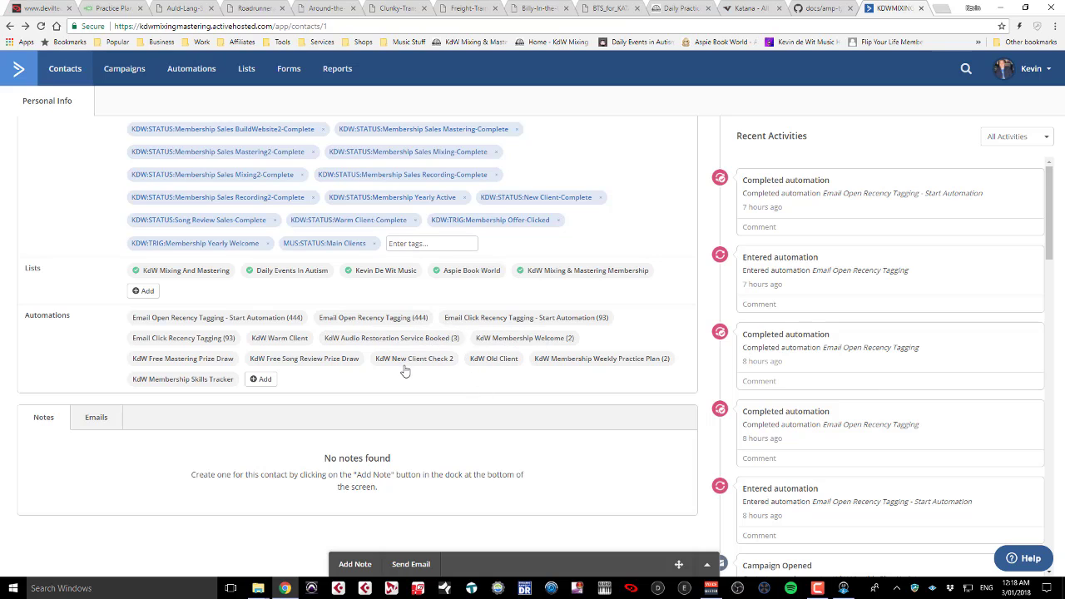
pyautogui.moveTo(409, 346)
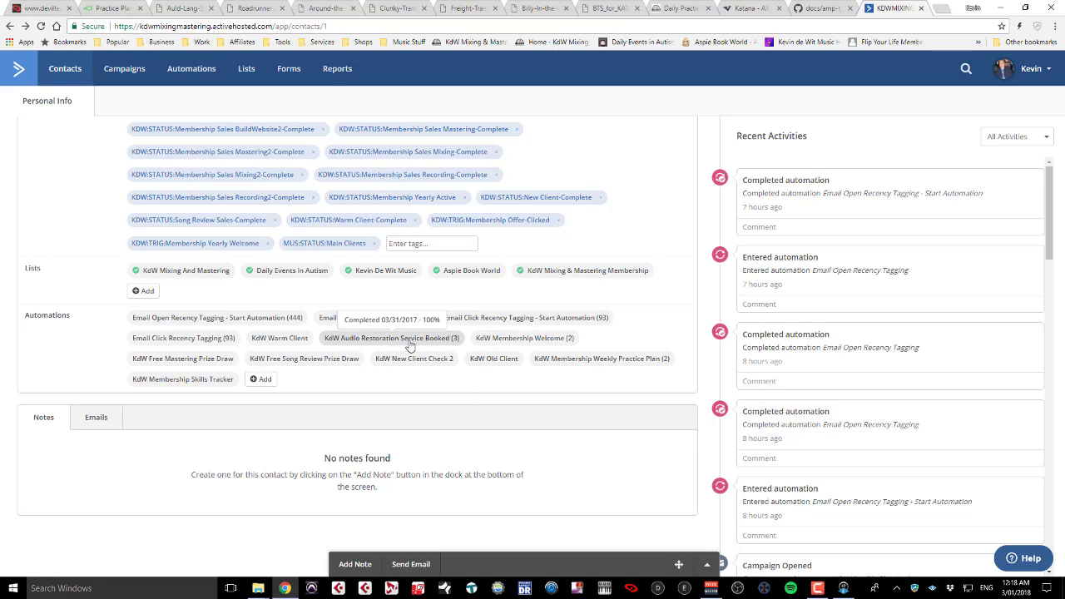
pyautogui.click(387, 337)
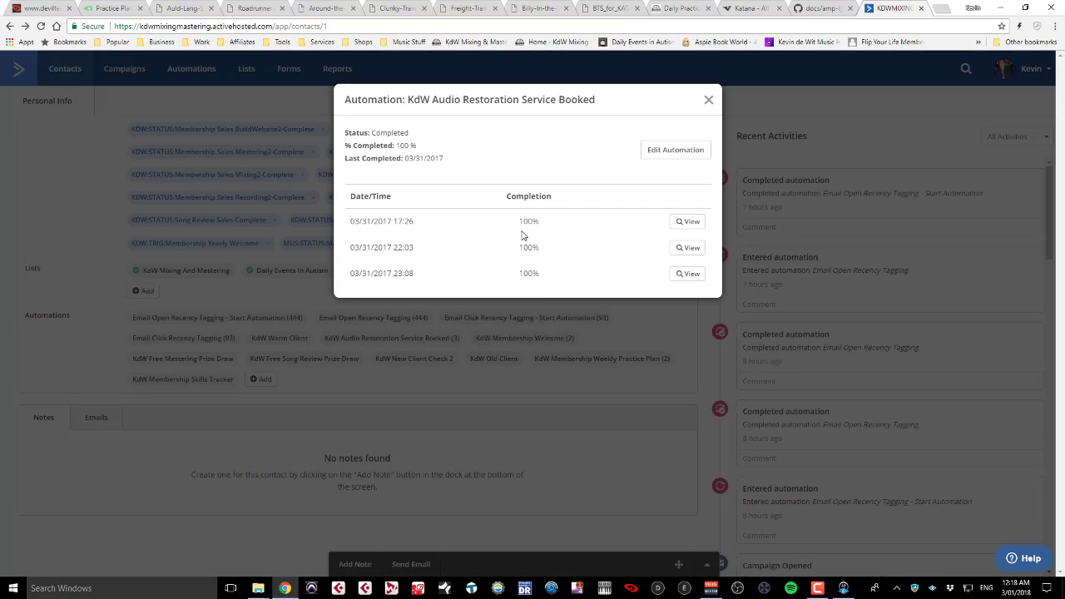
pyautogui.click(687, 221)
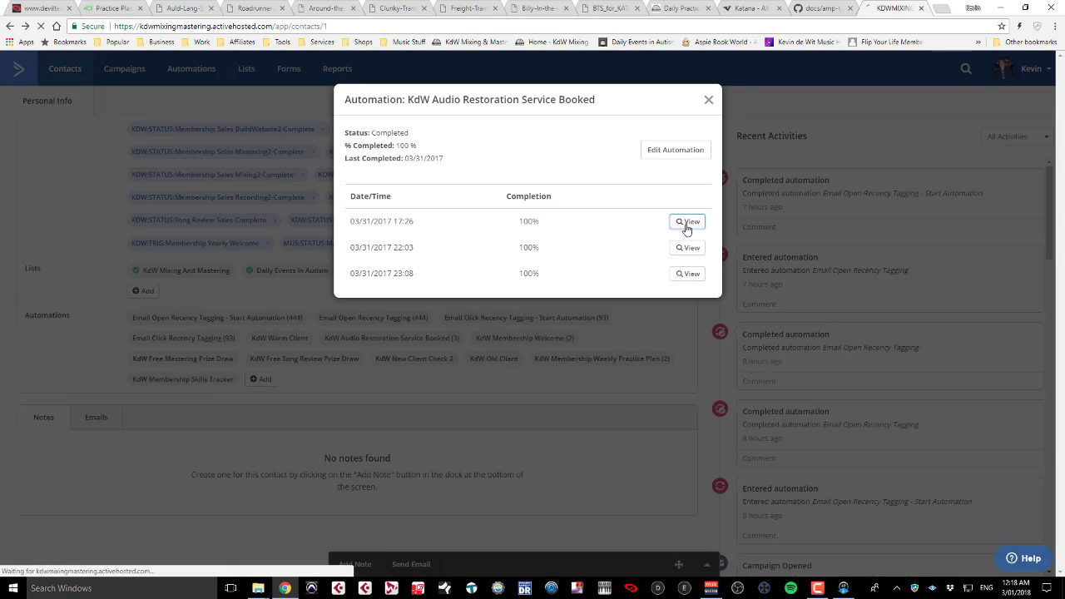
# Follow Kevin's path down to GOAL: Audio Restoration In Progress, then return via his avatar
pyautogui.click(687, 222)
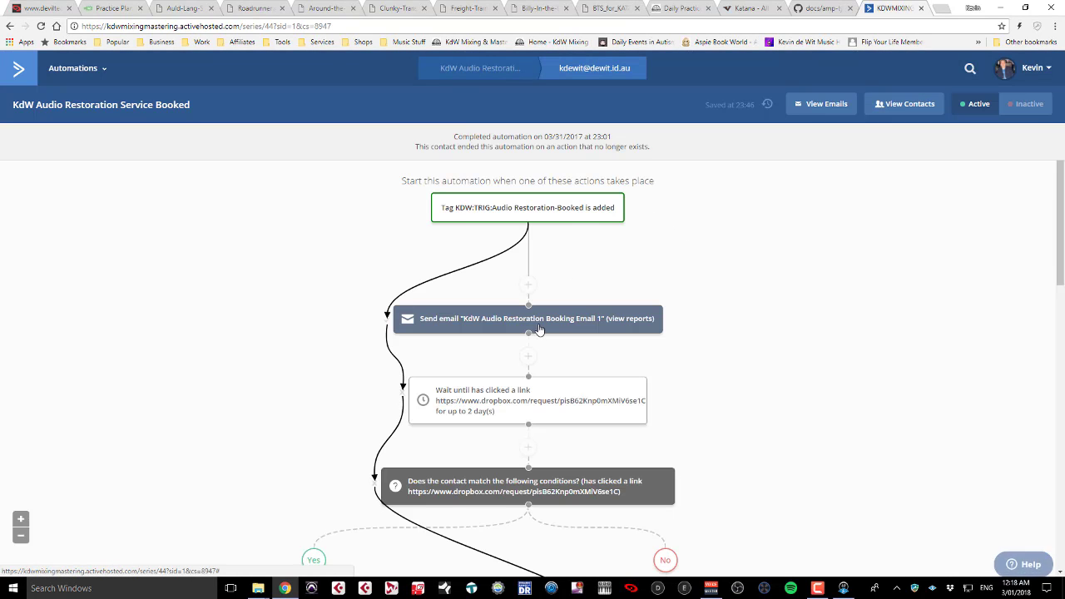
pyautogui.scroll(-3)
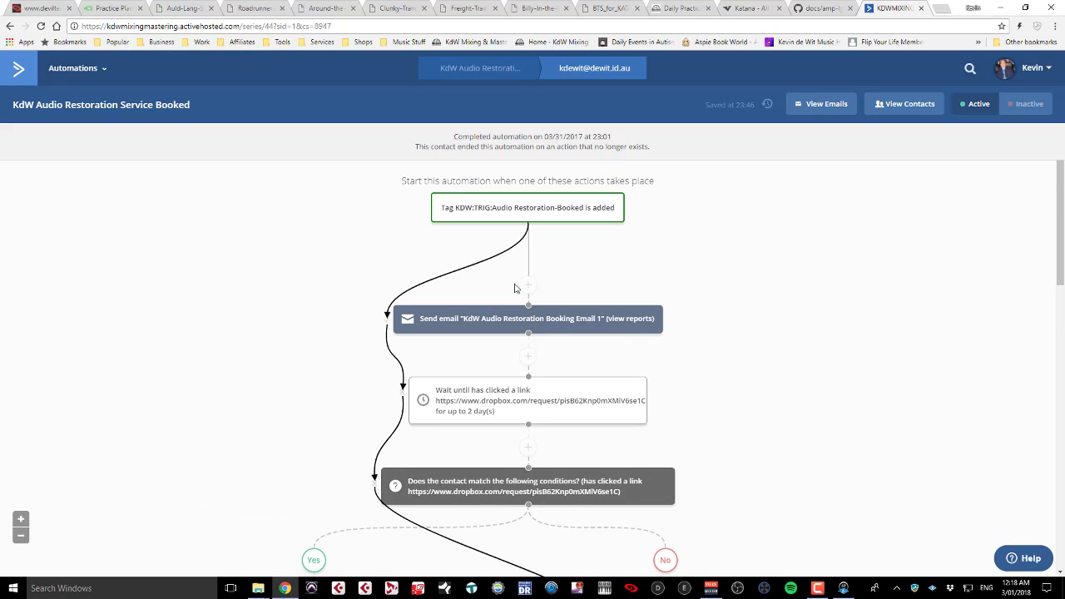
pyautogui.scroll(-3)
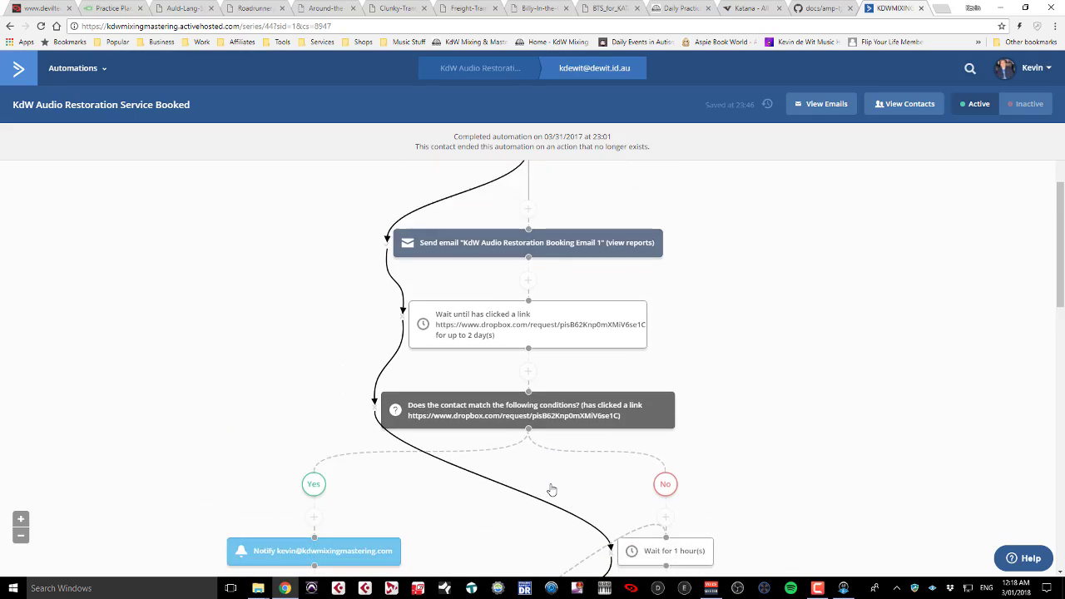
pyautogui.scroll(-3)
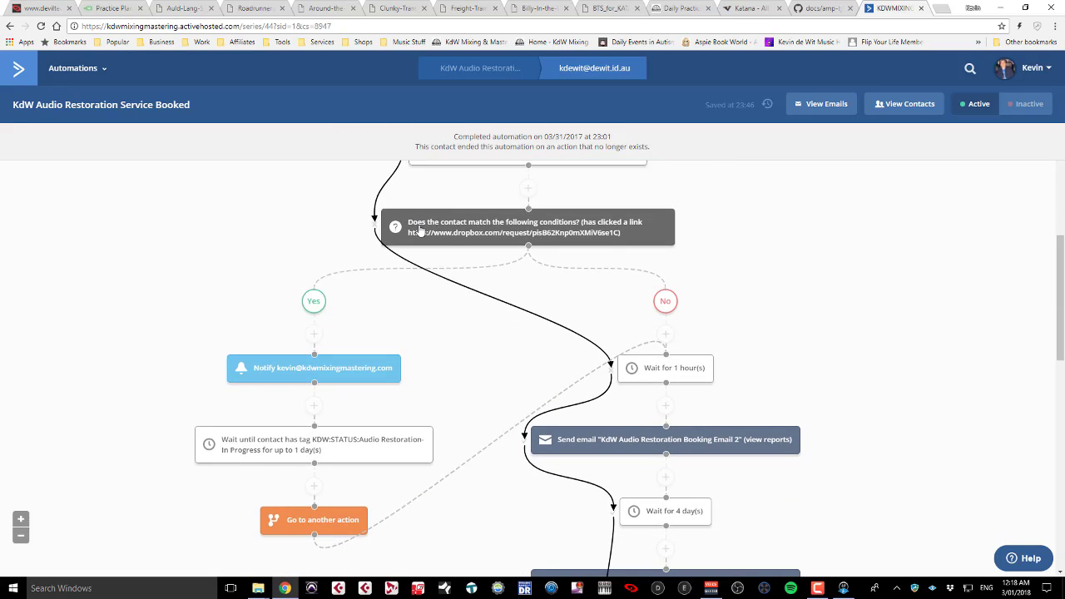
pyautogui.moveTo(539, 231)
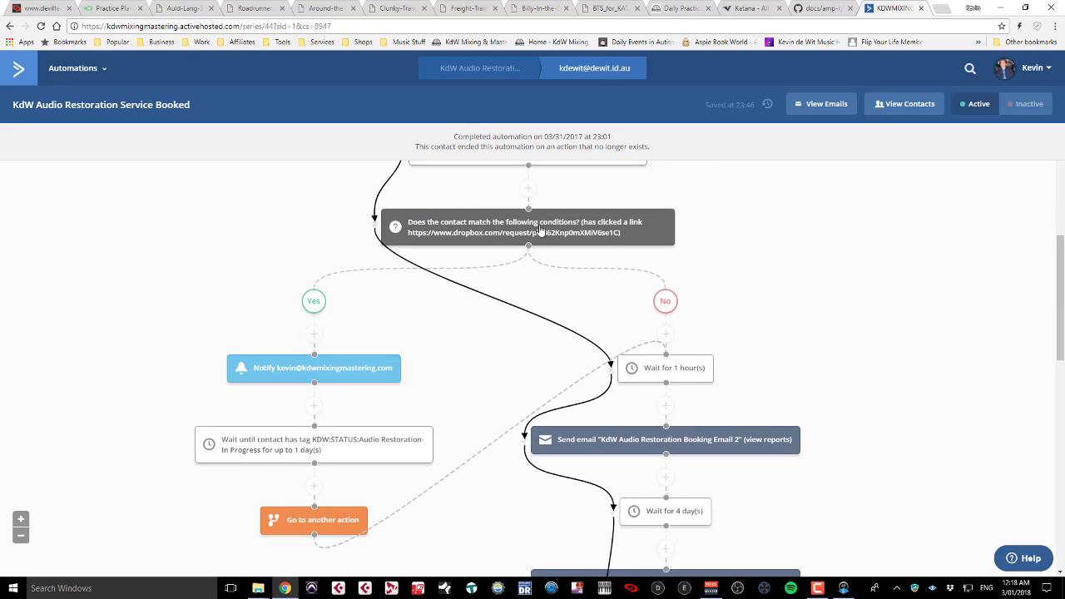
pyautogui.moveTo(664, 332)
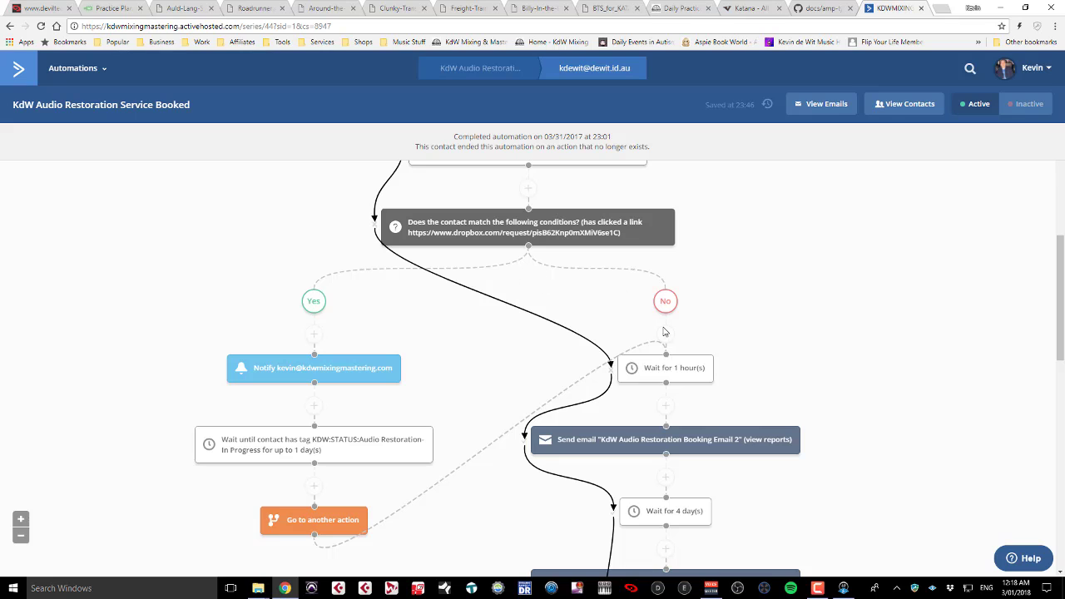
pyautogui.scroll(-3)
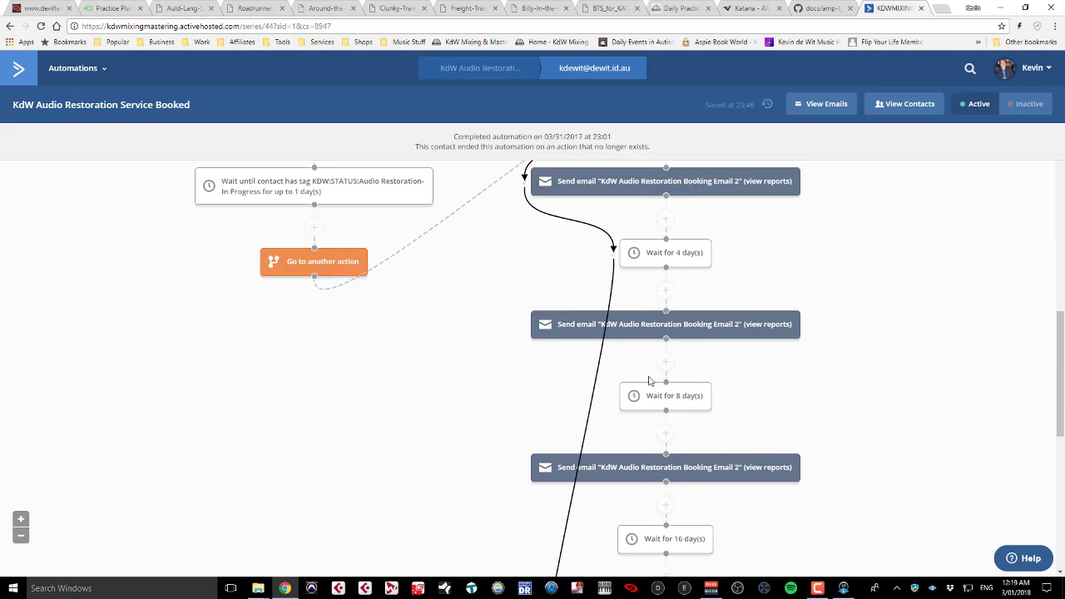
pyautogui.moveTo(584, 439)
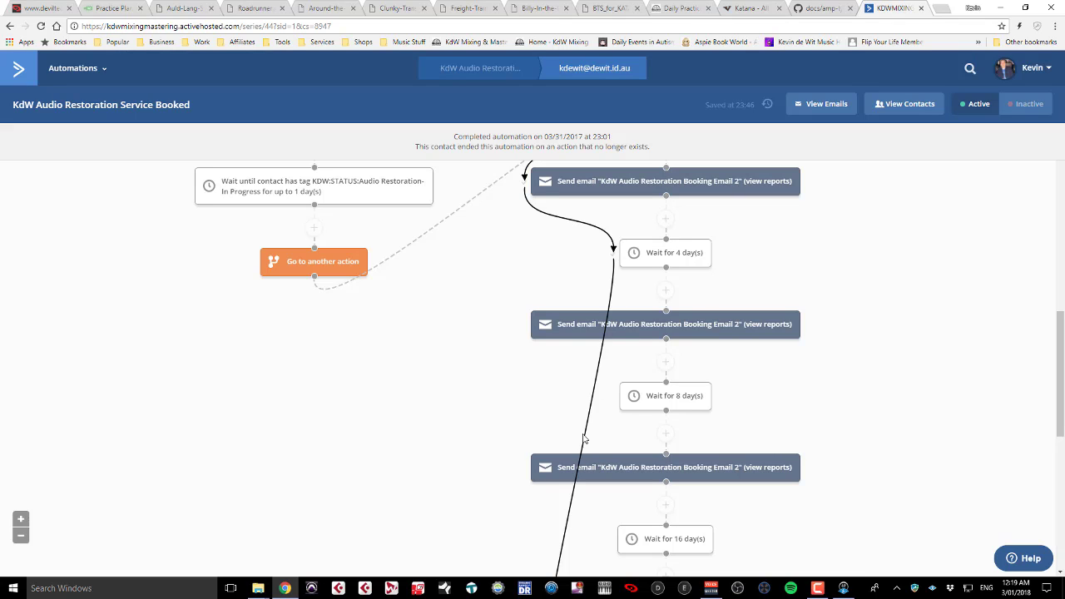
pyautogui.scroll(-3)
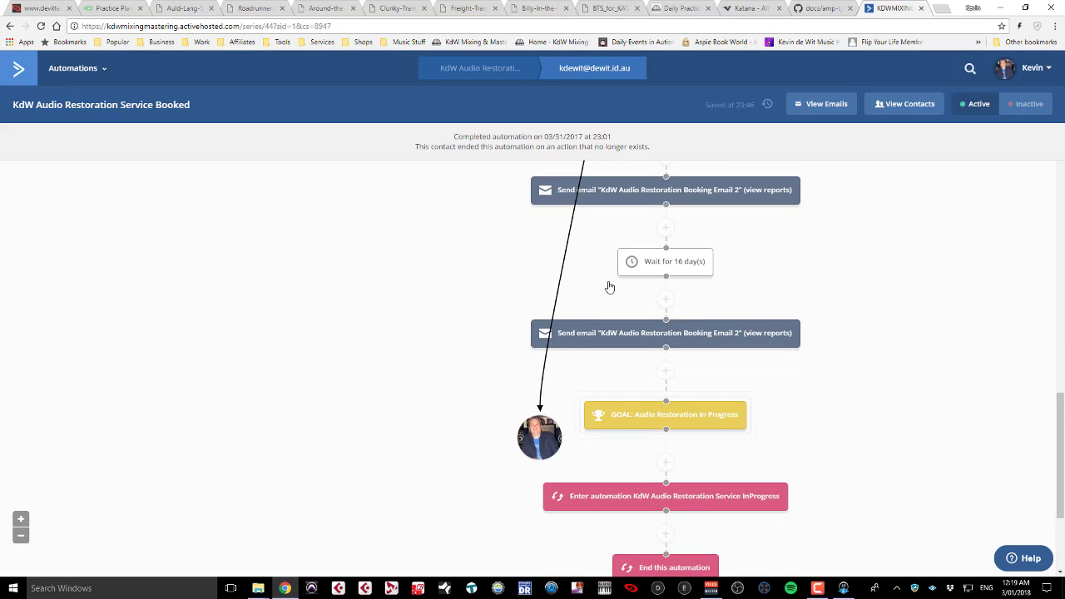
pyautogui.moveTo(553, 426)
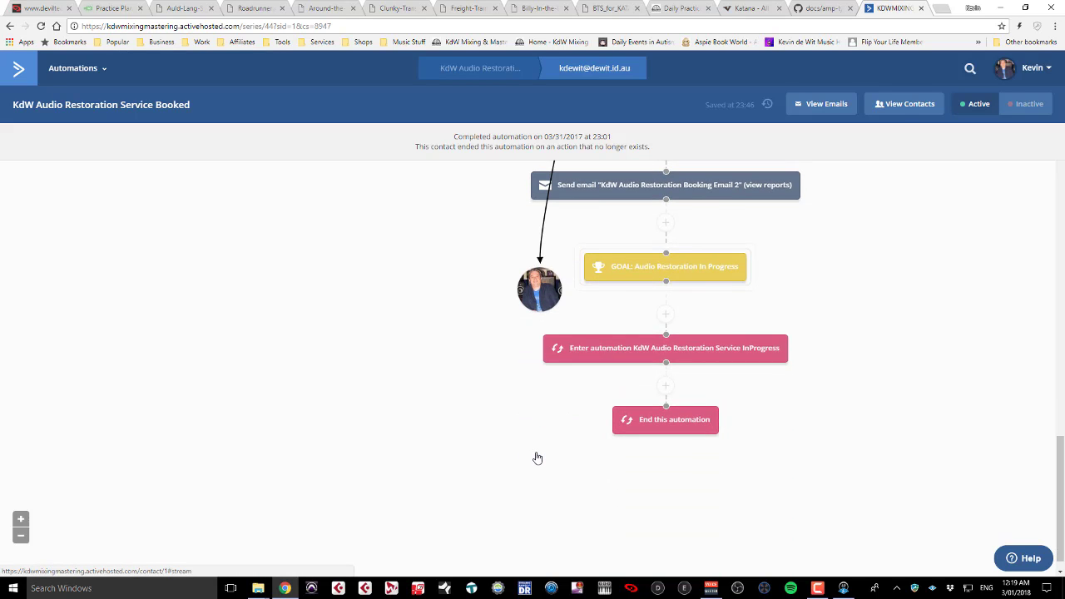
pyautogui.click(539, 289)
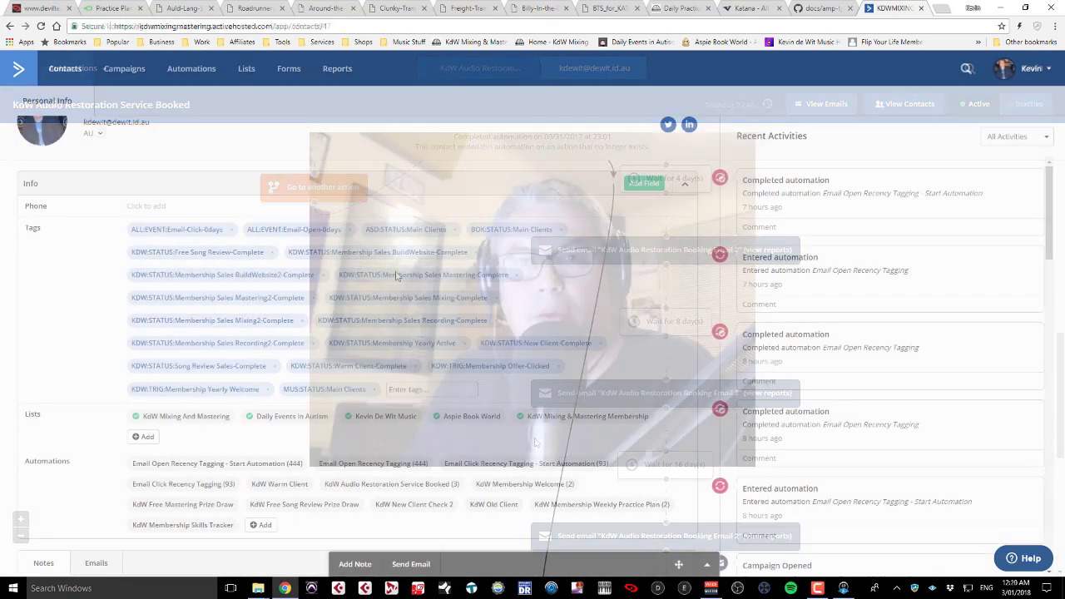